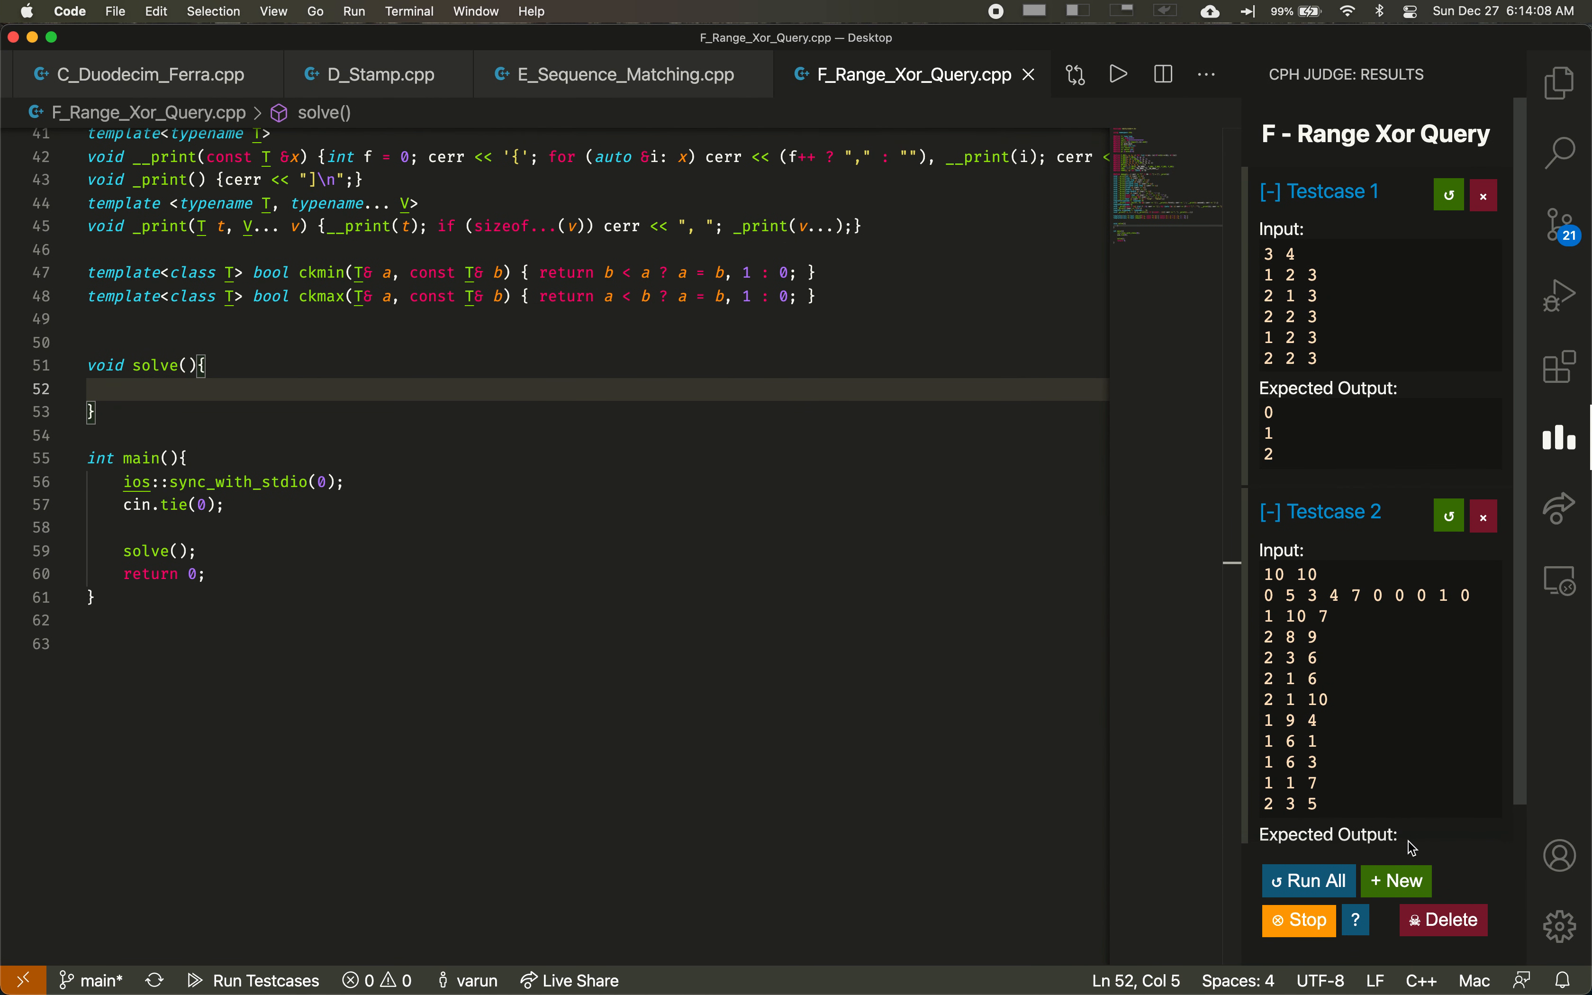
Step: Locate segment_tree.hpp via quick open and copy its Tree struct above solve()
text(seg)
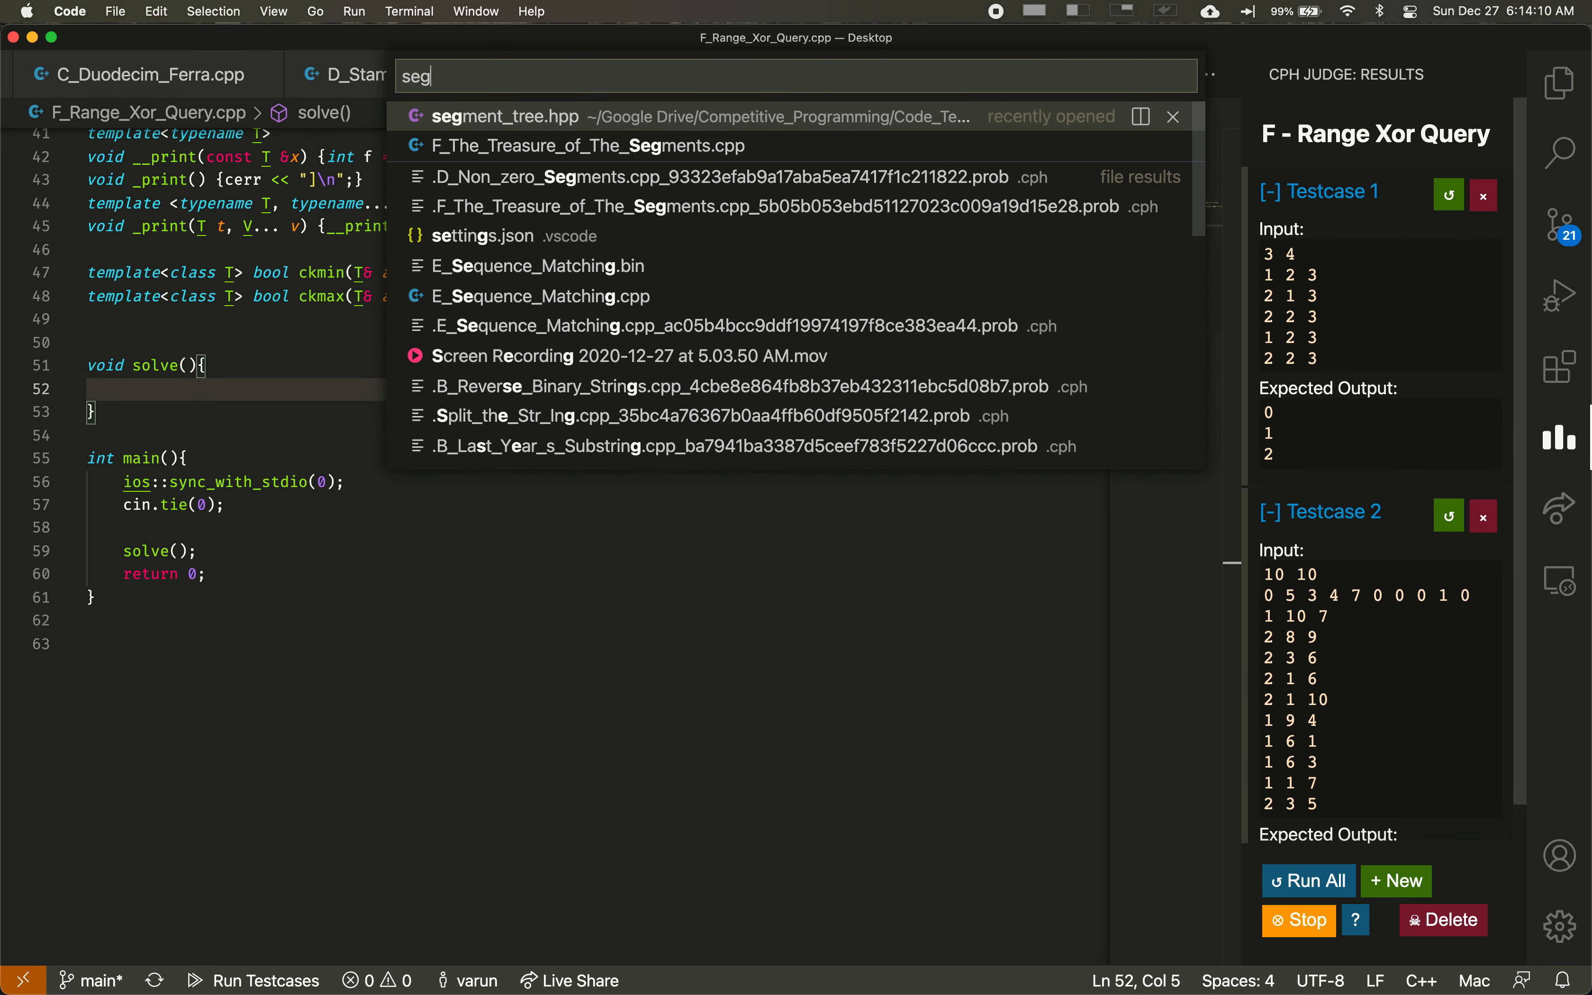
click(506, 117)
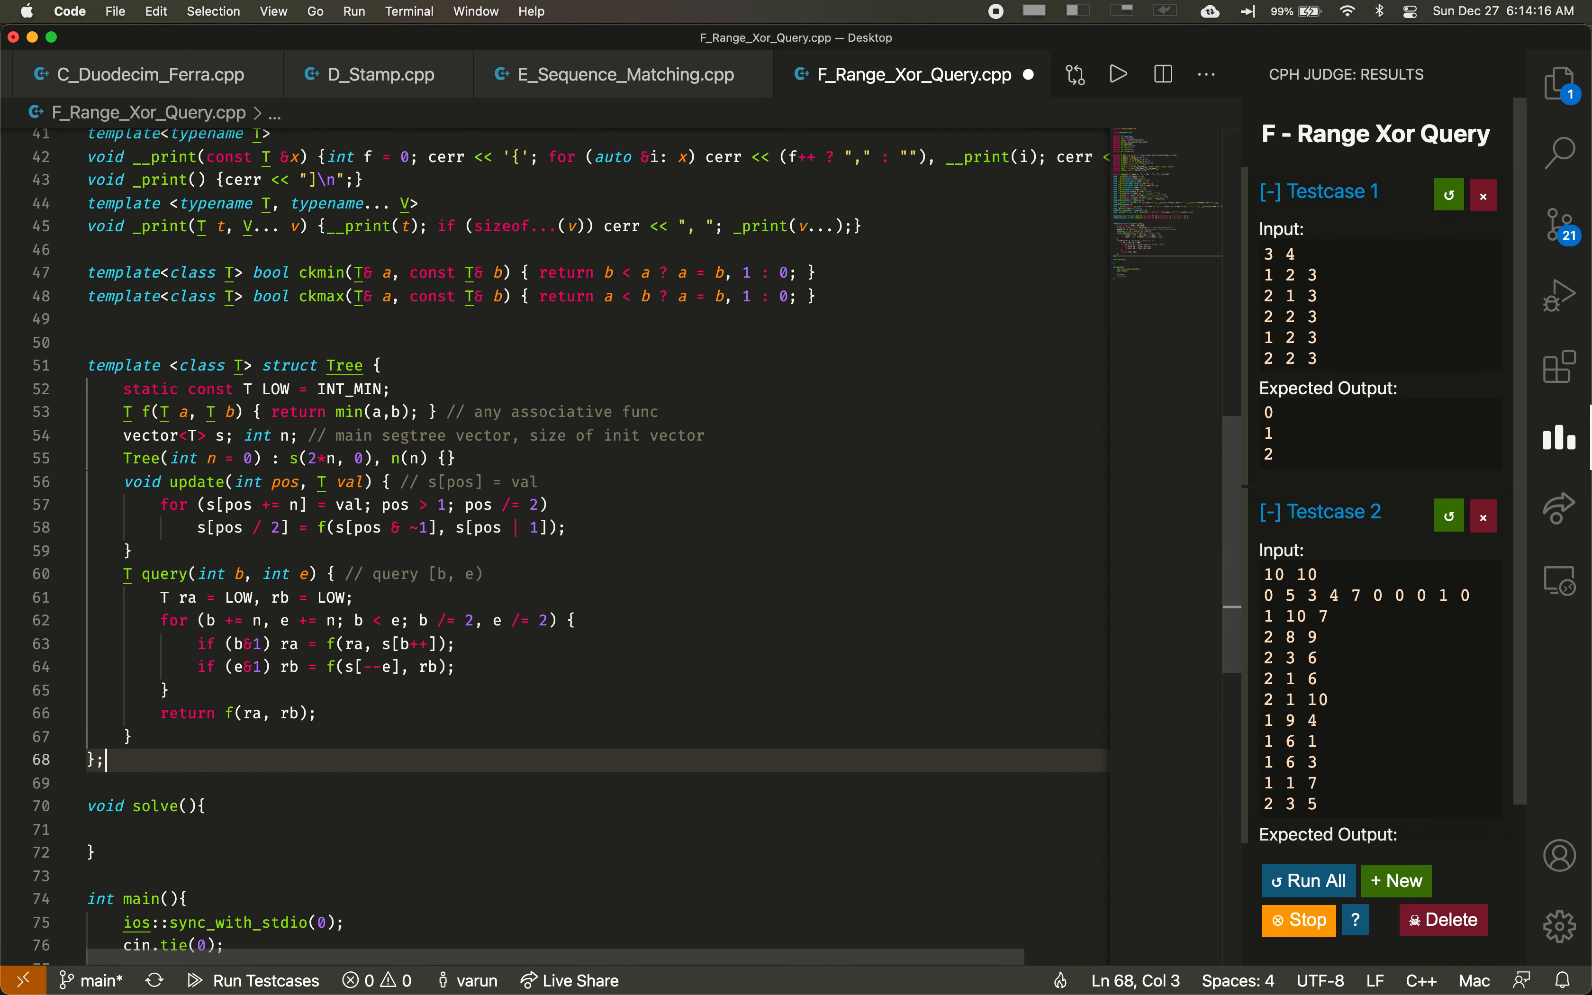
Step: Add a '// kactl' comment after the struct and change f() from min(a,b) to a^b
key(Enter)
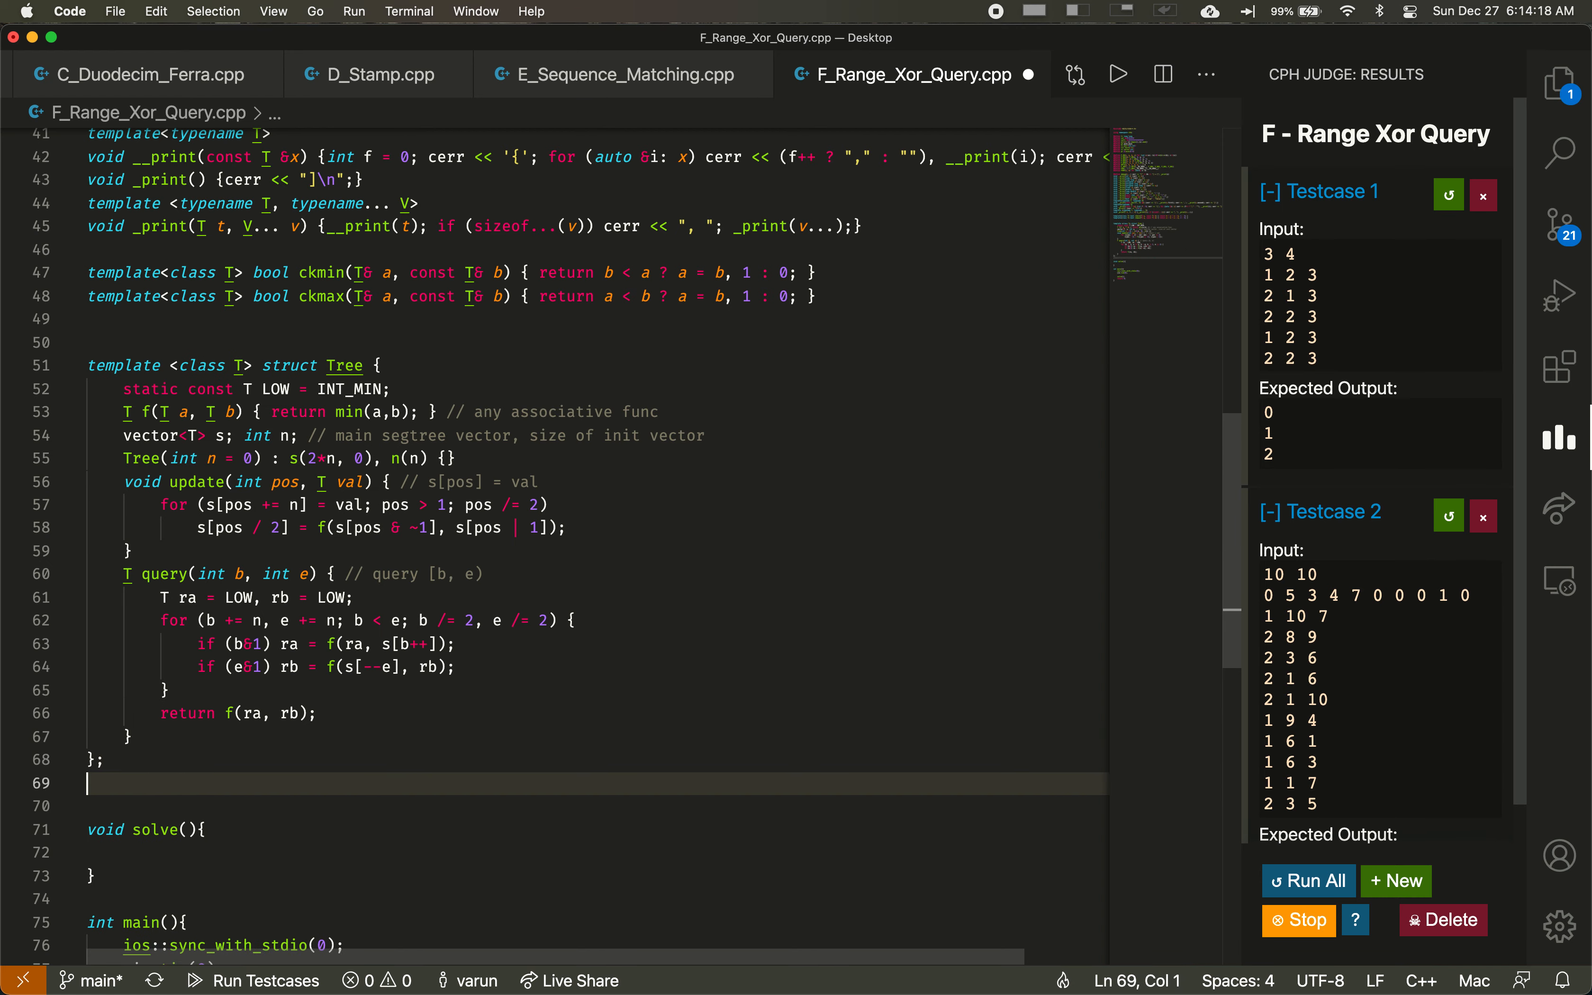
text(// kactl)
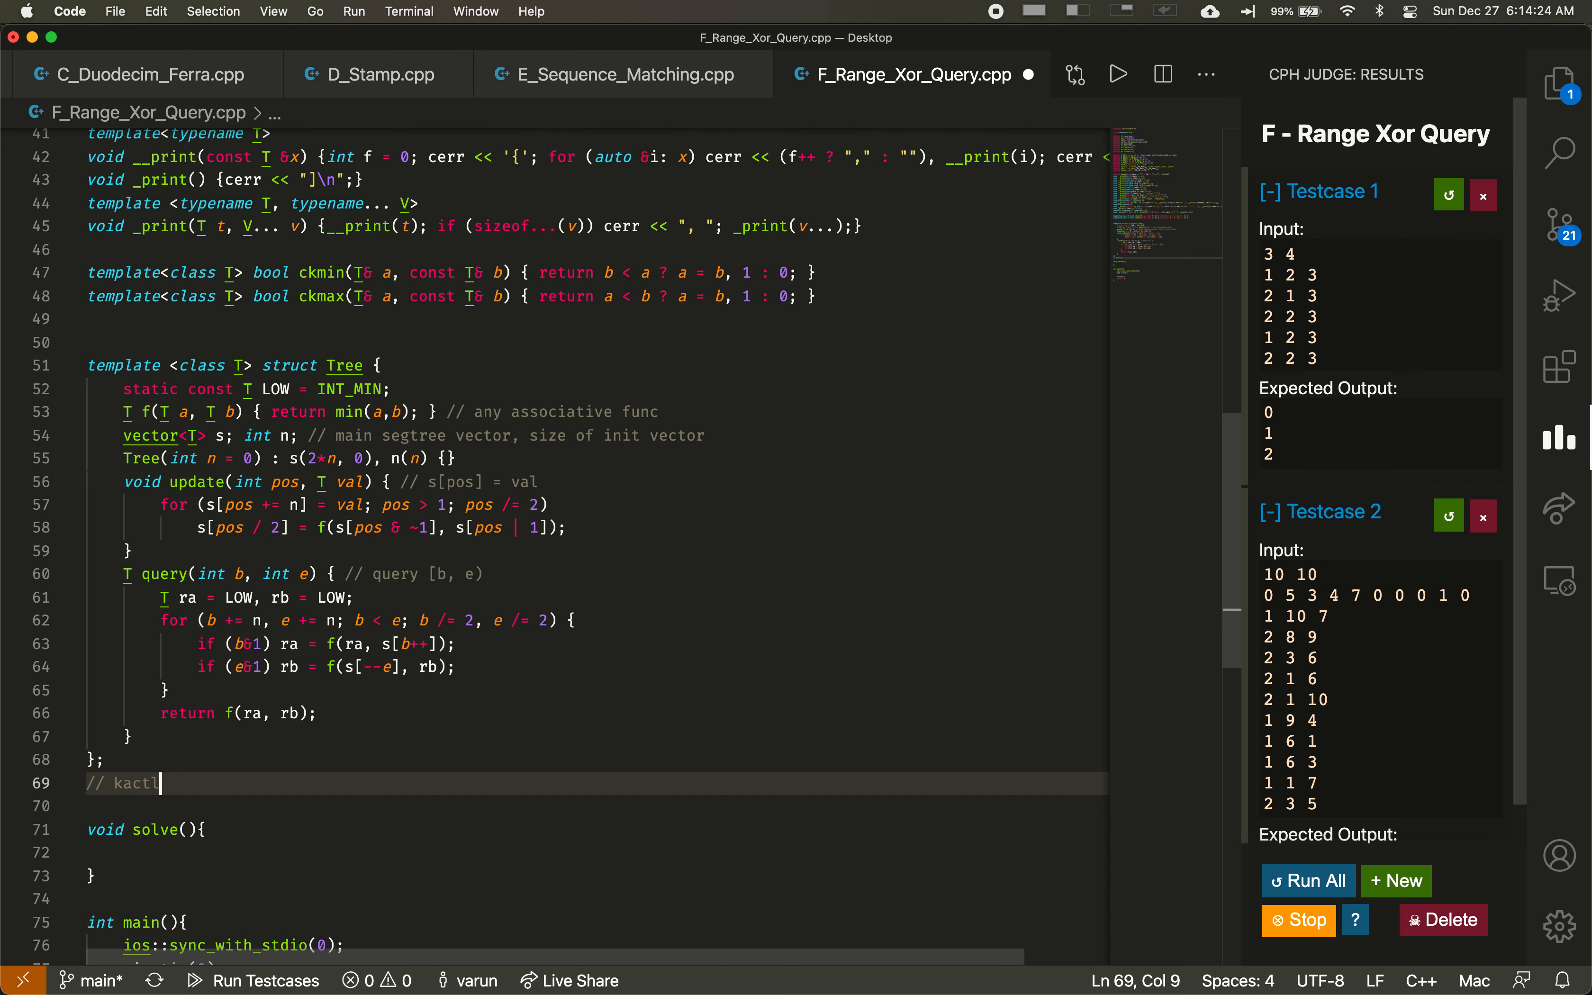
scroll(down, 3)
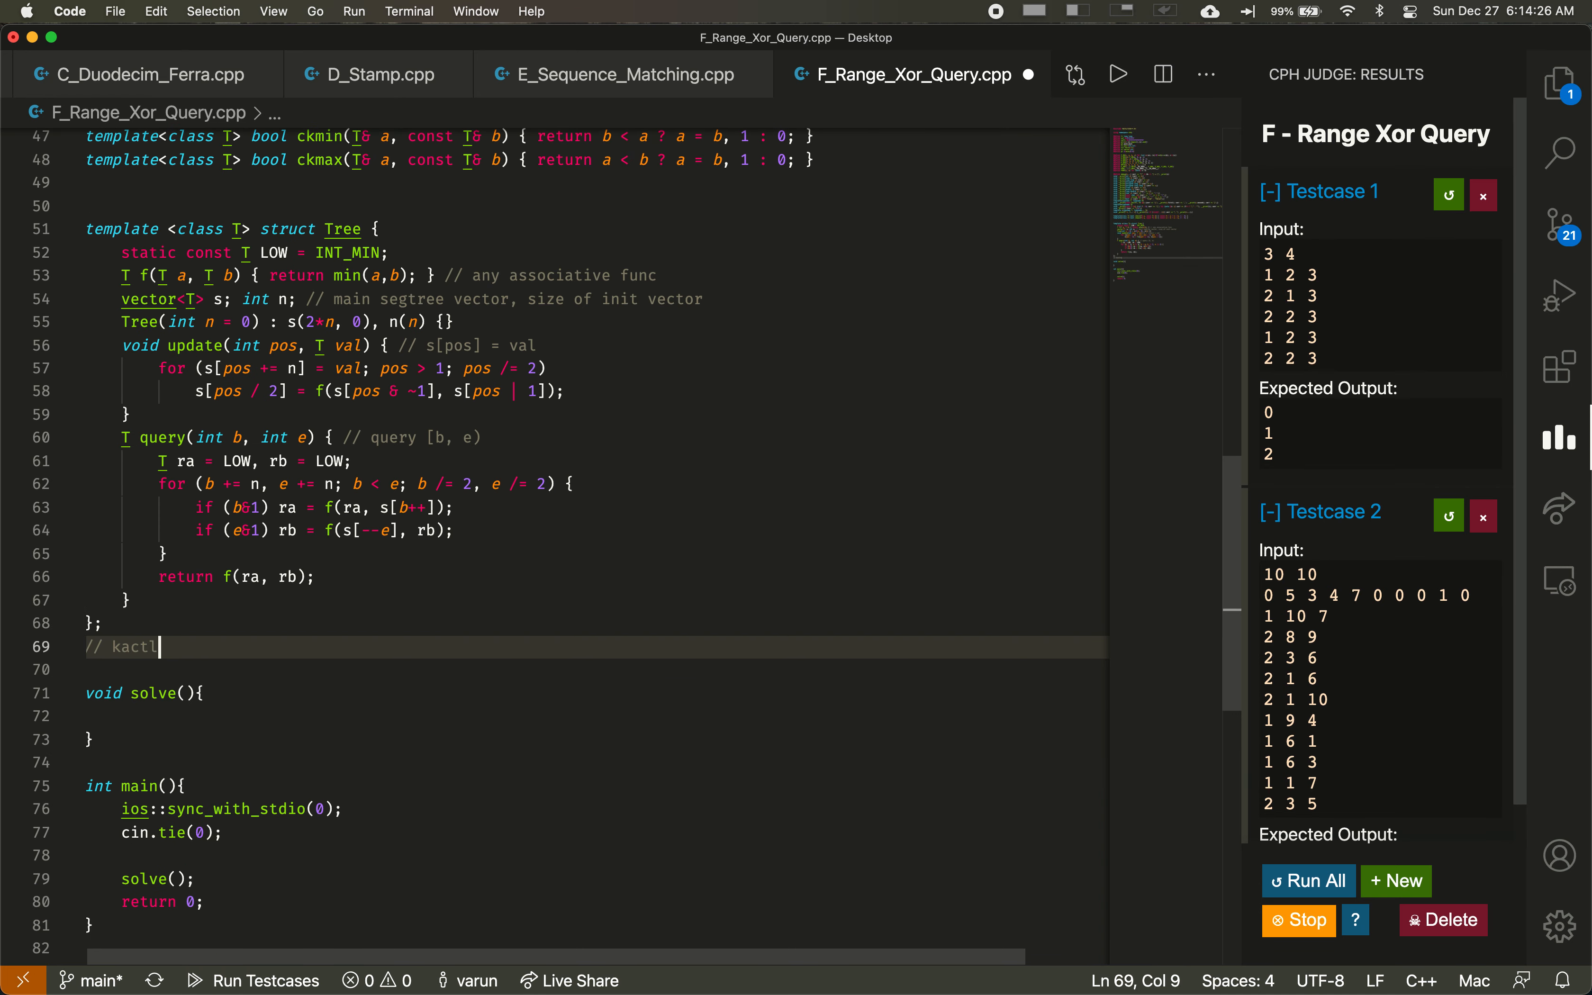
mouse_move(402, 218)
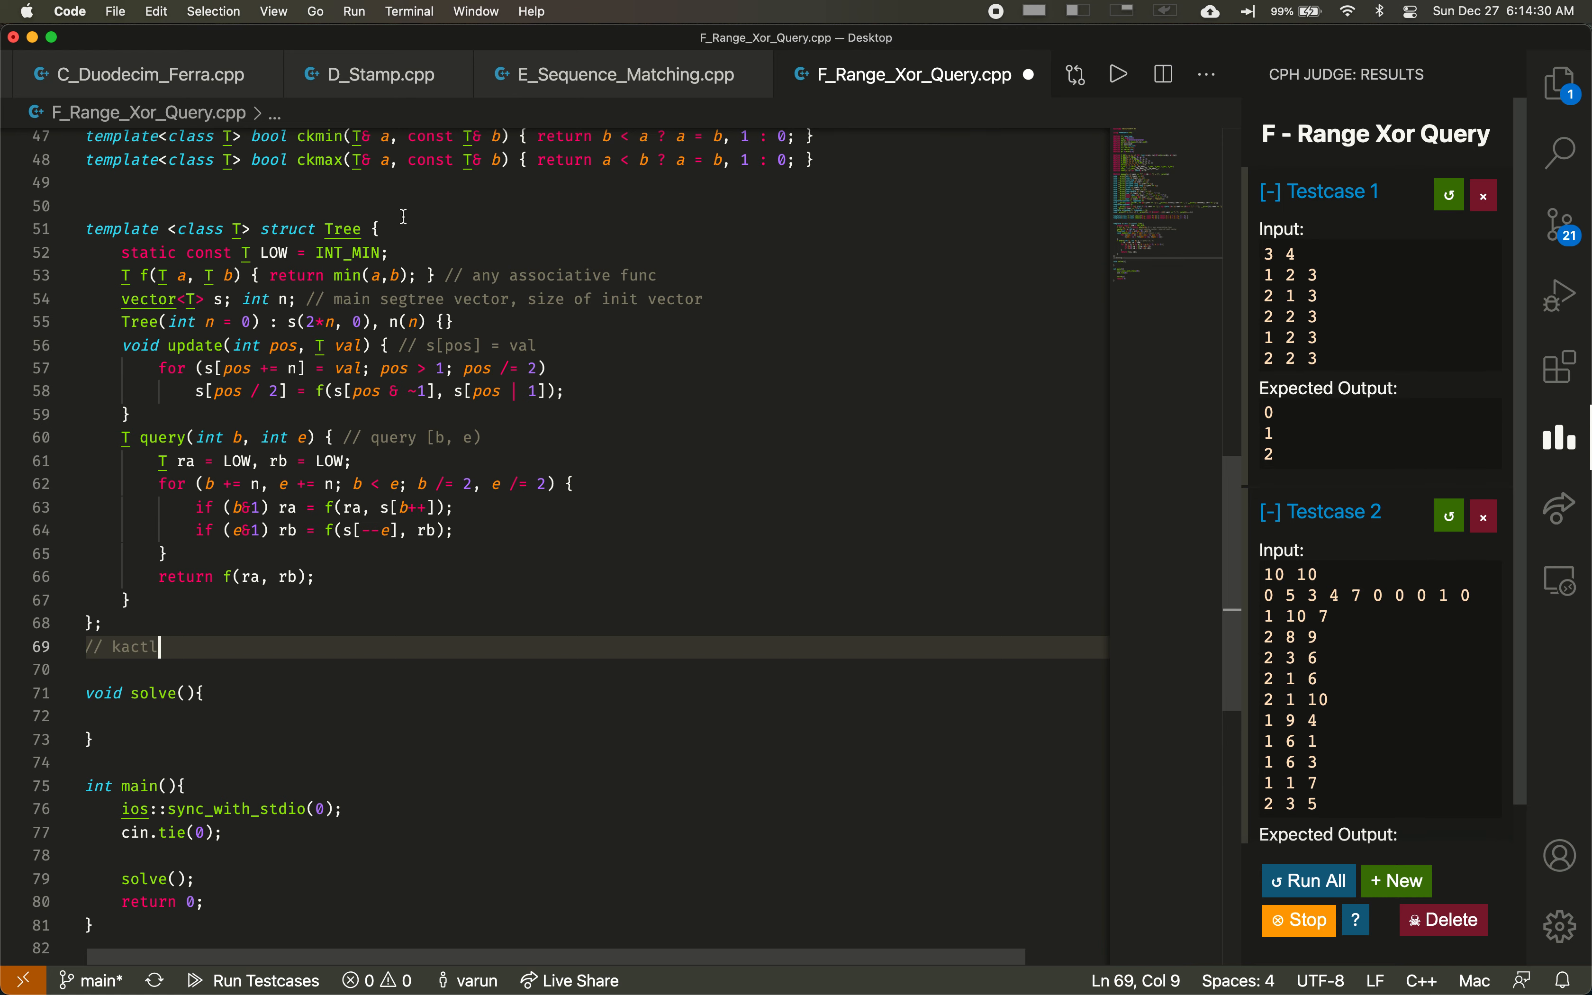
double_click(349, 275)
text(^)
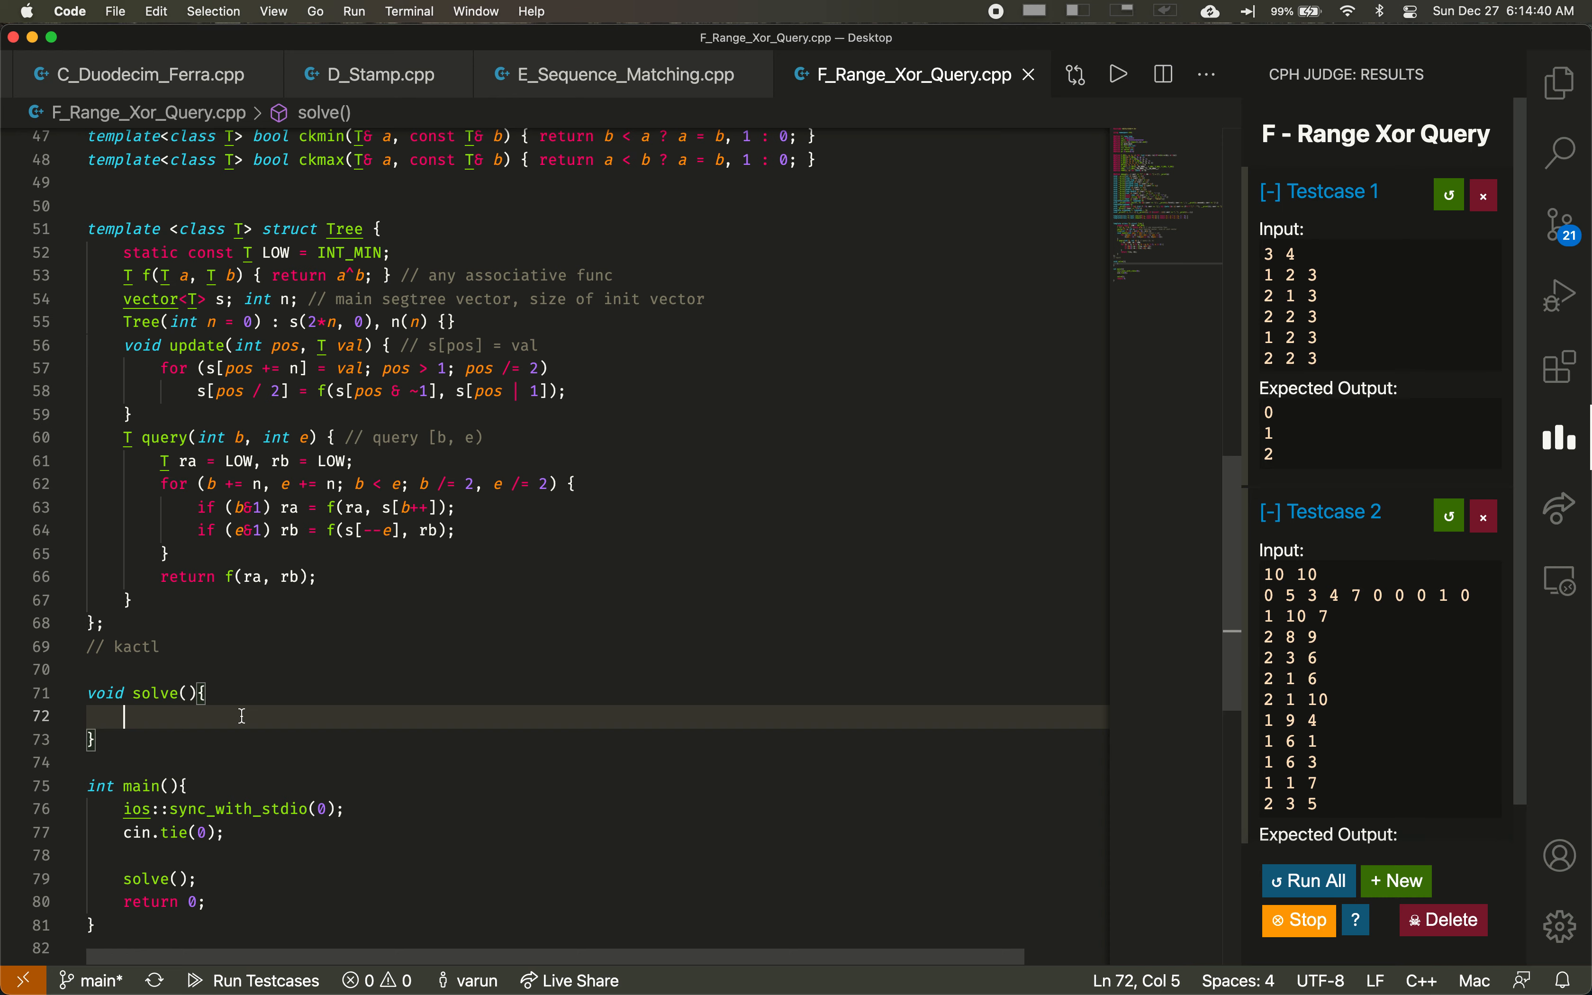
Step: Write 'int n,q; cin >> n >> q;', 'vector<int> a(n);', 'FOR(n) cin >> a[i];' and start 'Tree'
text(int n,q)
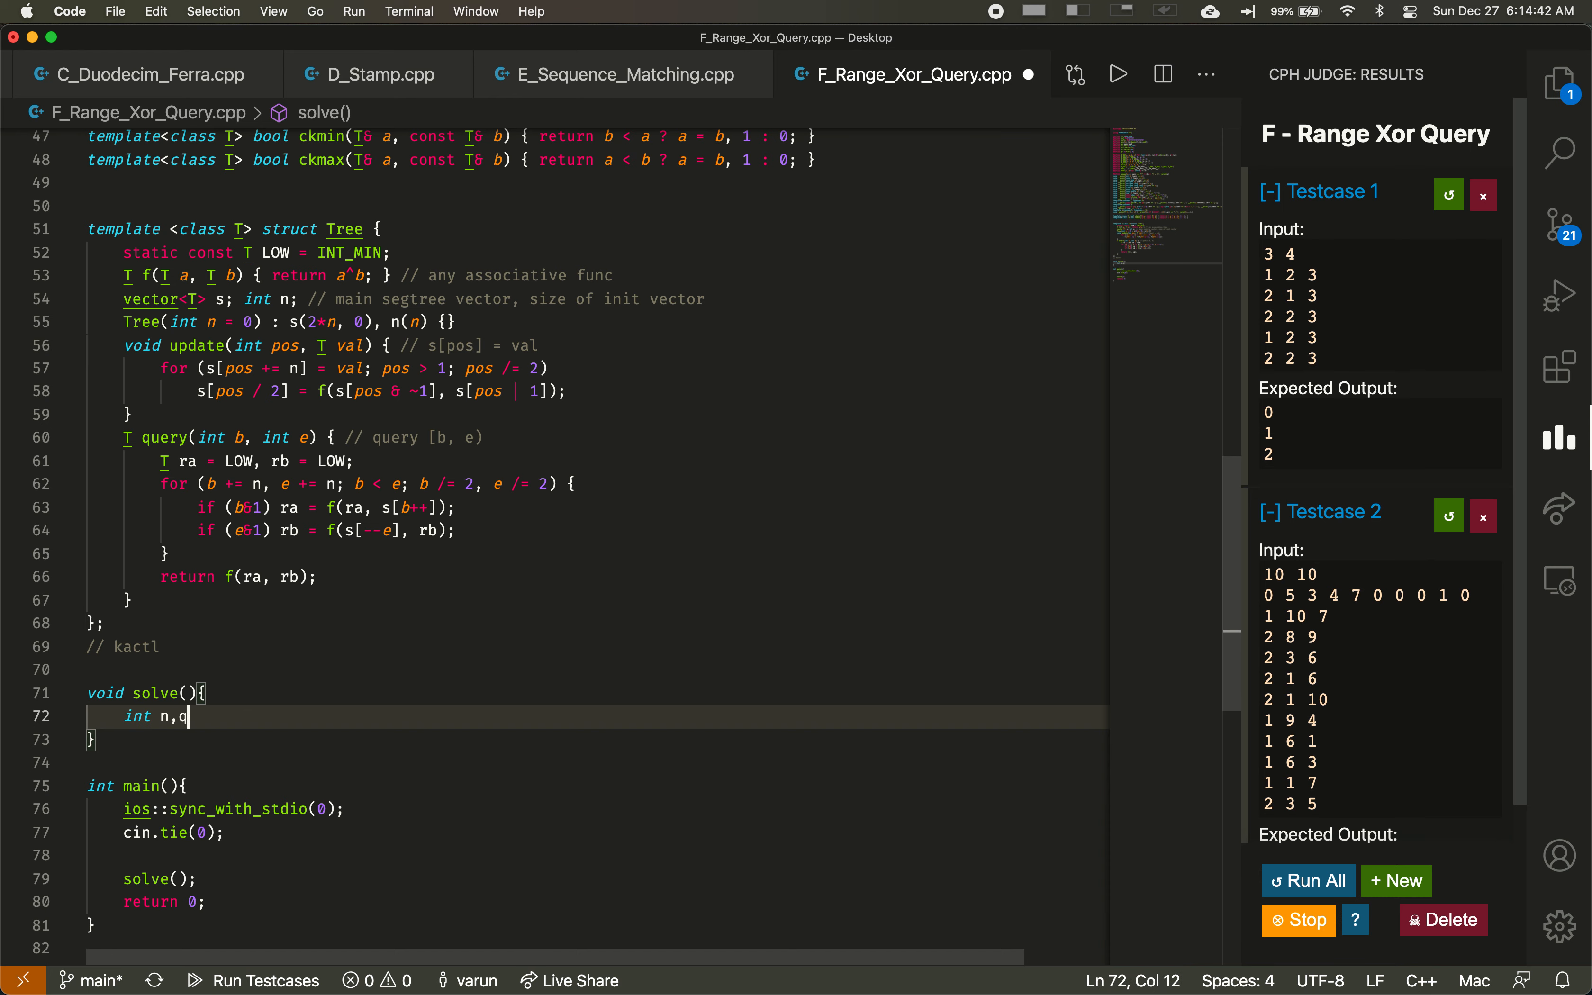
text(; cin >> n >> q;)
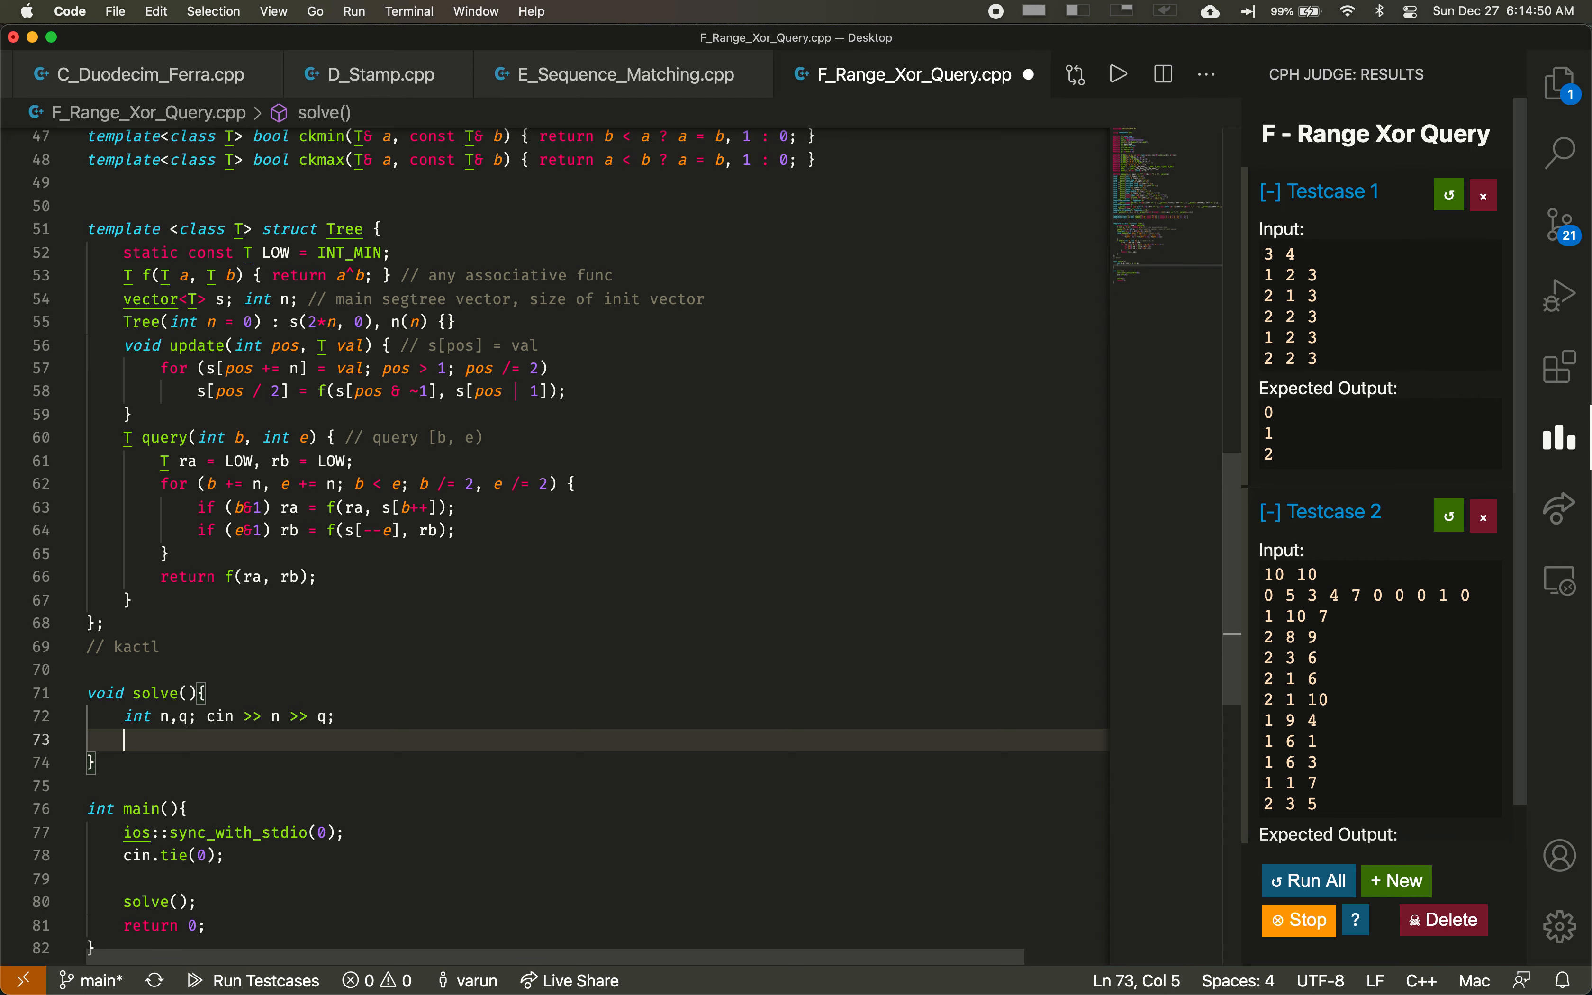
text(vector<int> a(n);)
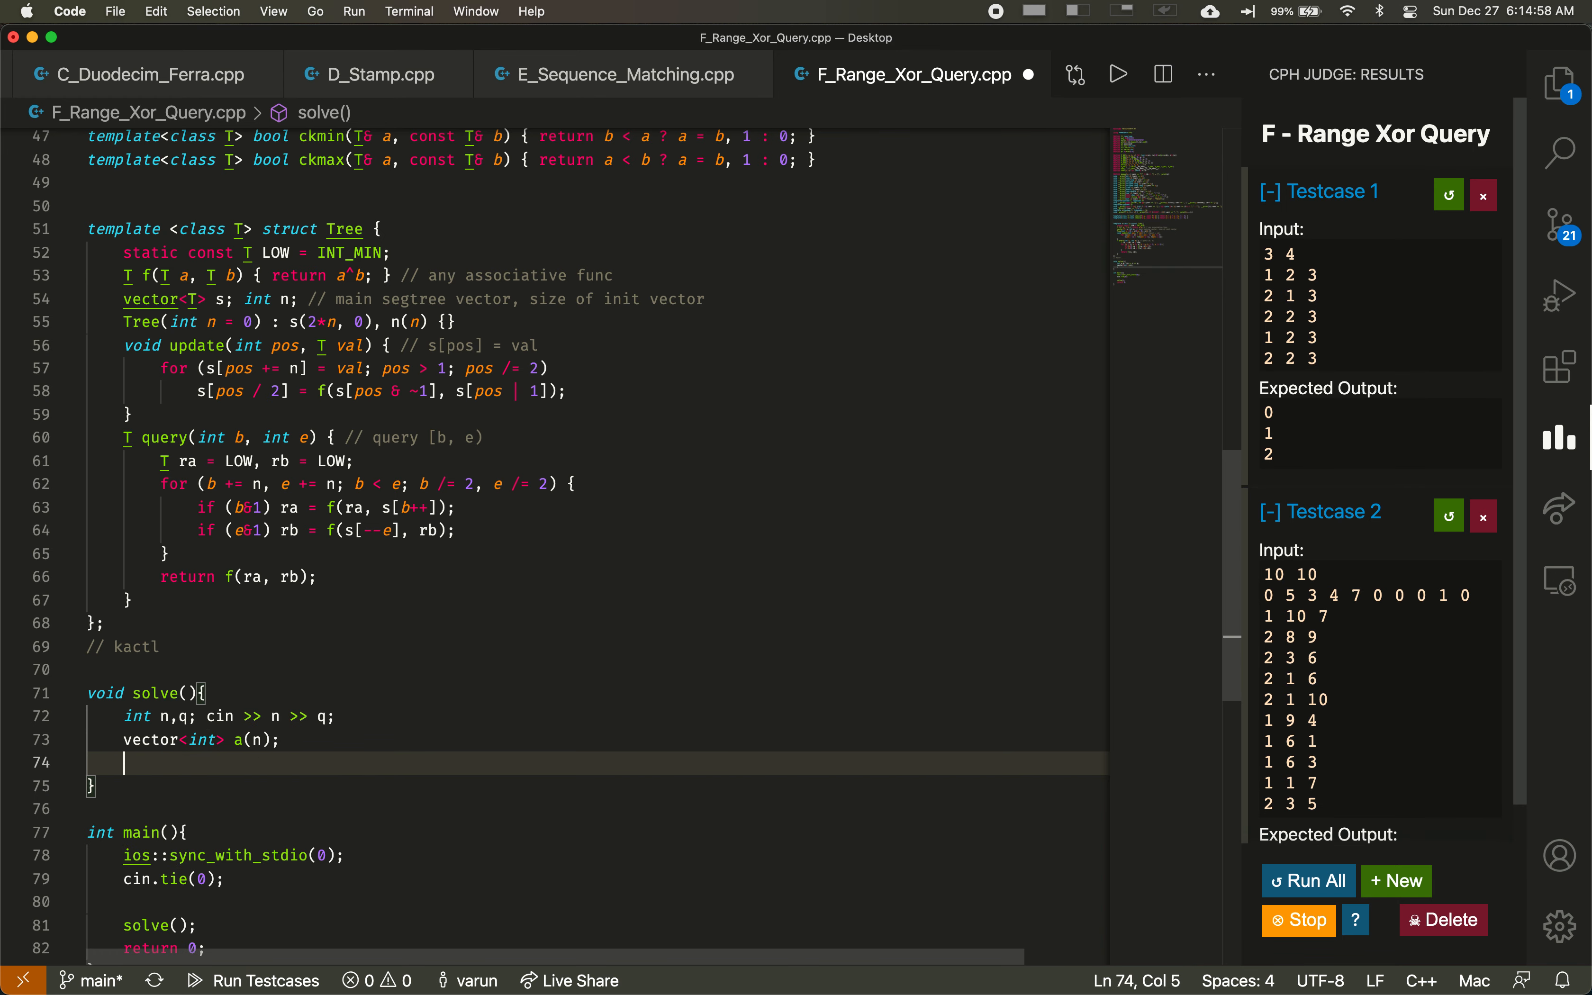
text(FOR(n) cin)
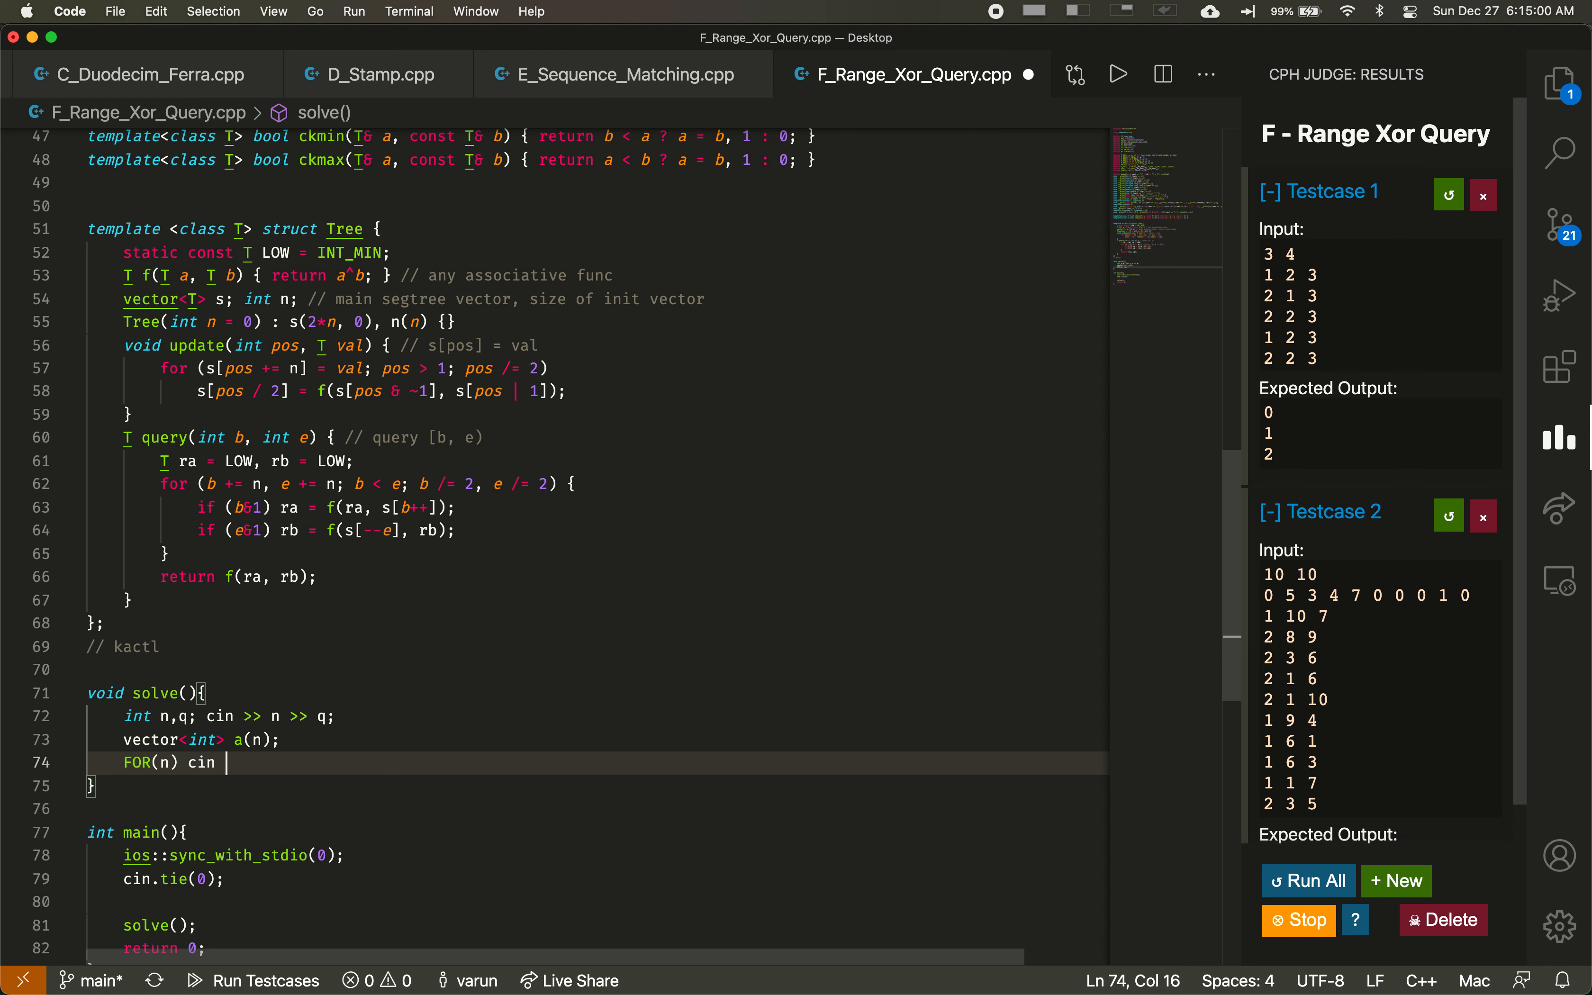
text(>> a)
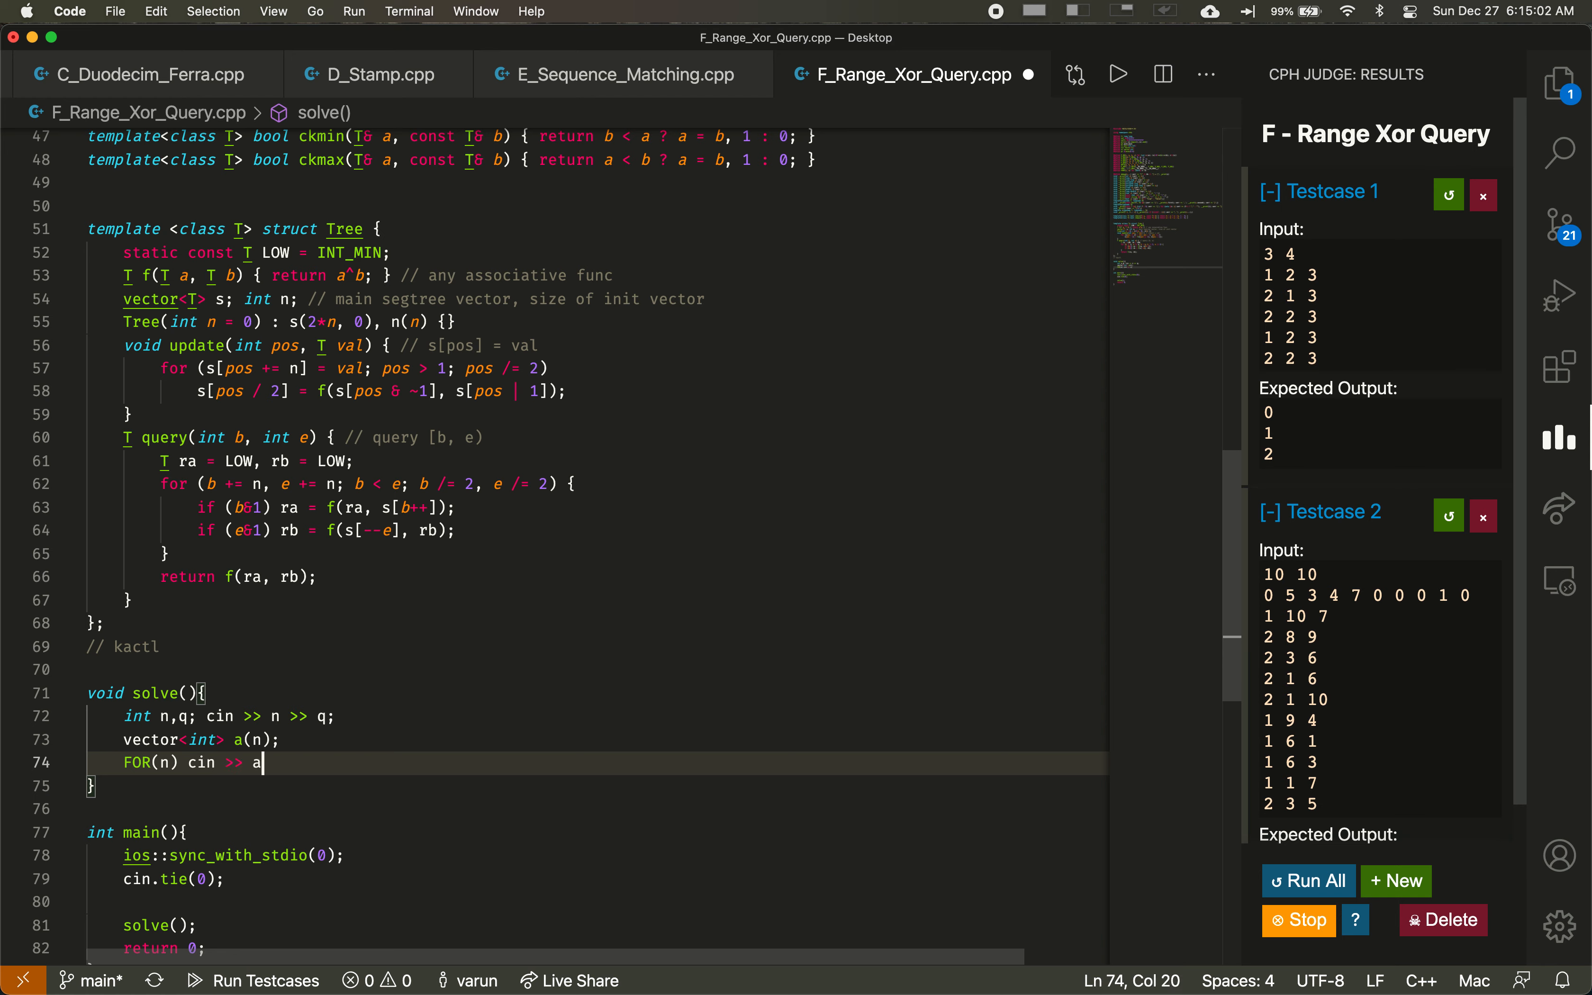
text([i];)
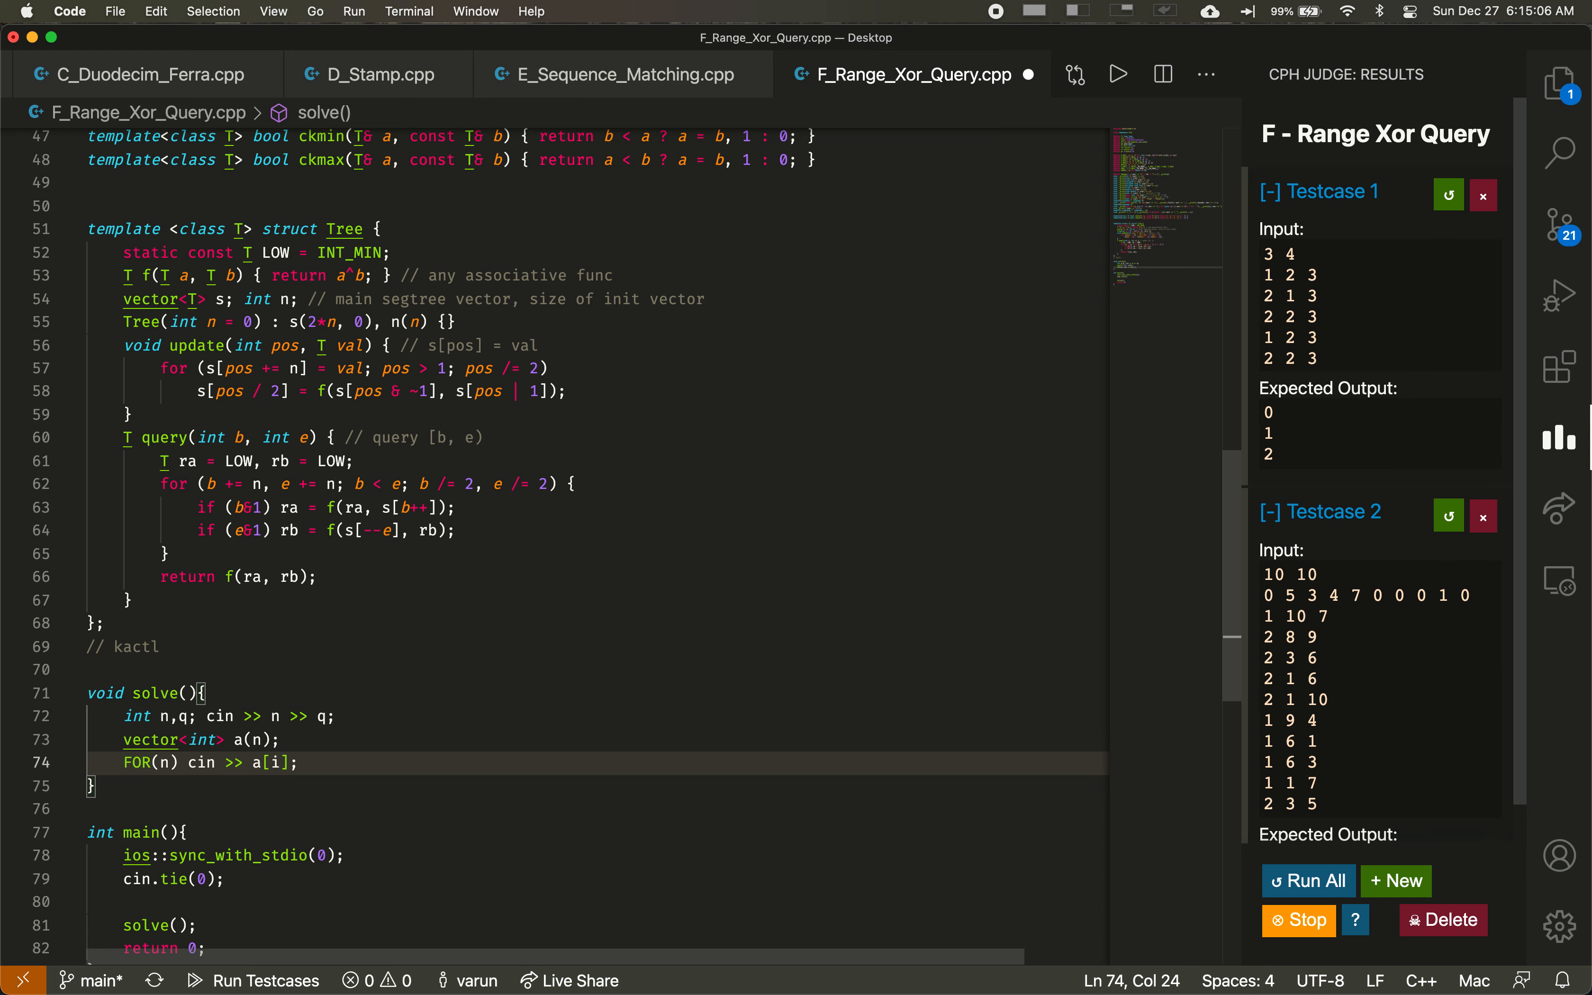
text(Tree<int>)
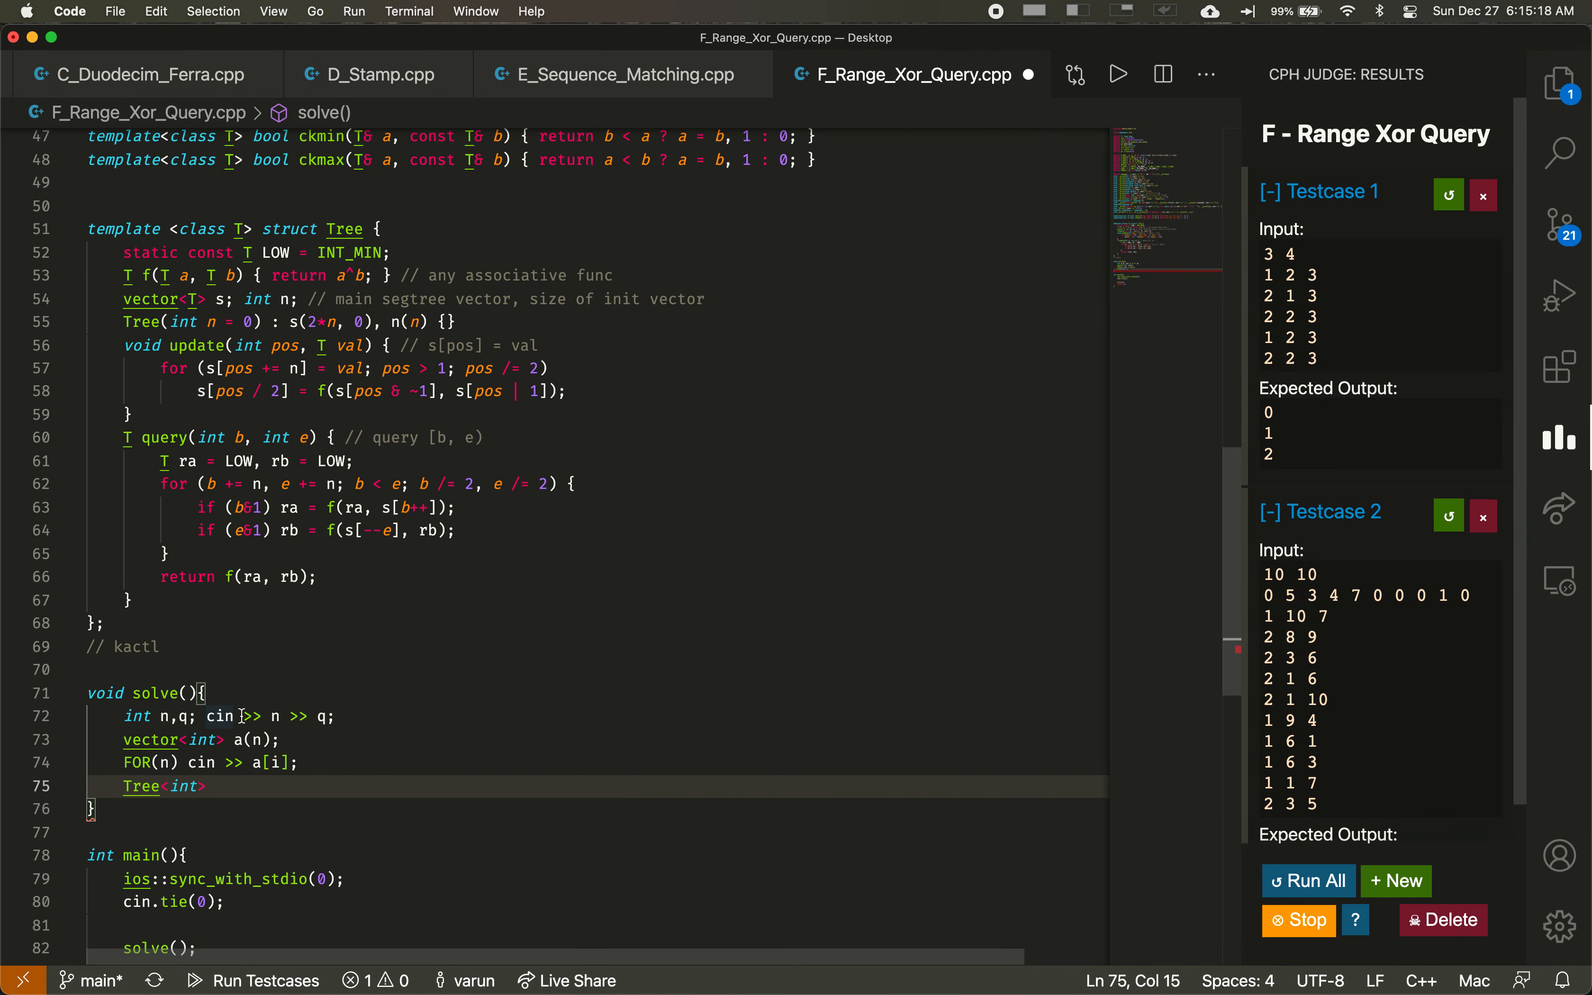
Step: Declare 'Tree<int> st(n);', fill it with 'FOR(n) st.update(i,a[i]);' and begin the FOR(q) loop
text(st(n);)
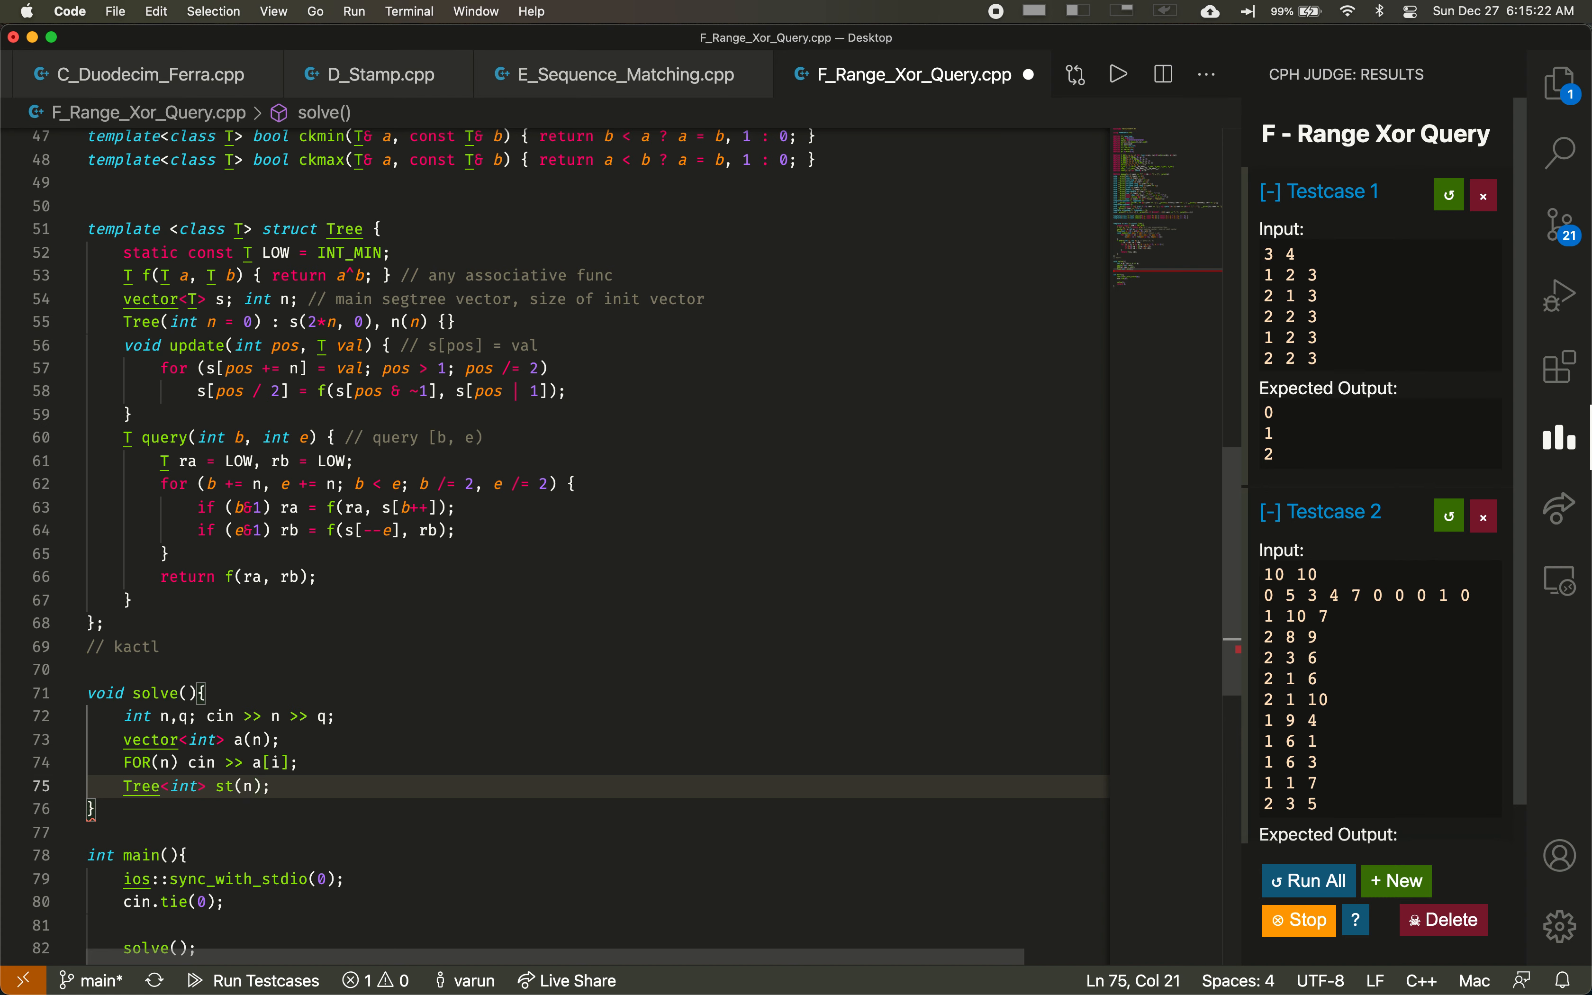
text(FOR()
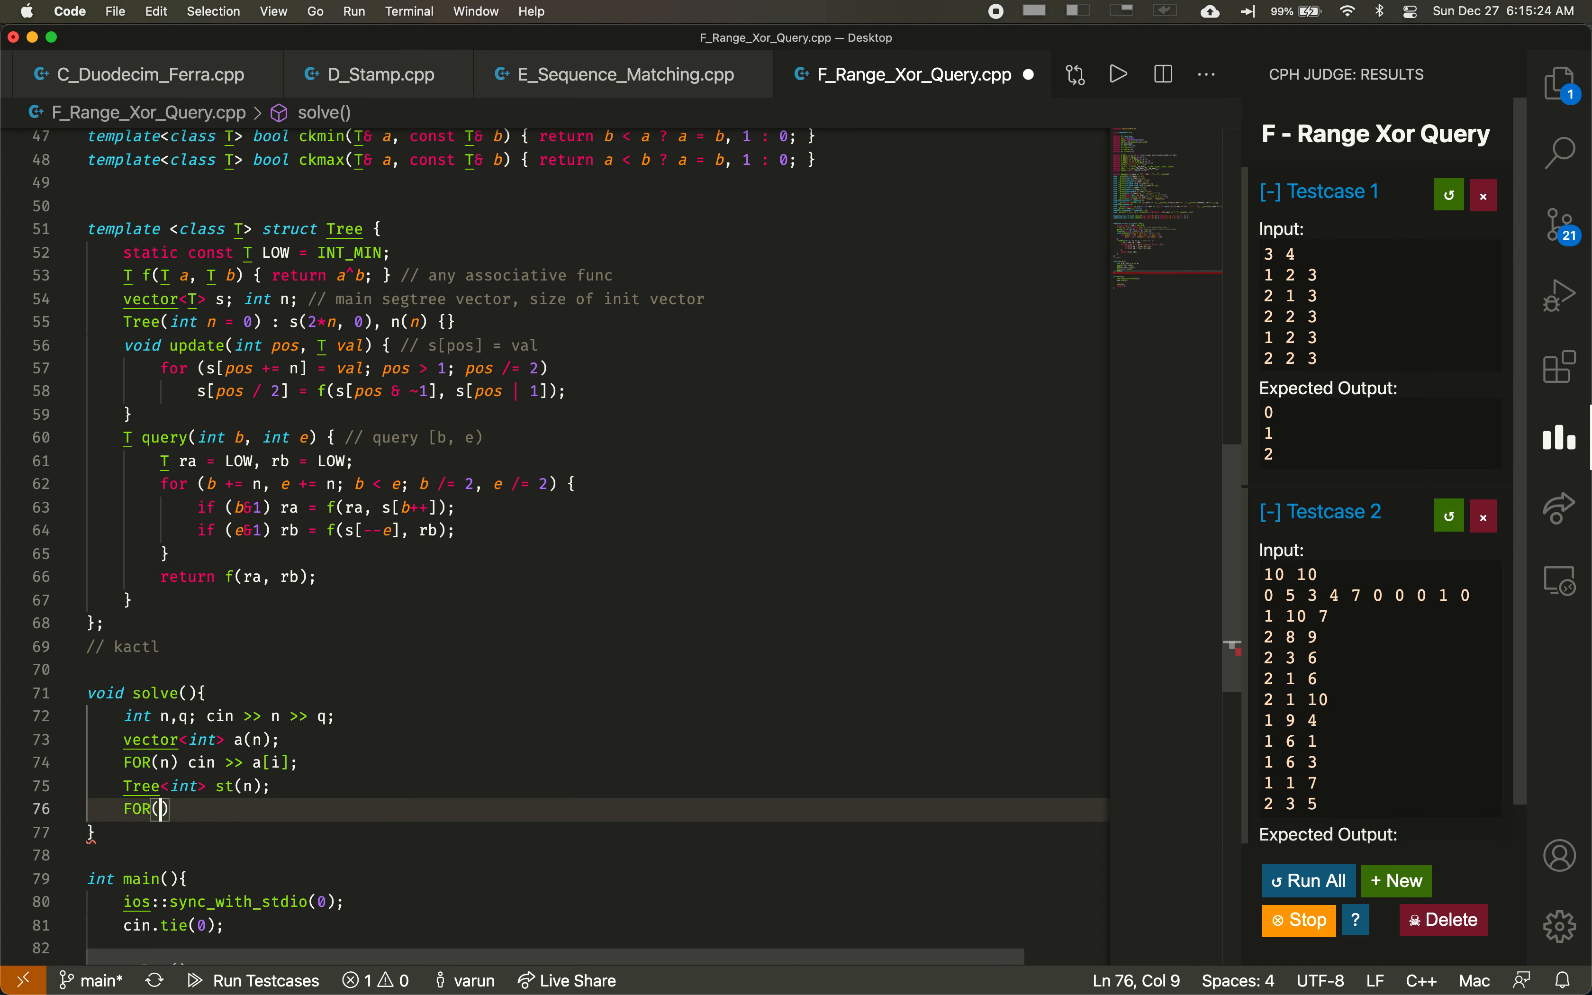
text(n)
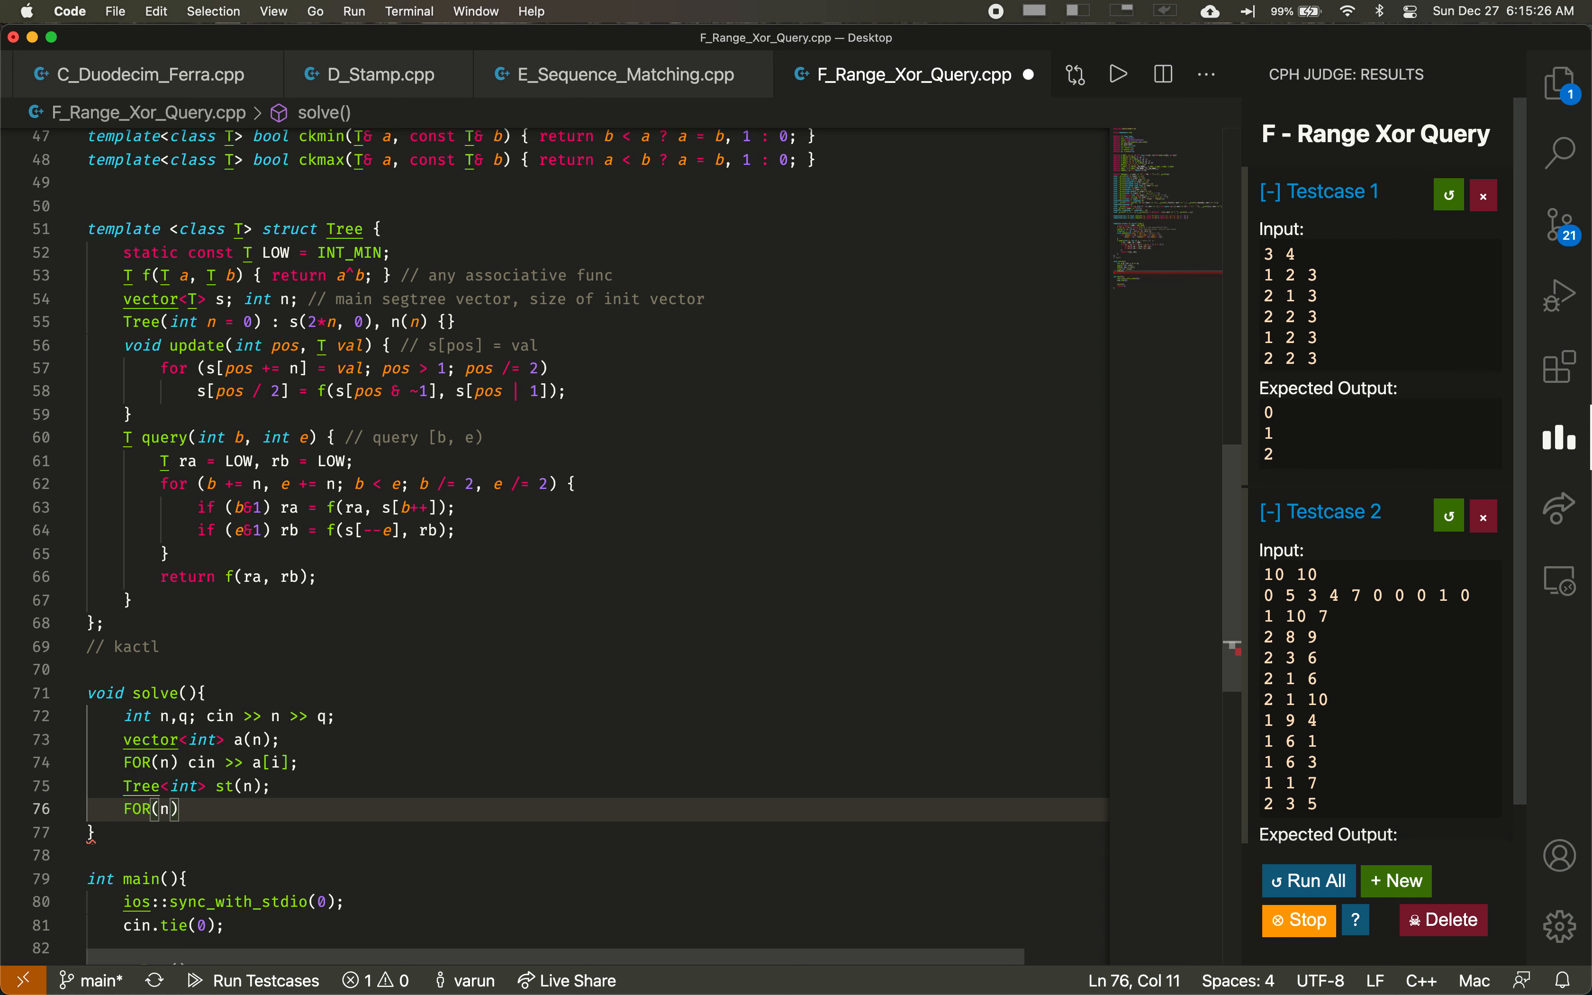
text(st.update(i)
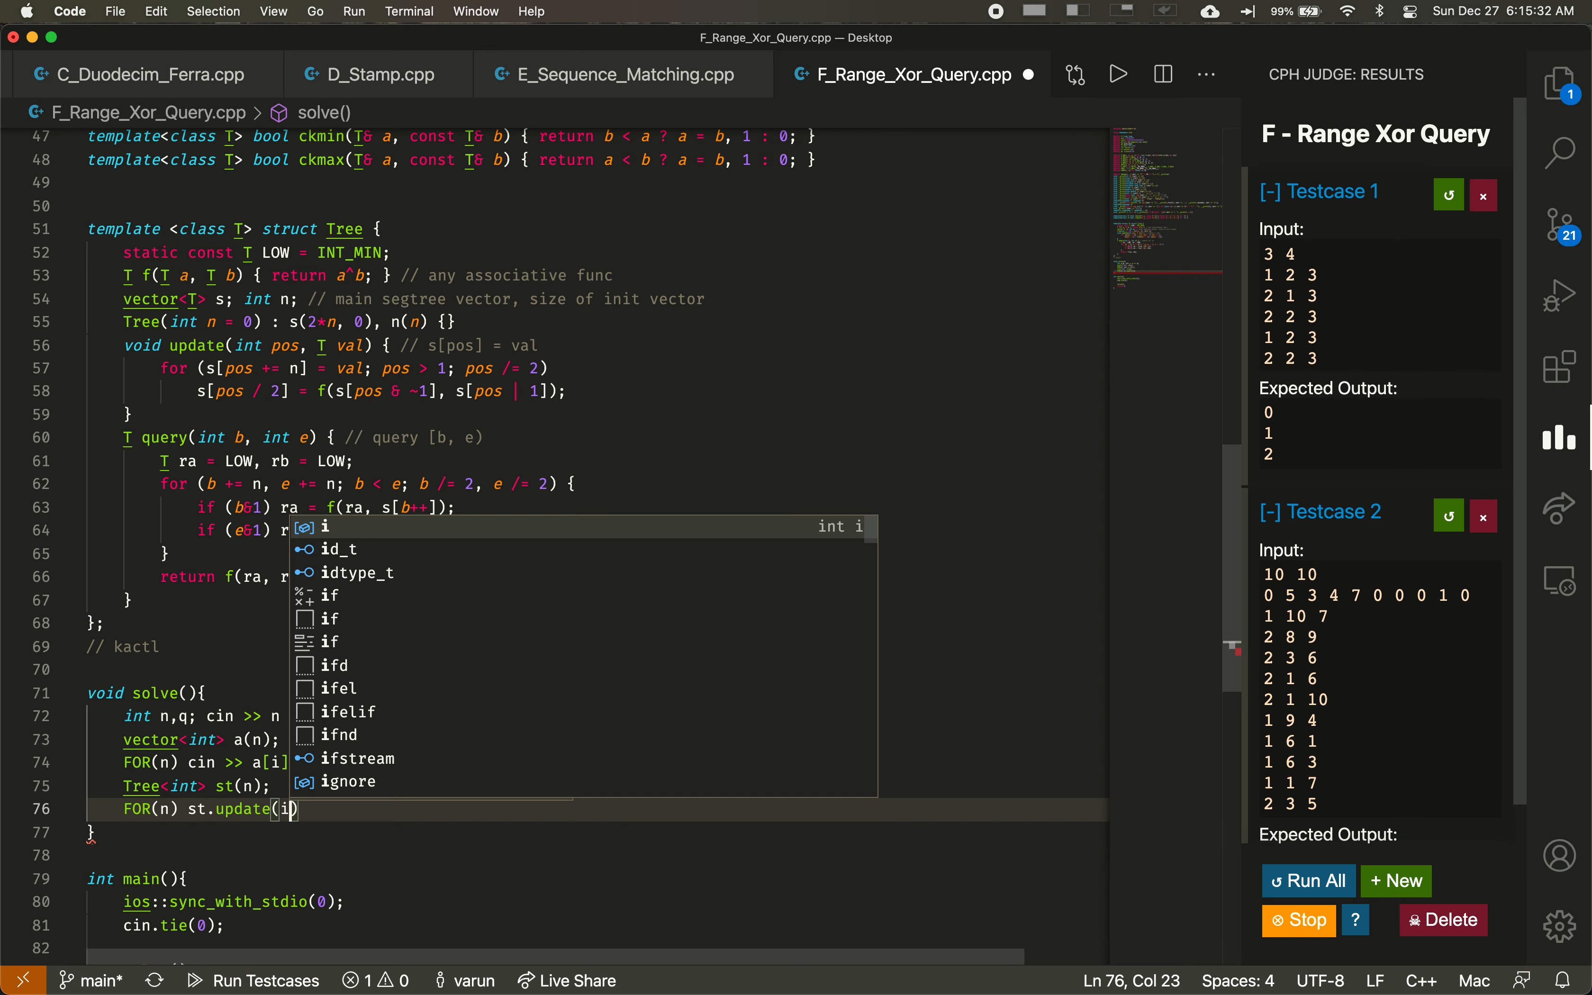
text(,a[i]);)
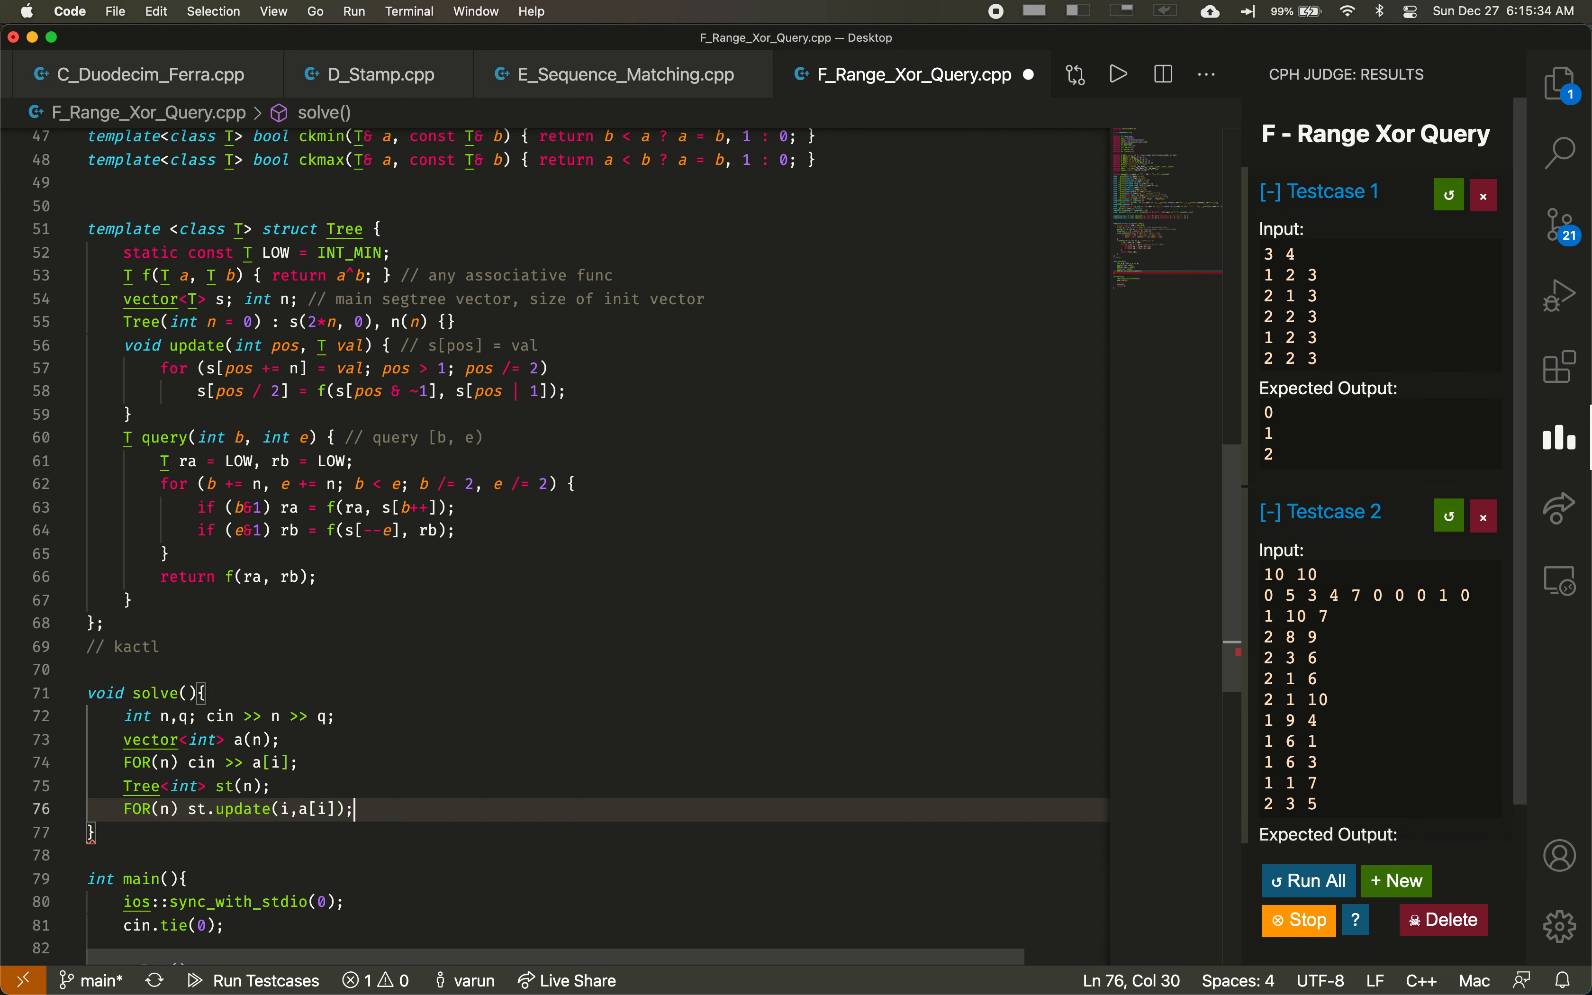
text(FOR(q){)
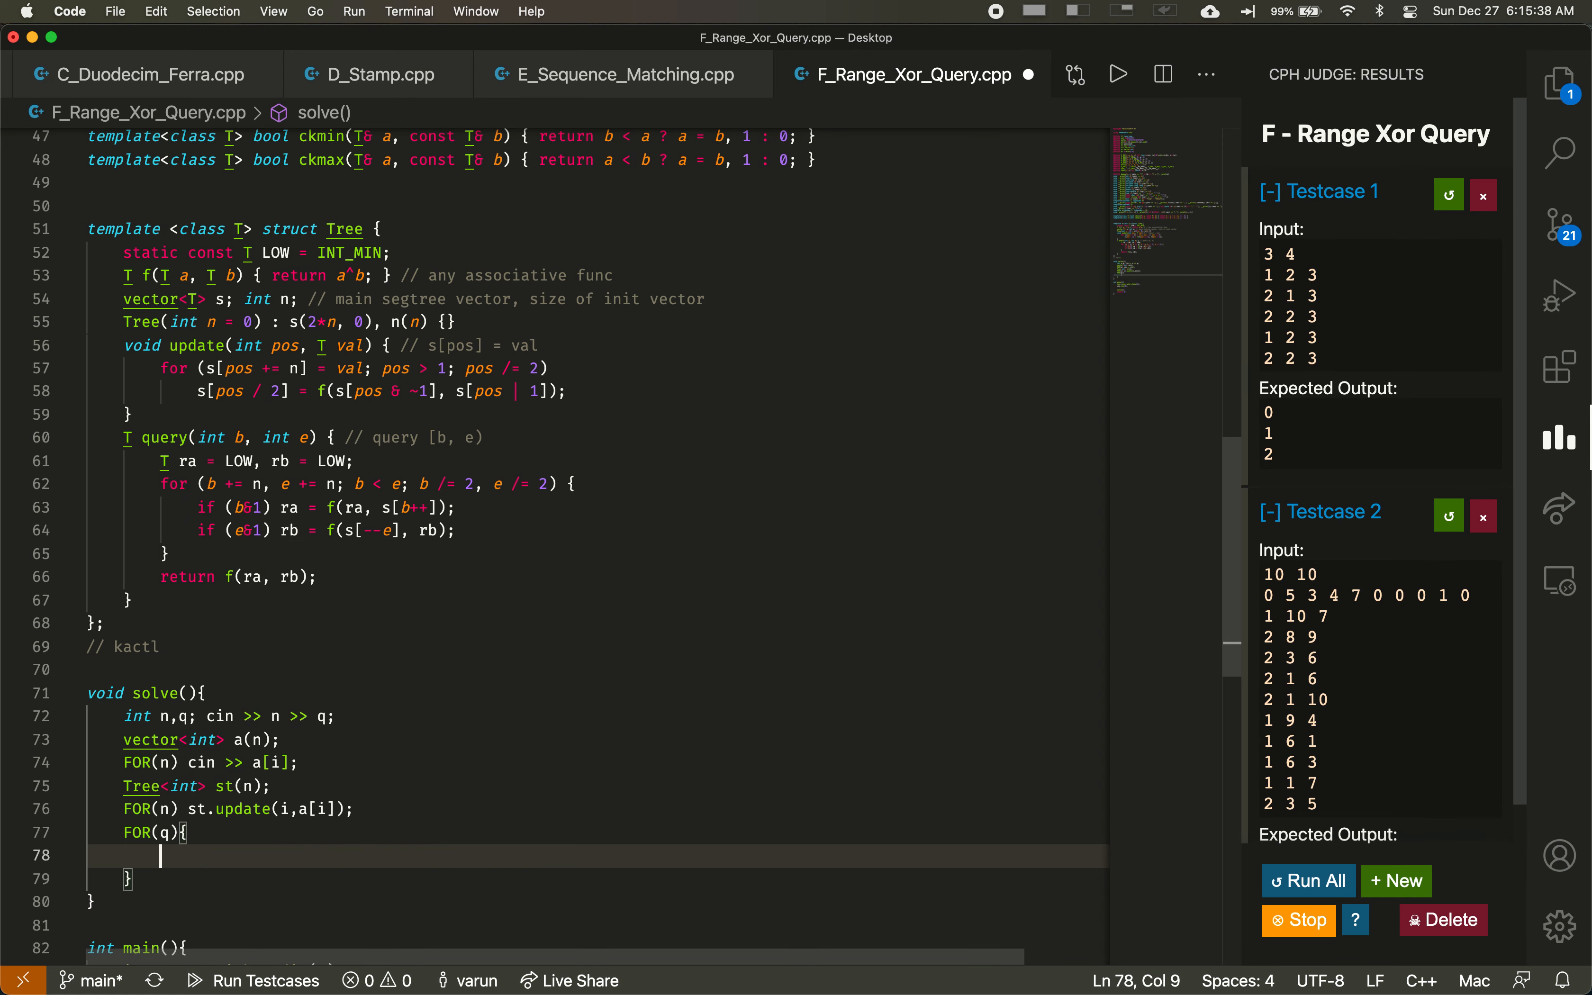
Step: Read 'int t,x,y;' per query, decrement x and y, and open the if(t == 1) branch
text(int t,x,y;)
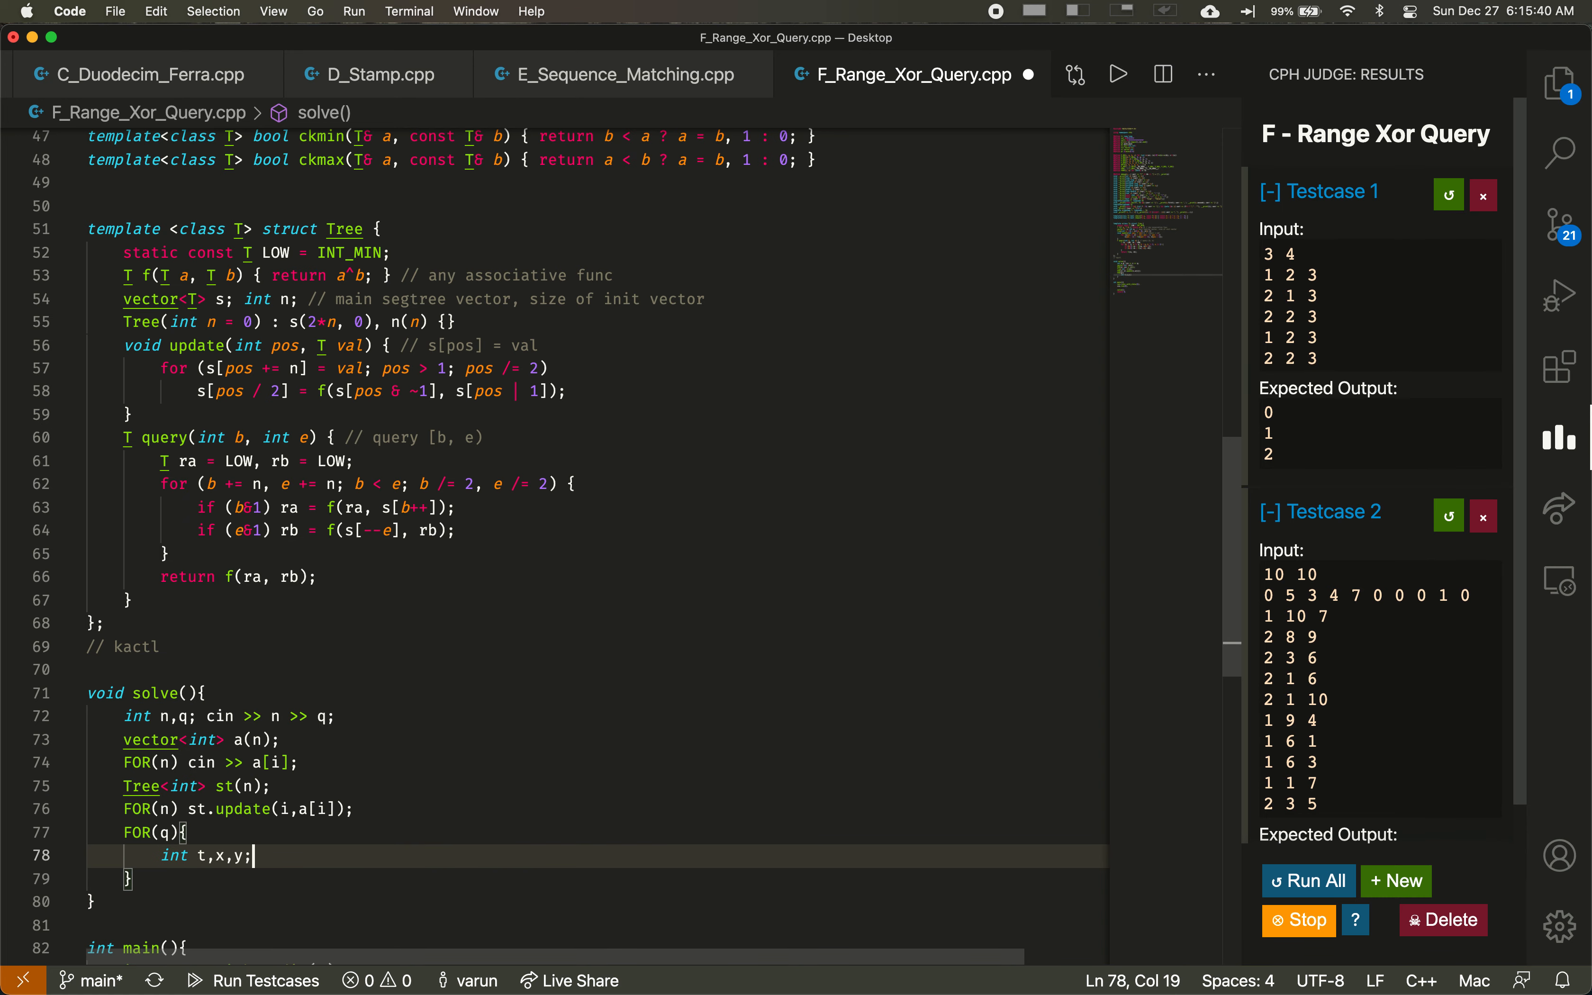
text(cin >> x >> y;)
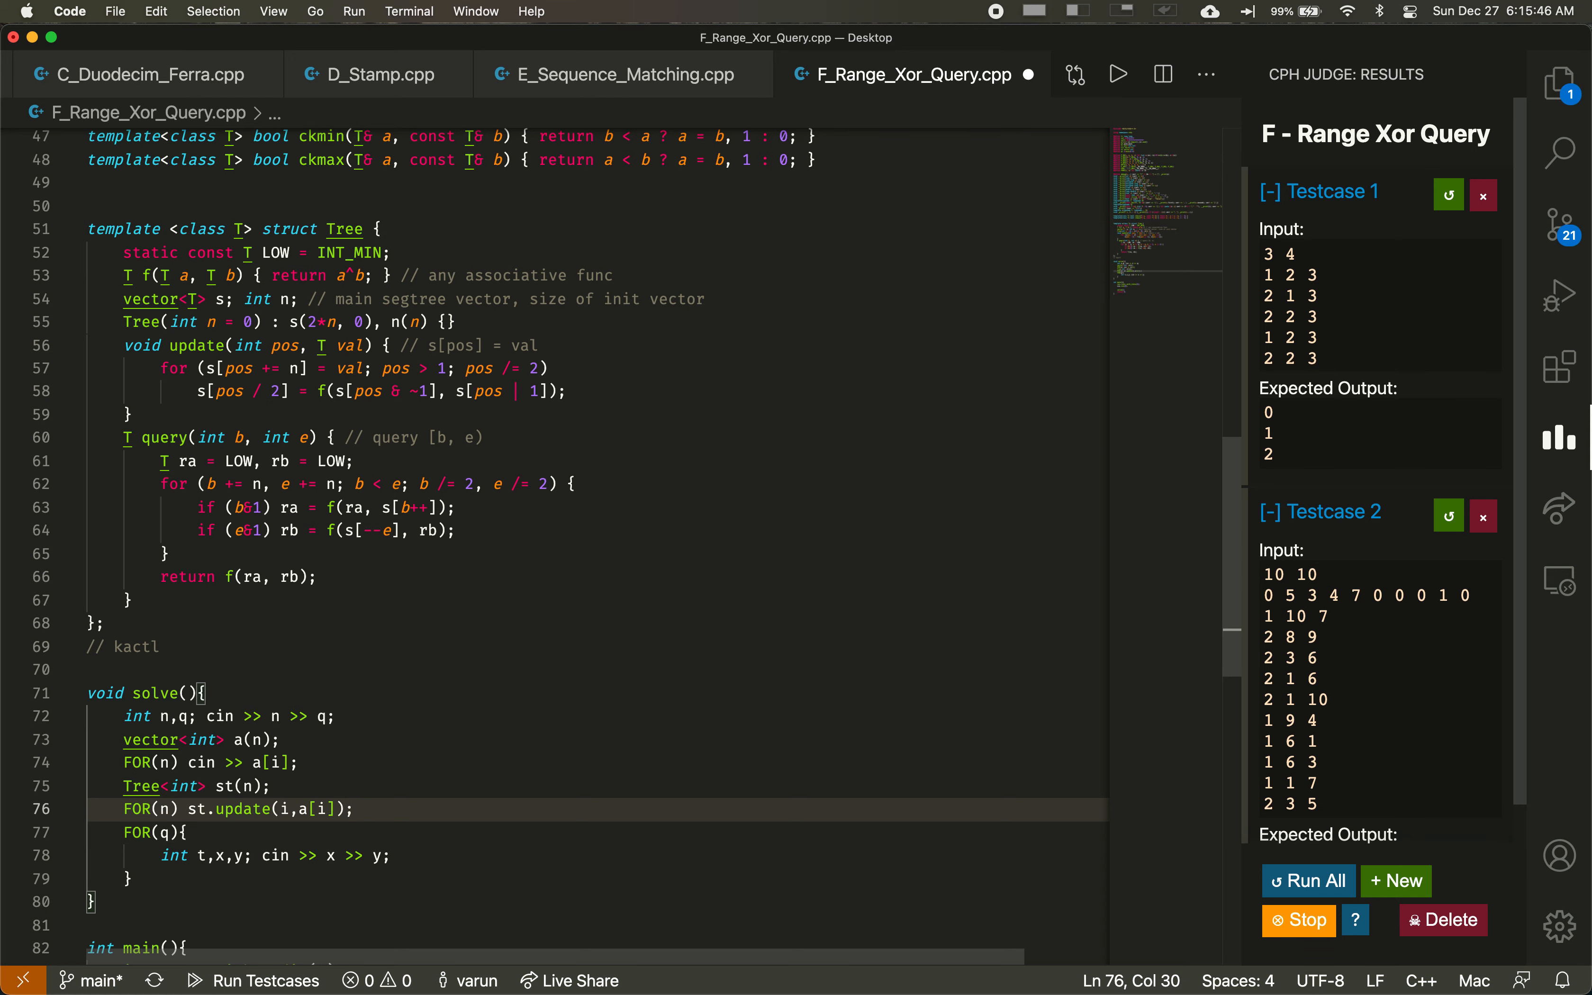
click(261, 740)
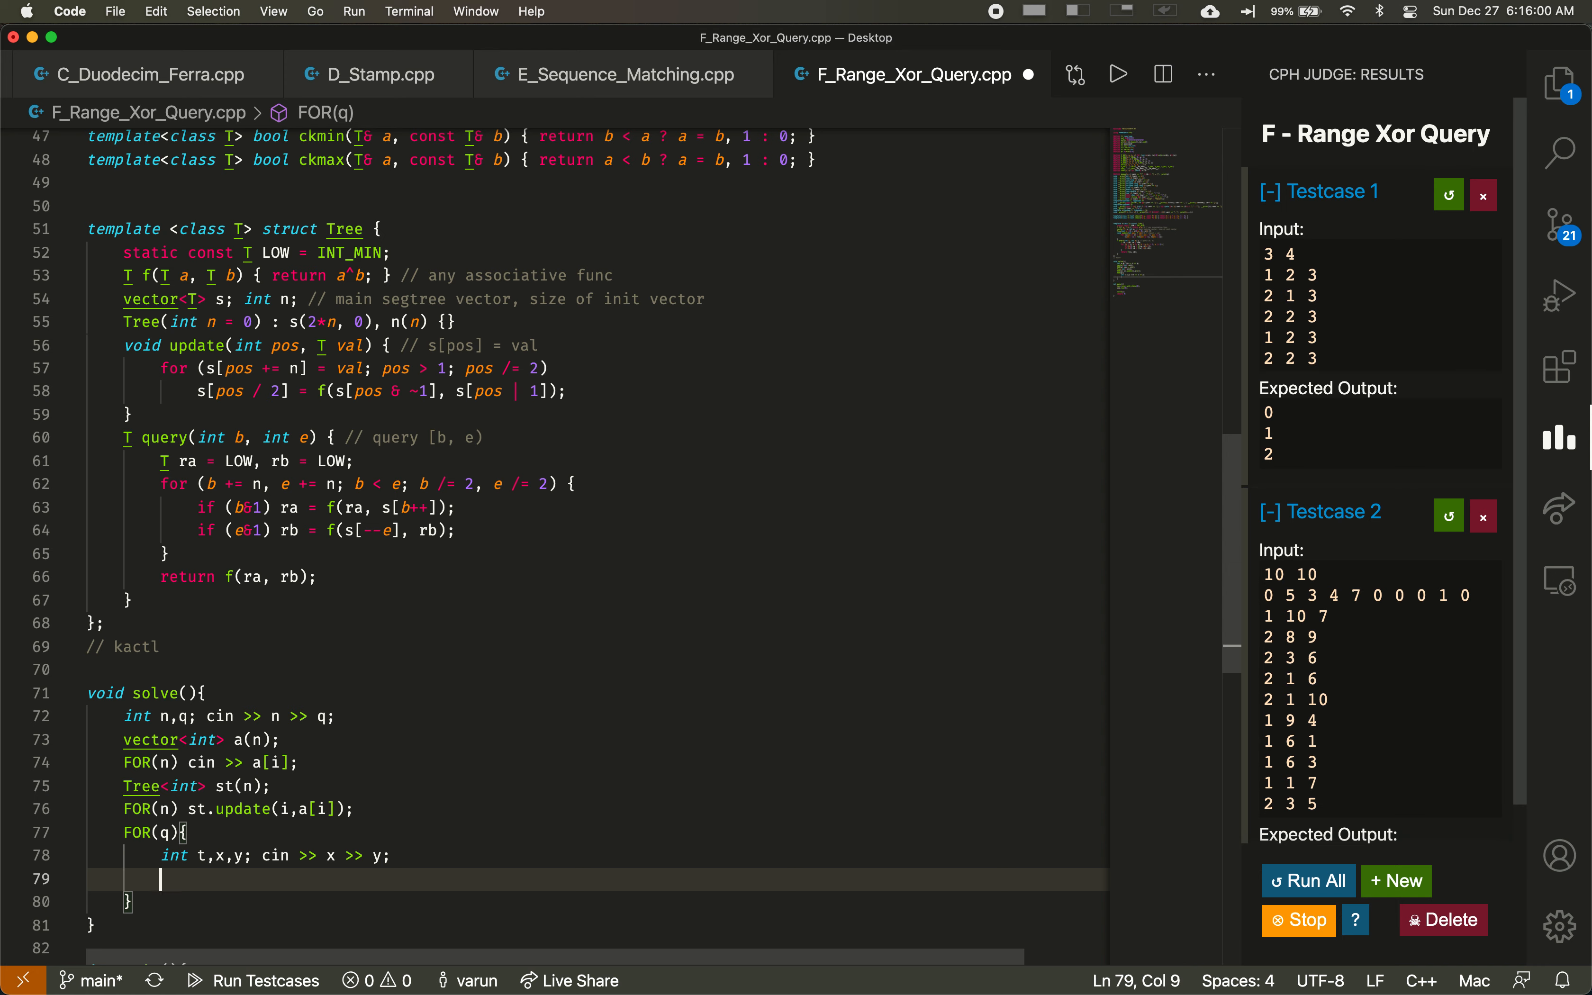
text(--x; --)
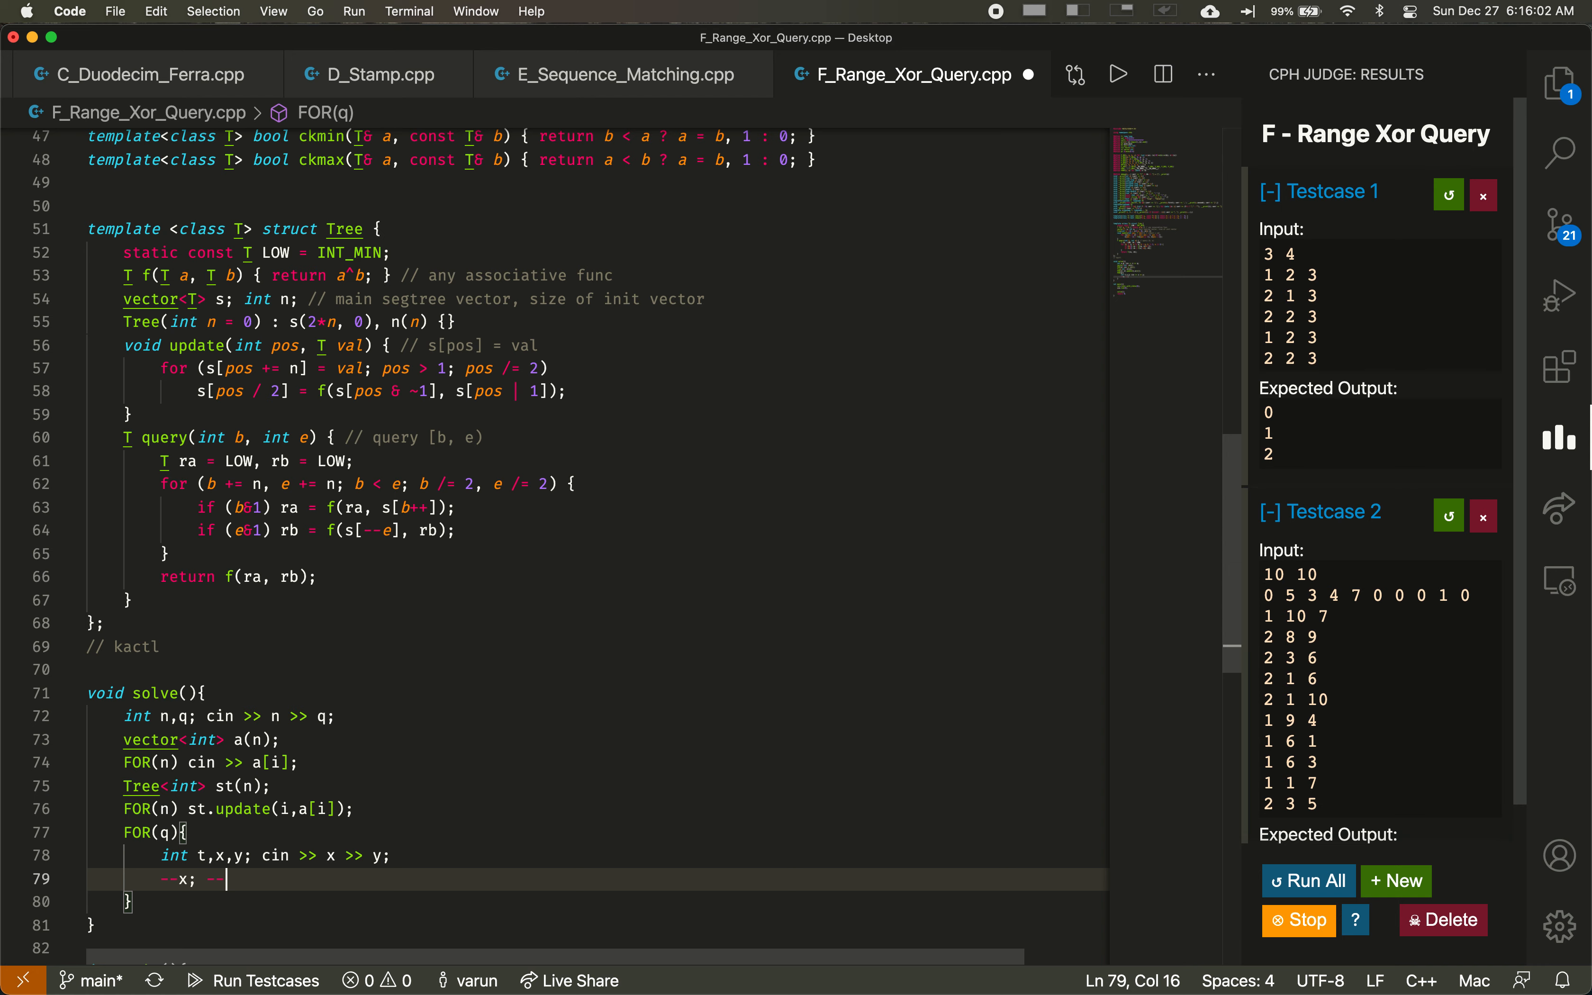
text(--y;)
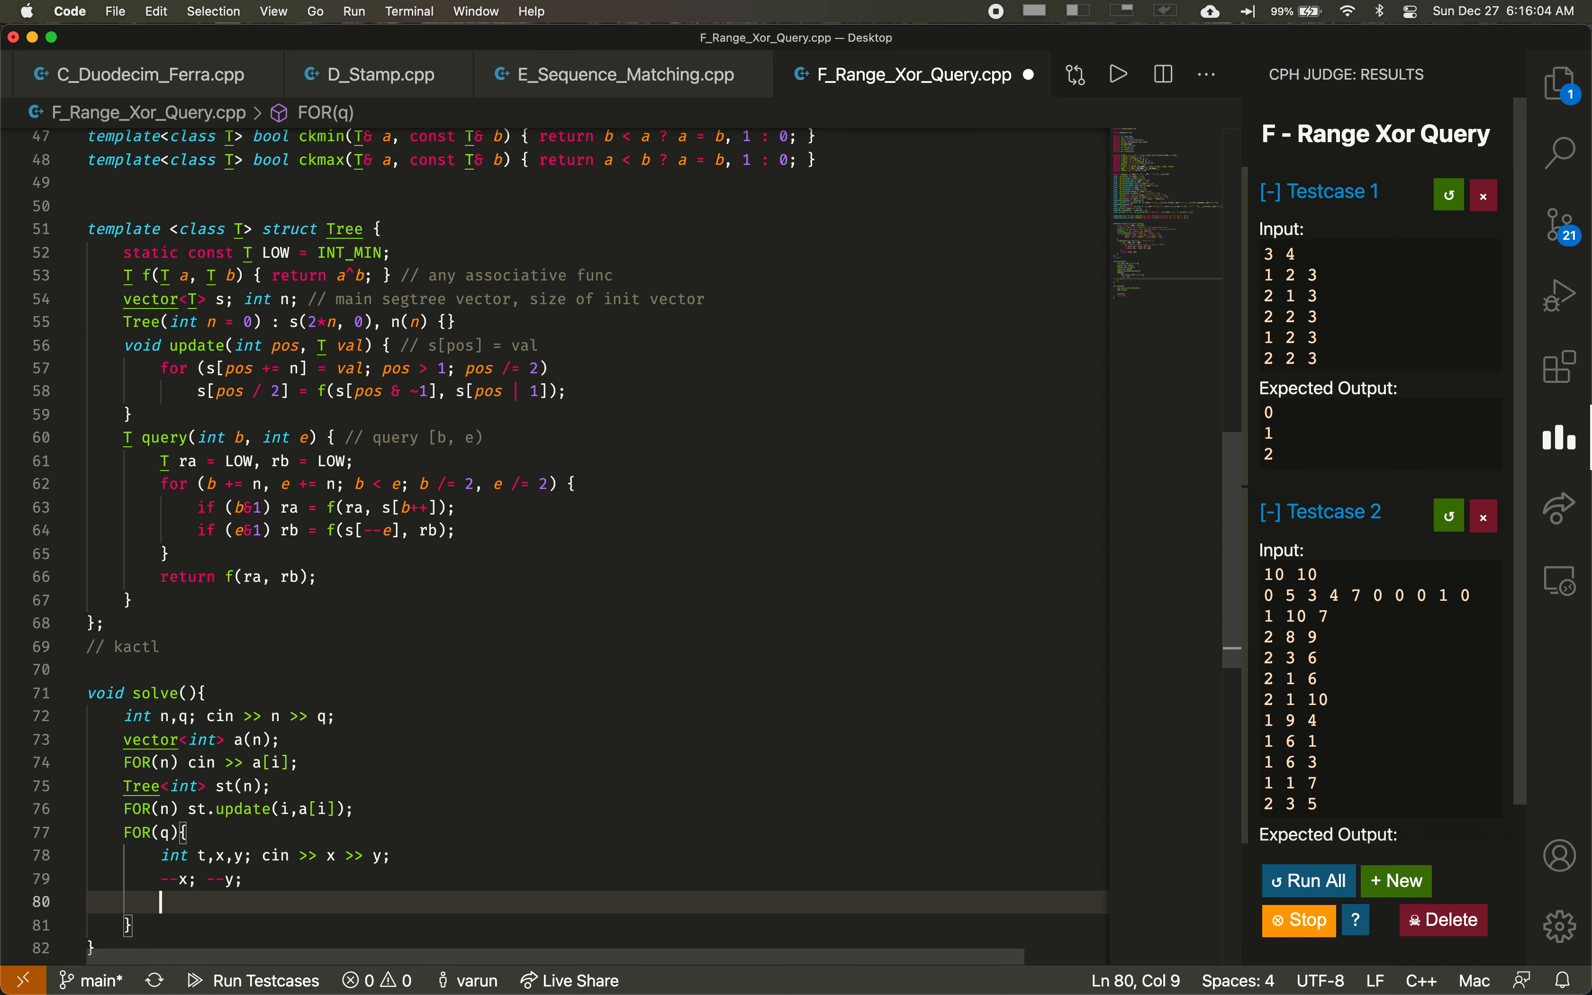
text(if(t))
text(a[x)
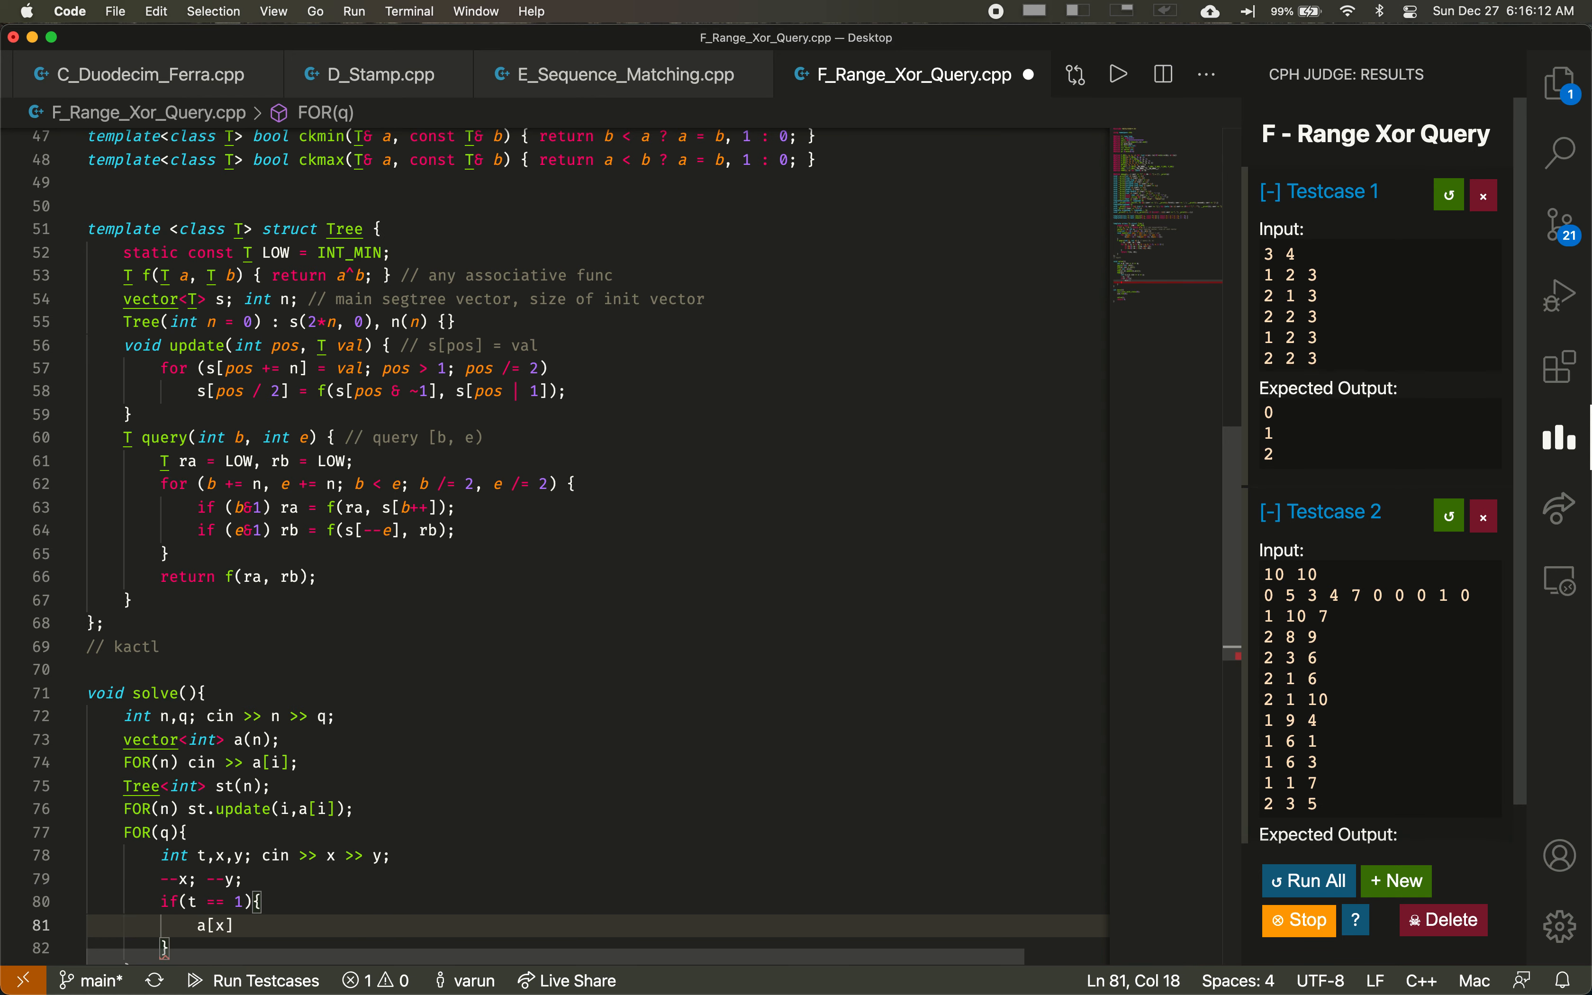
Step: Apply 'a[x] ^= y; st.update(x,a[x]);' in the type-1 branch and start 'else{'
text(^= y;)
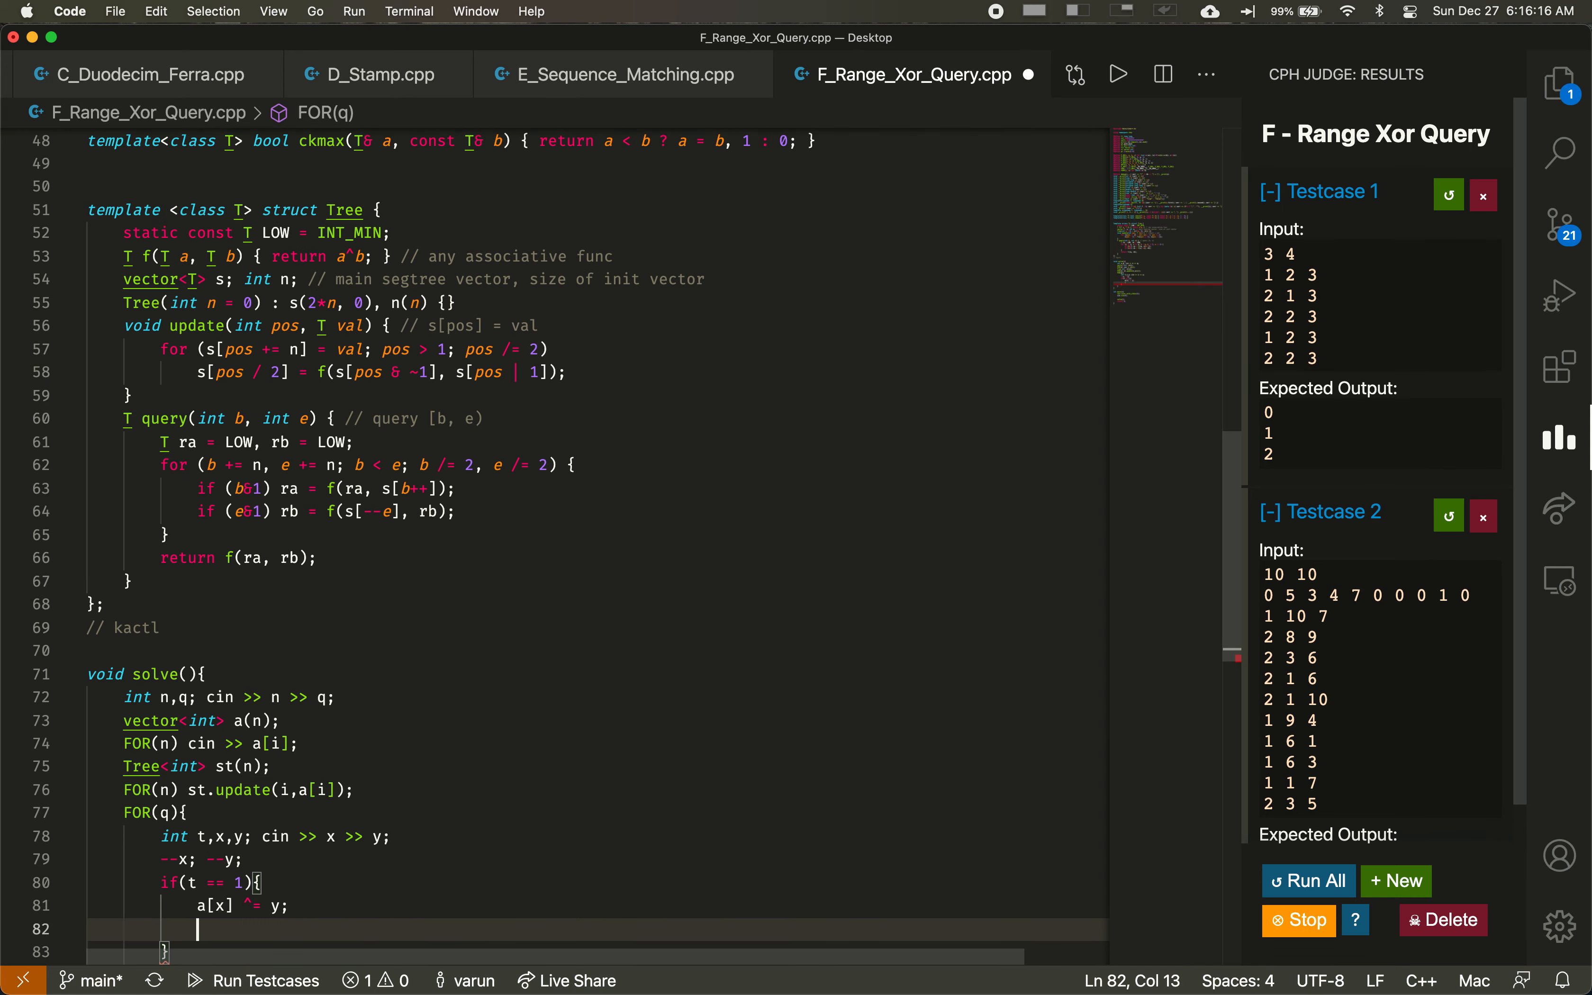
text(st.update()
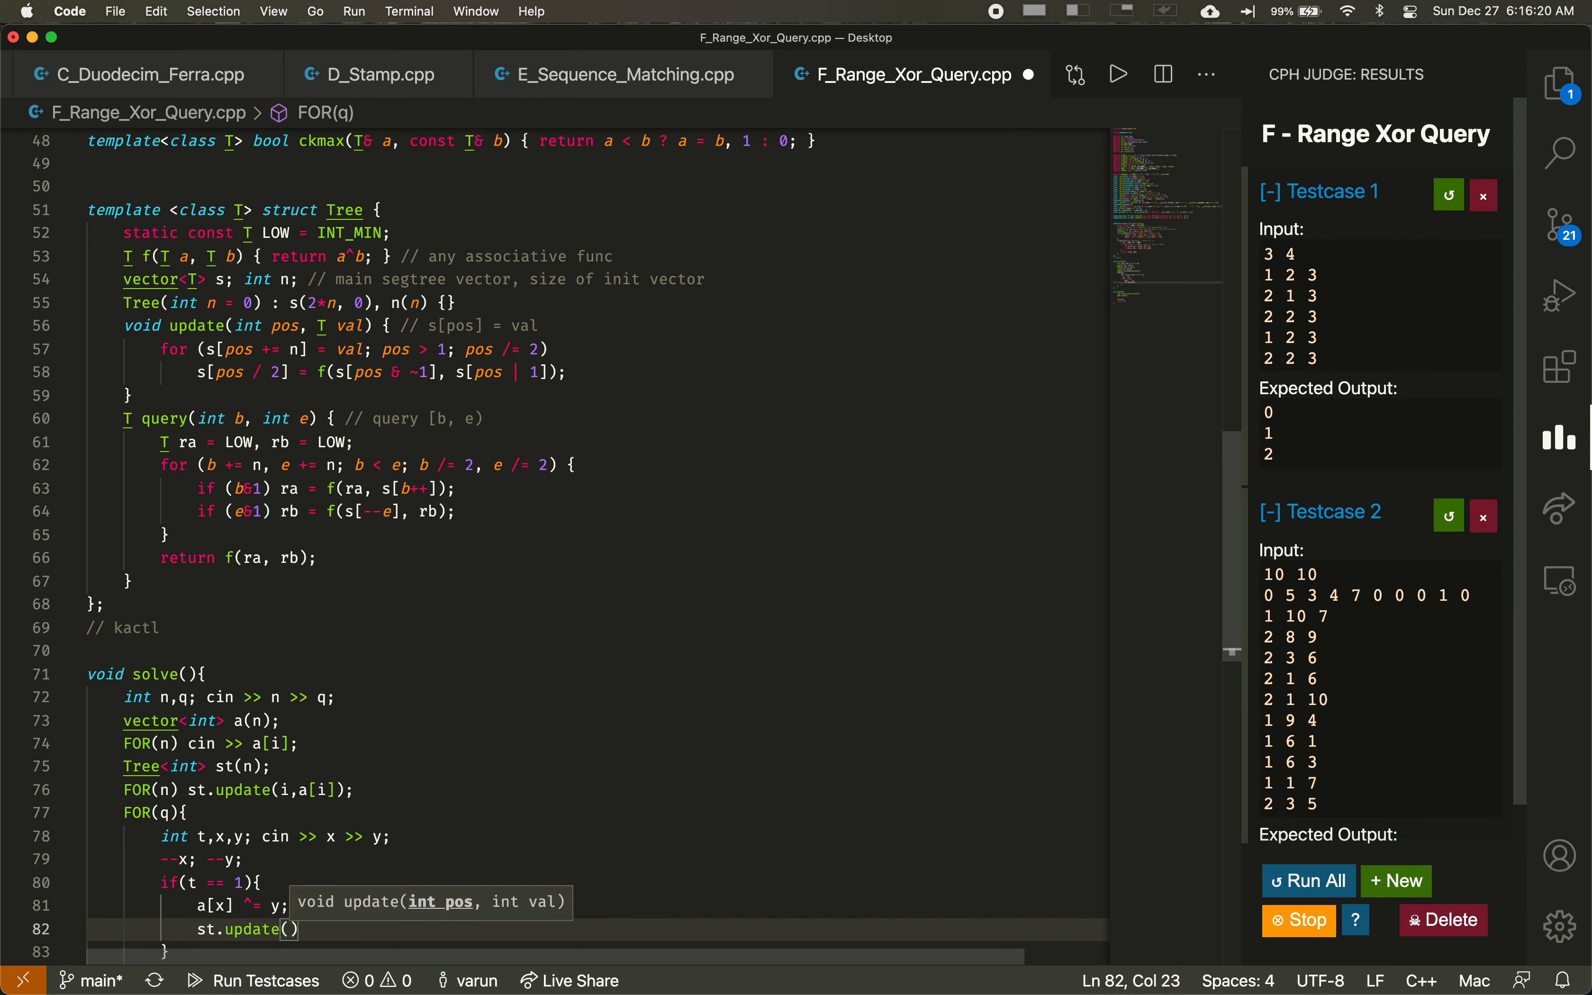
text(x,a)
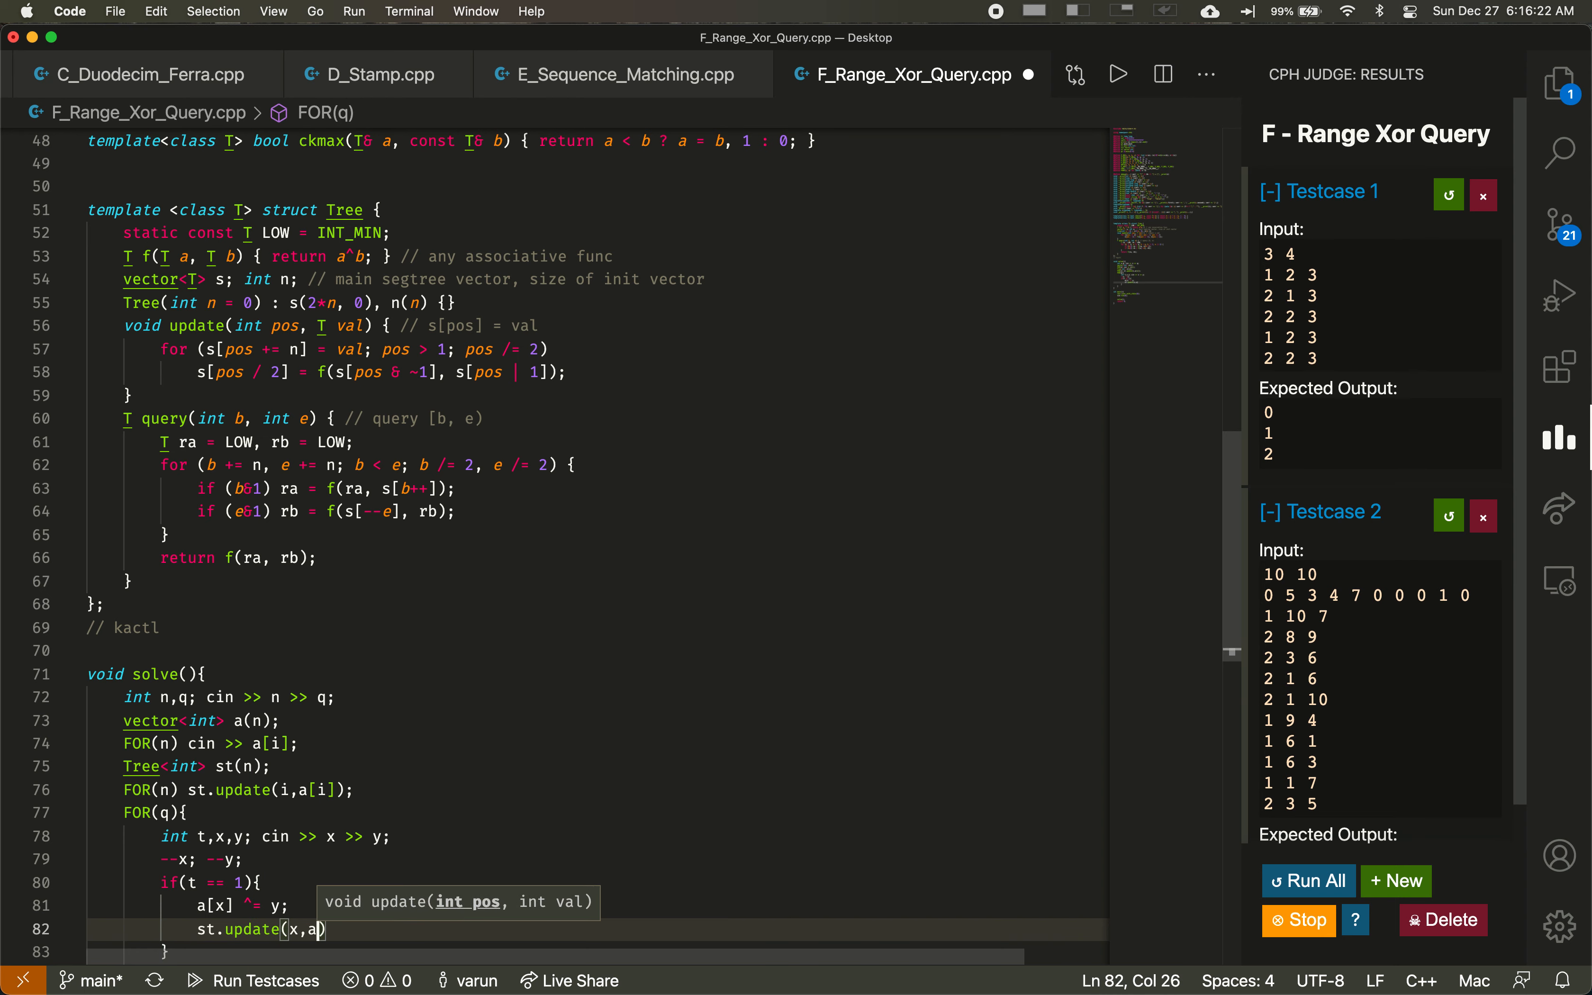
text([x])
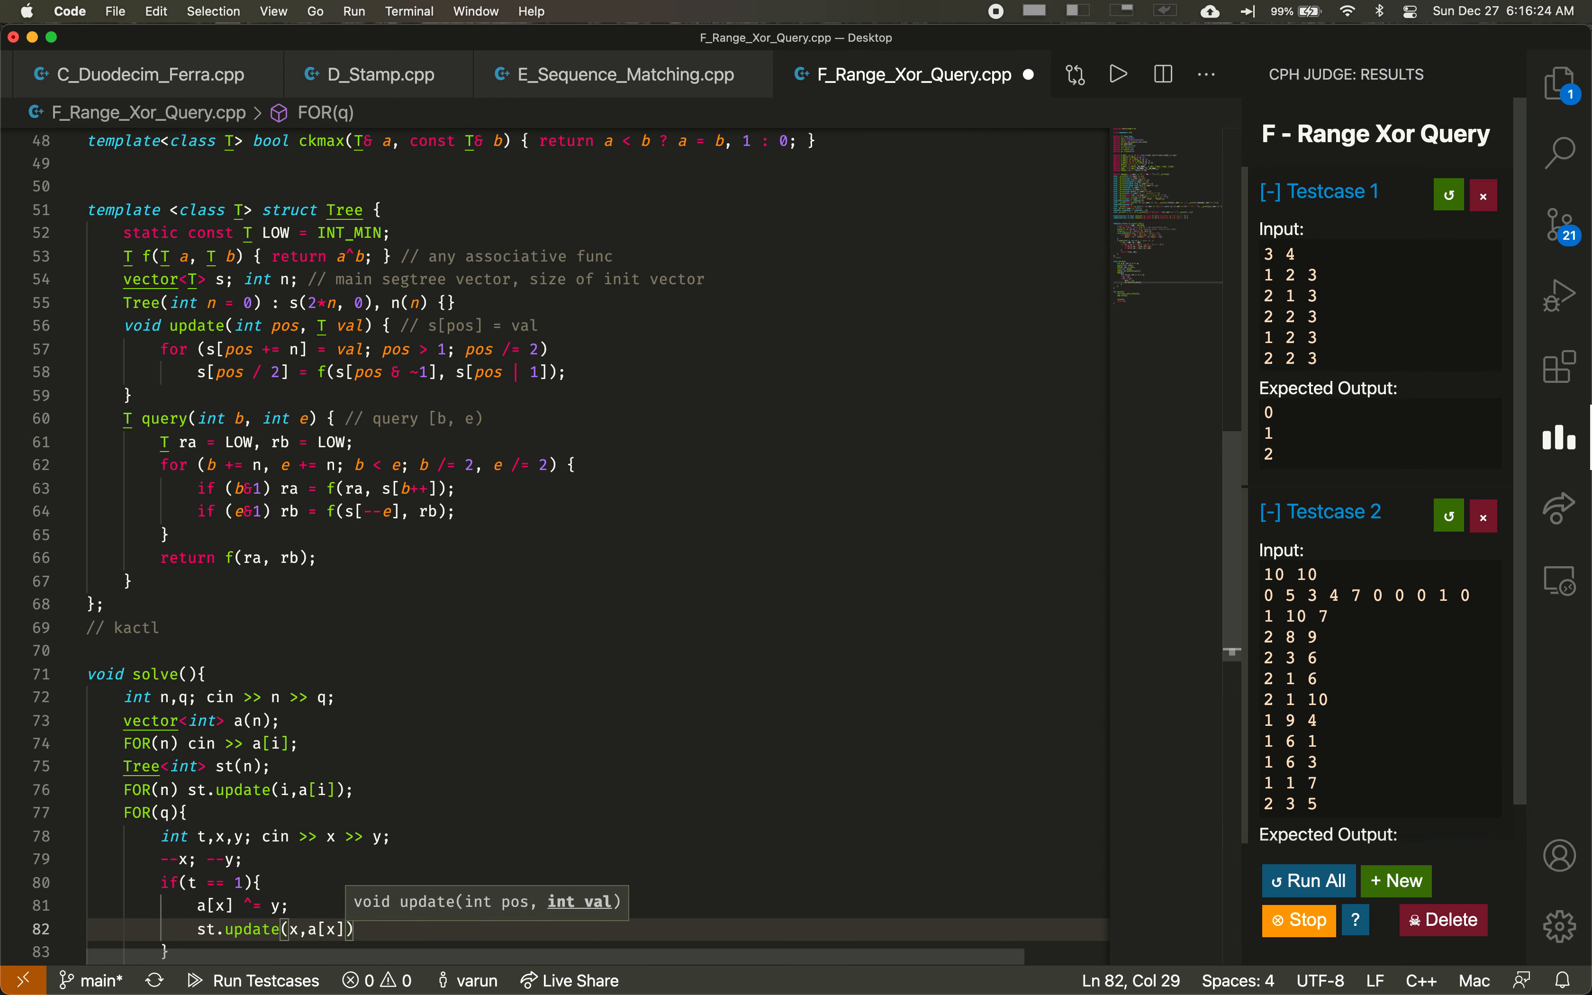
text(;)
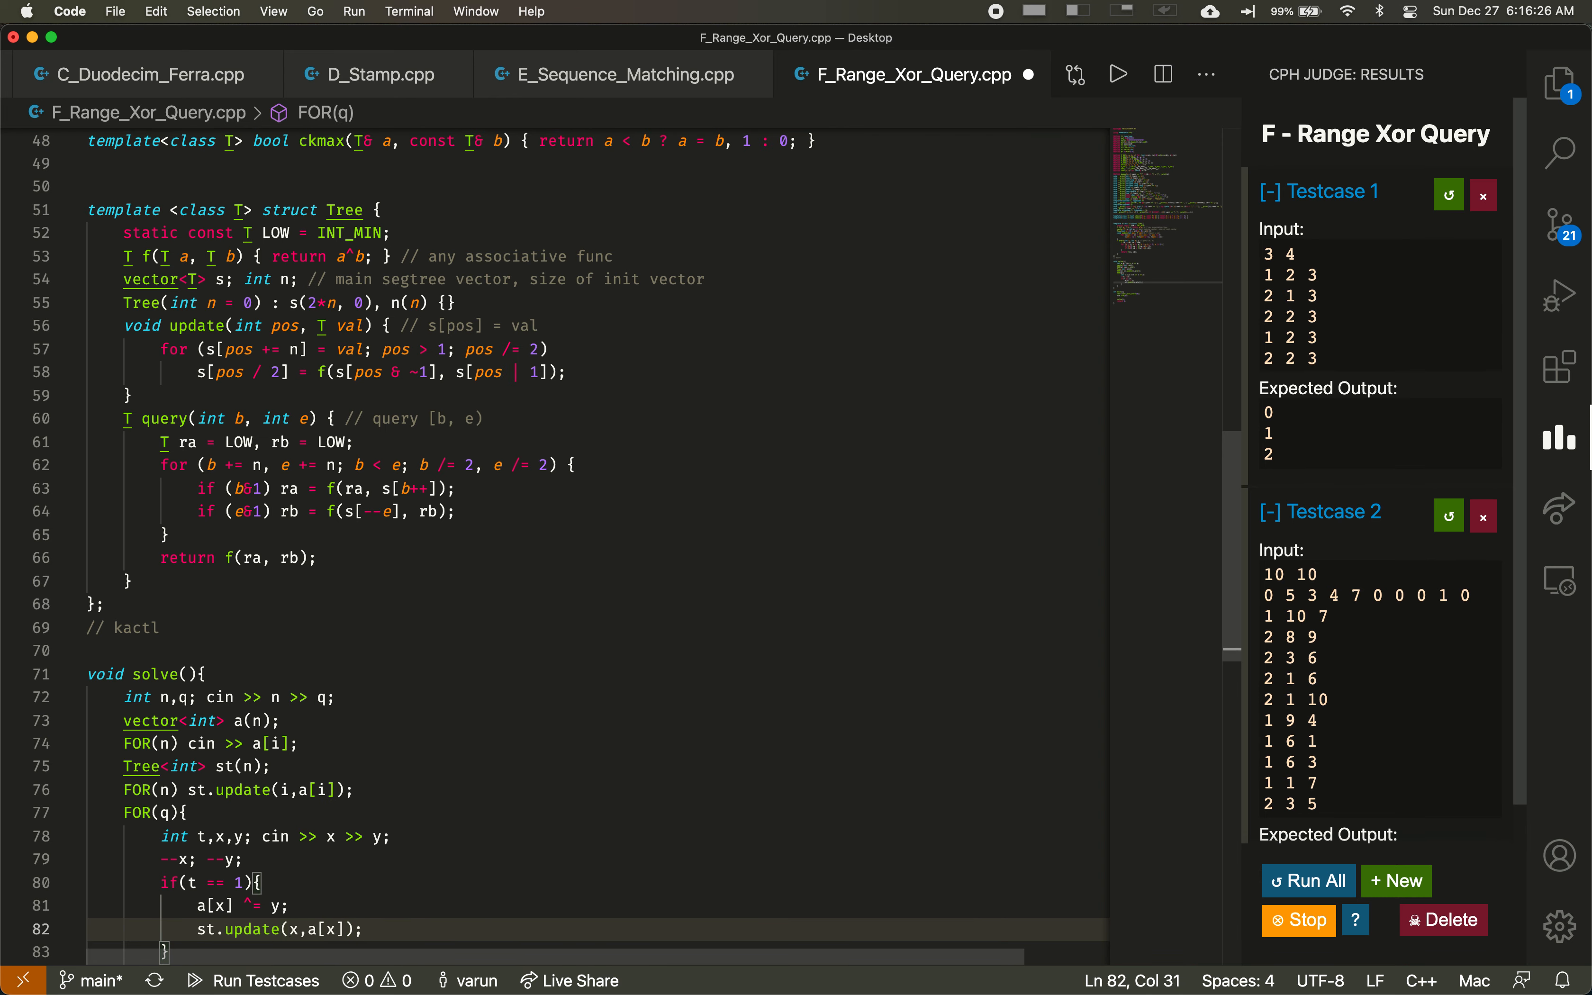
scroll(down, 3)
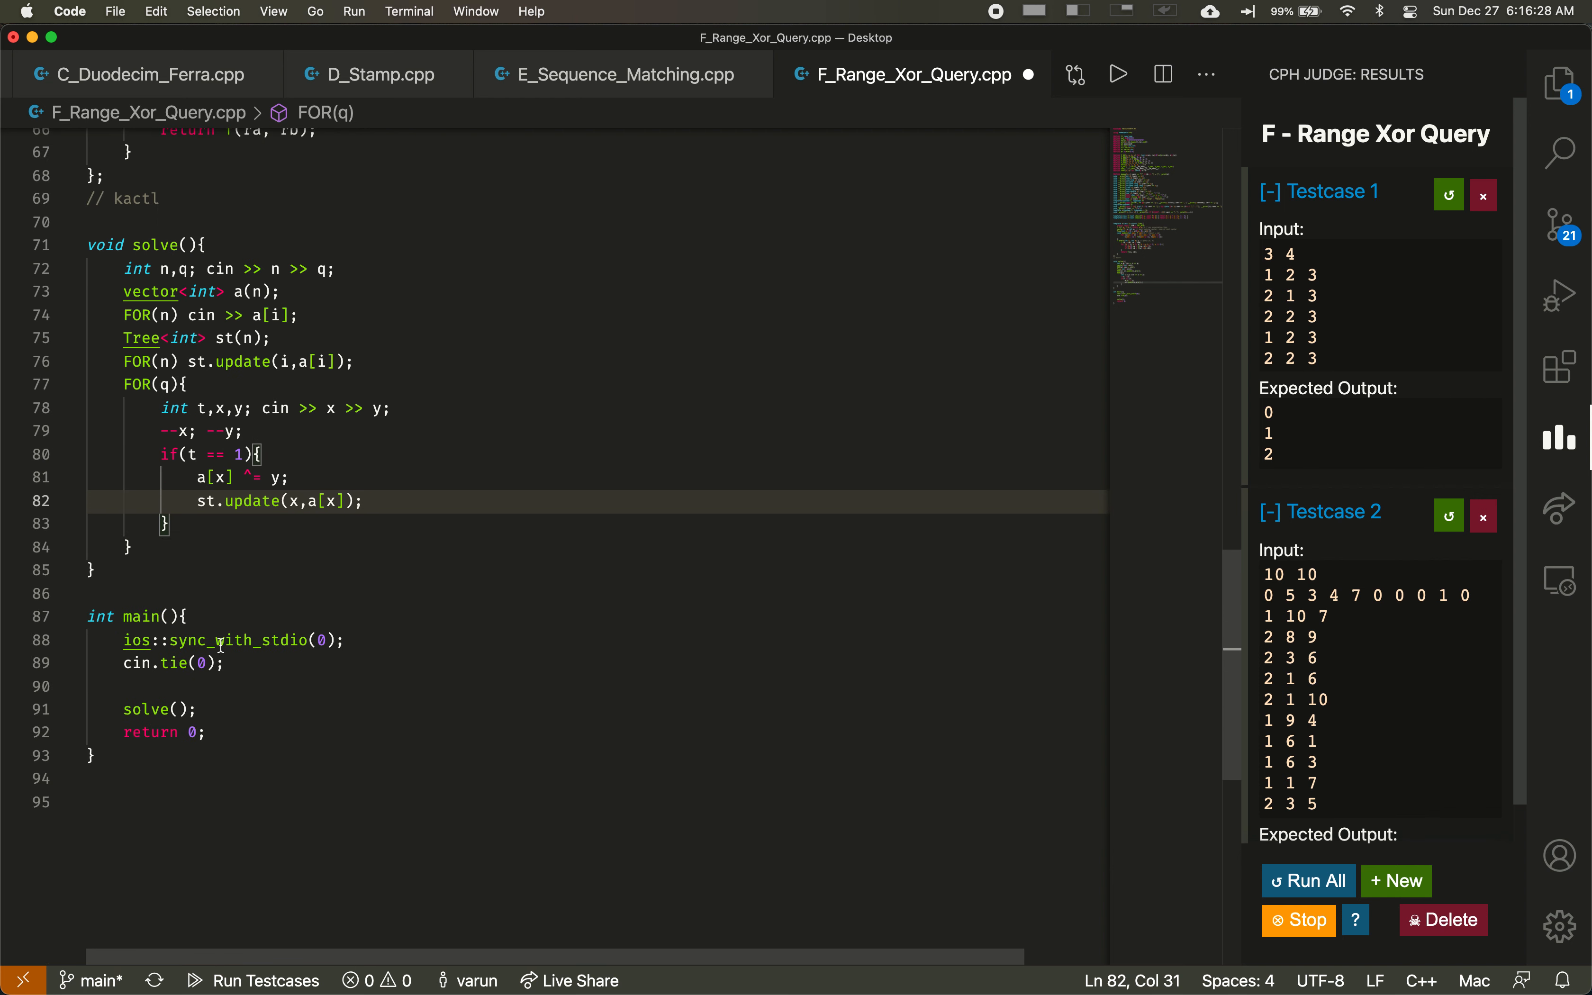
text(else{)
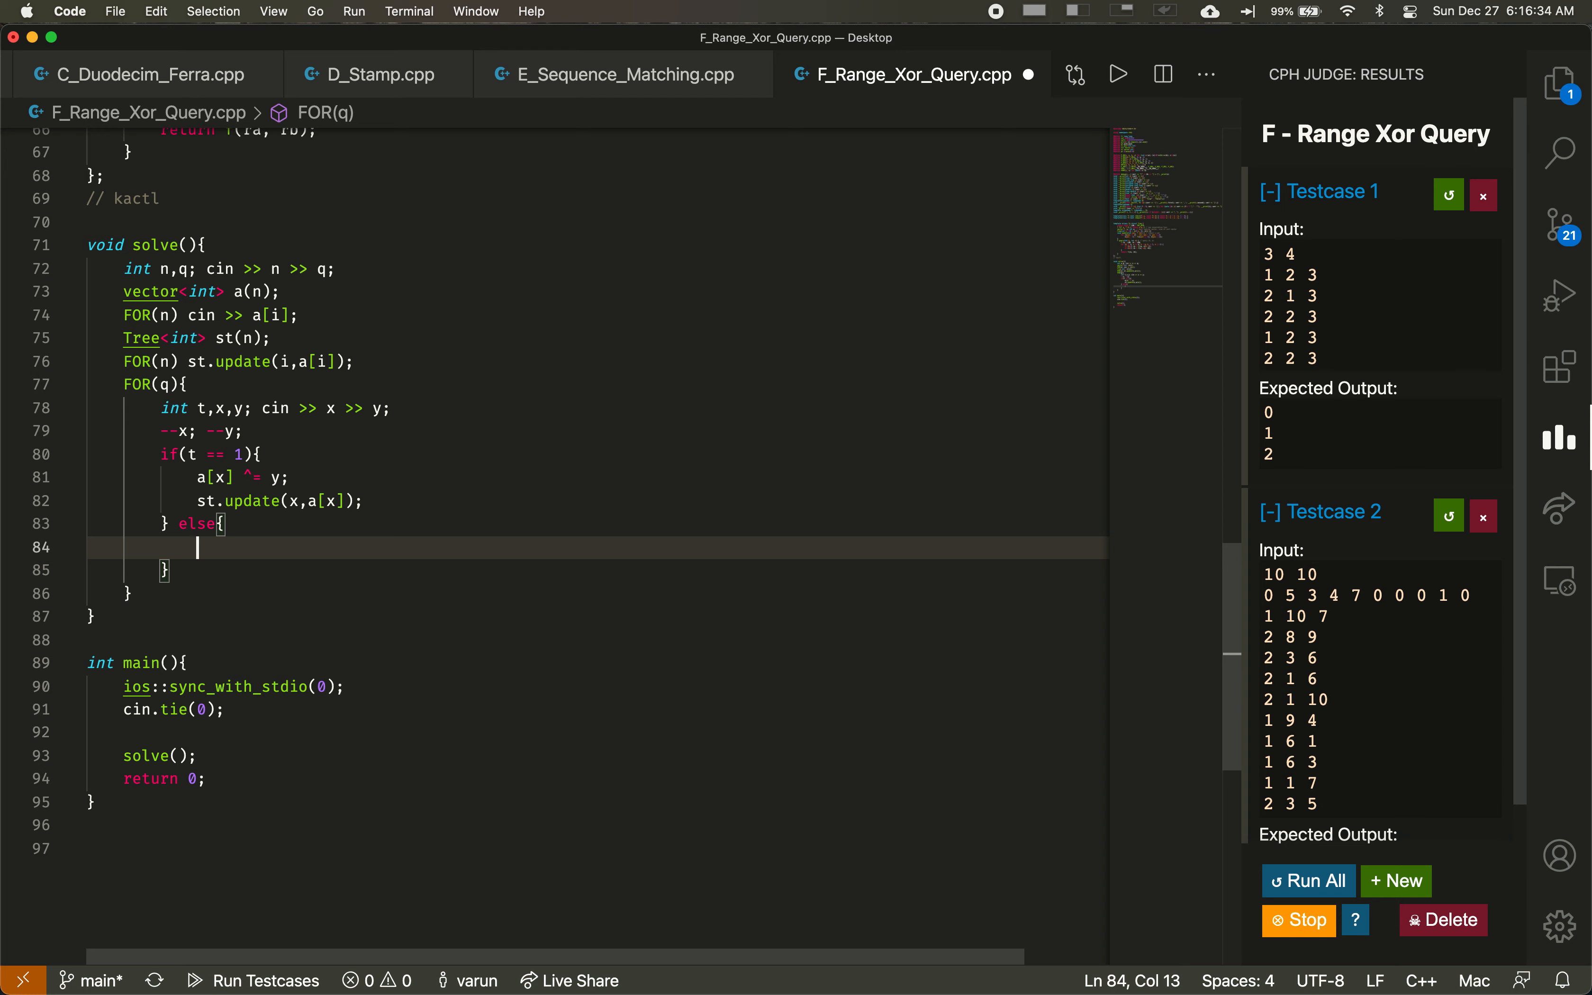
Step: Print 'cout << st.query(x,y+1) << '\n';' in the else branch
text(cout <<)
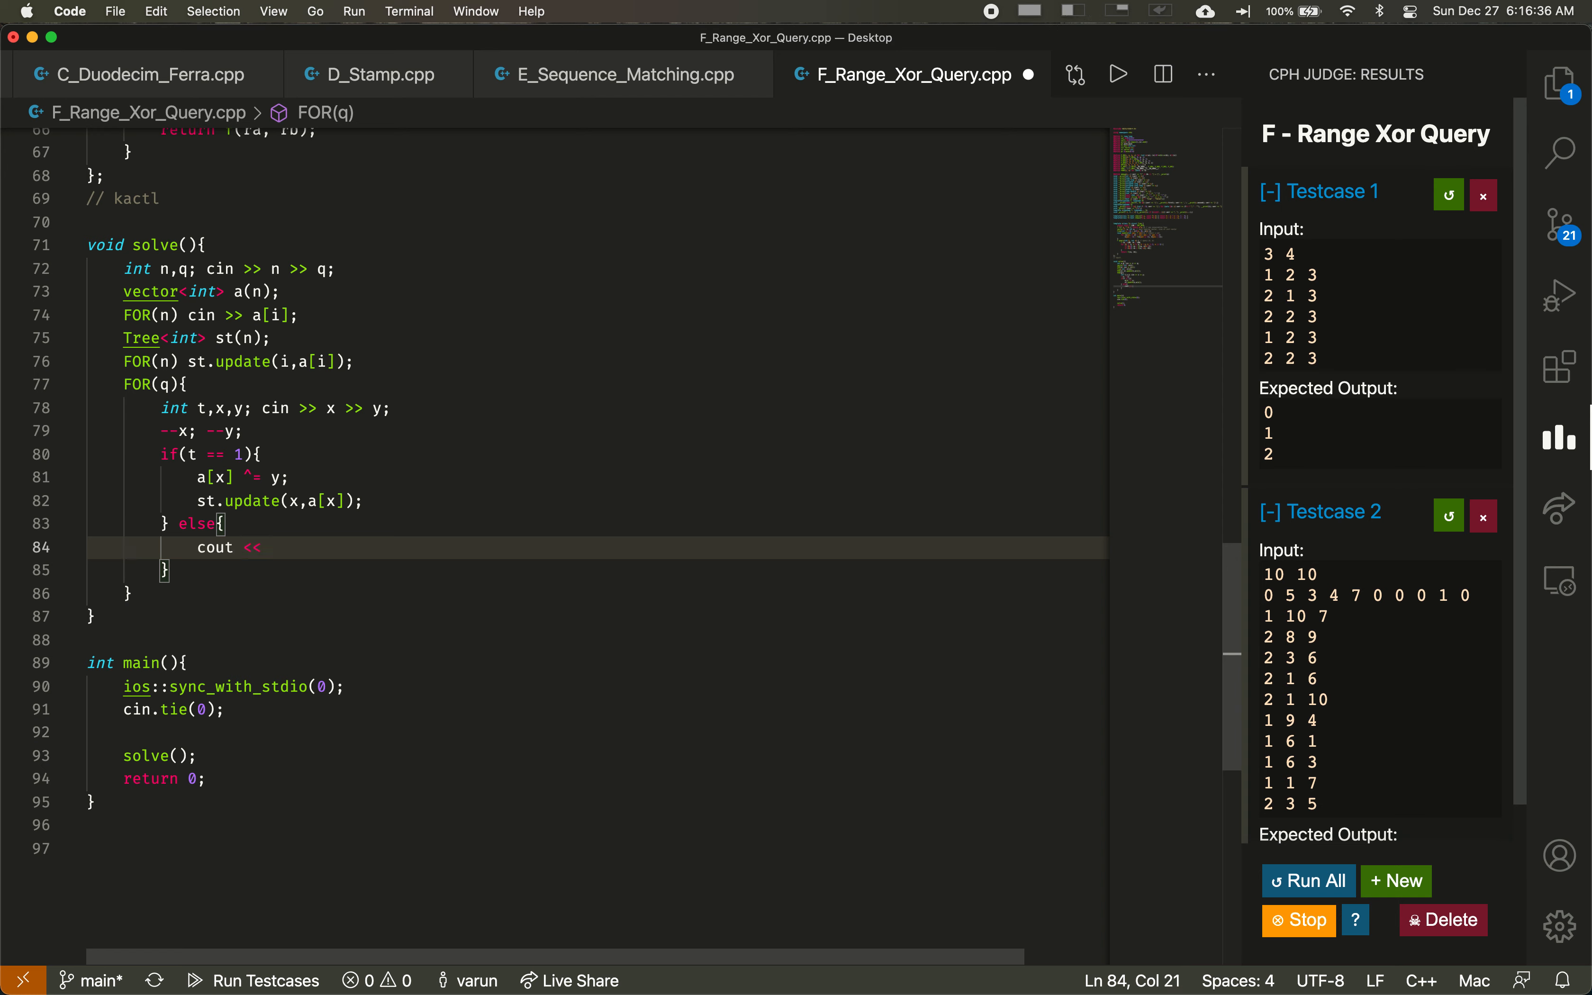
text(st.query)
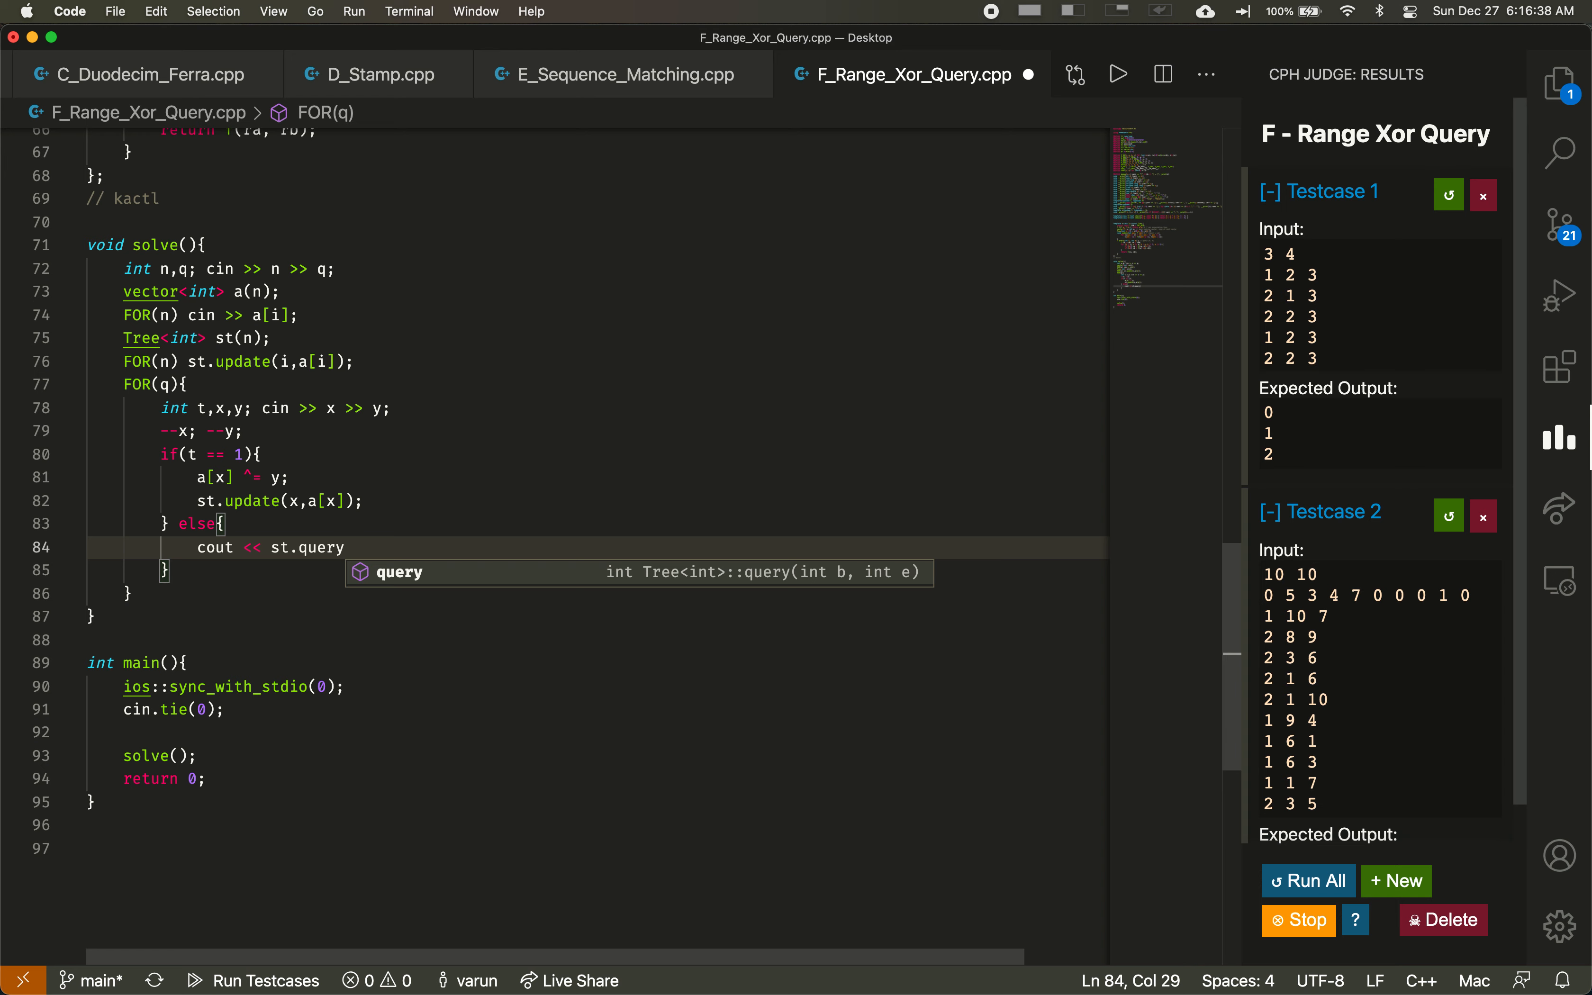
text((x,y)
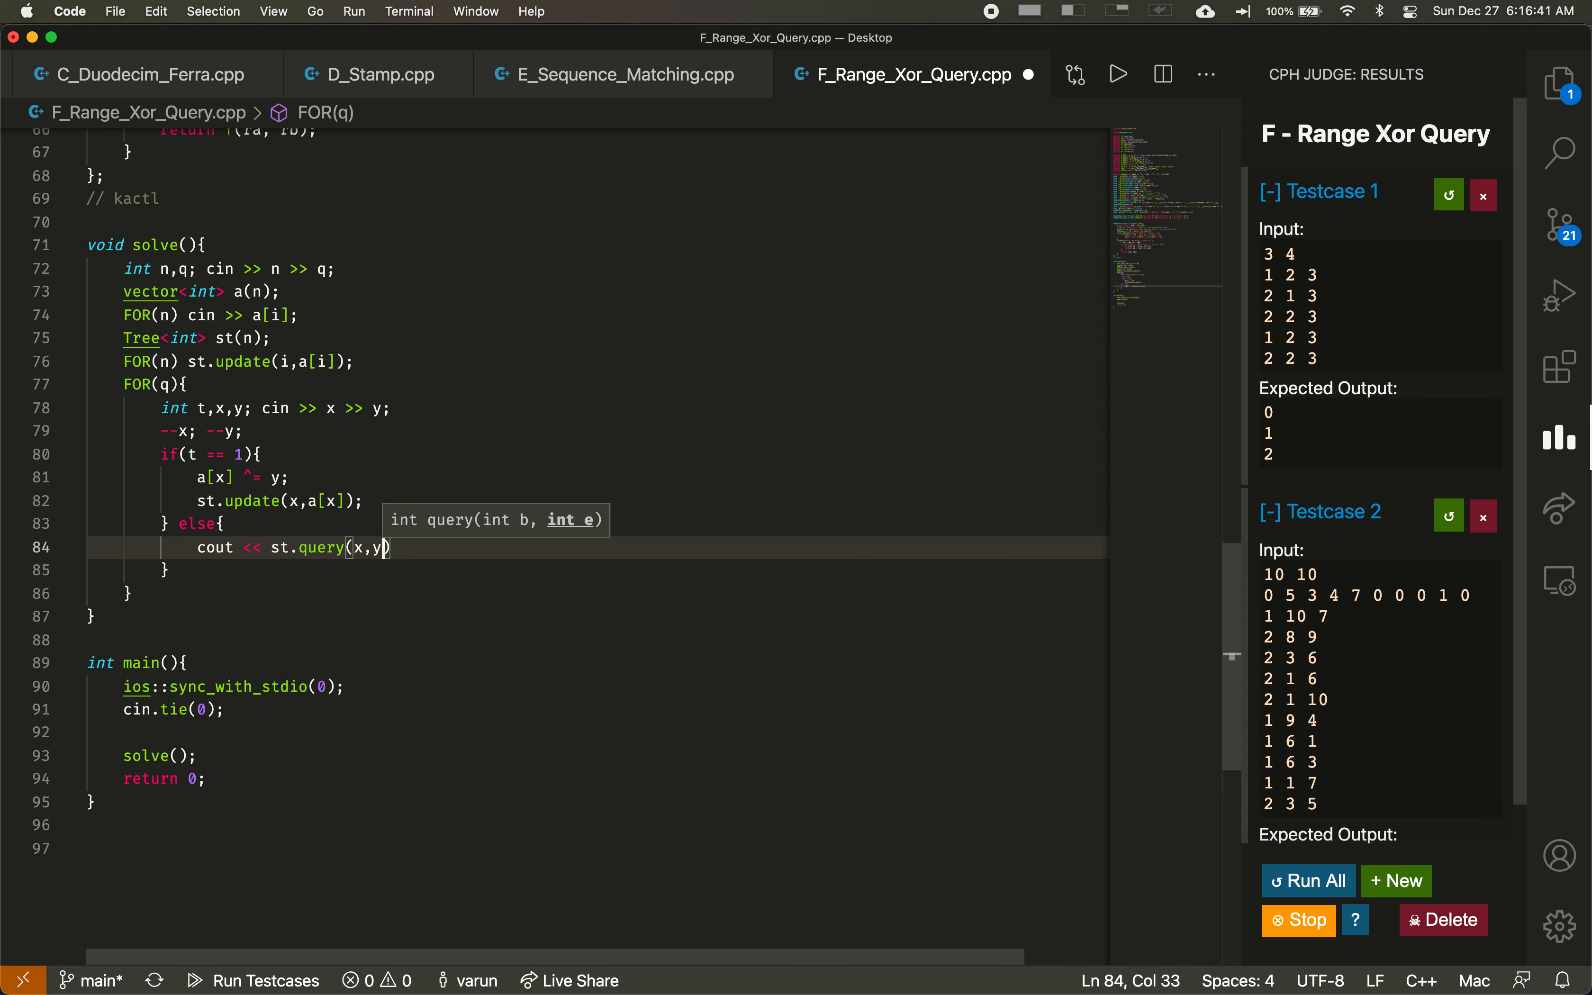
text(+1))
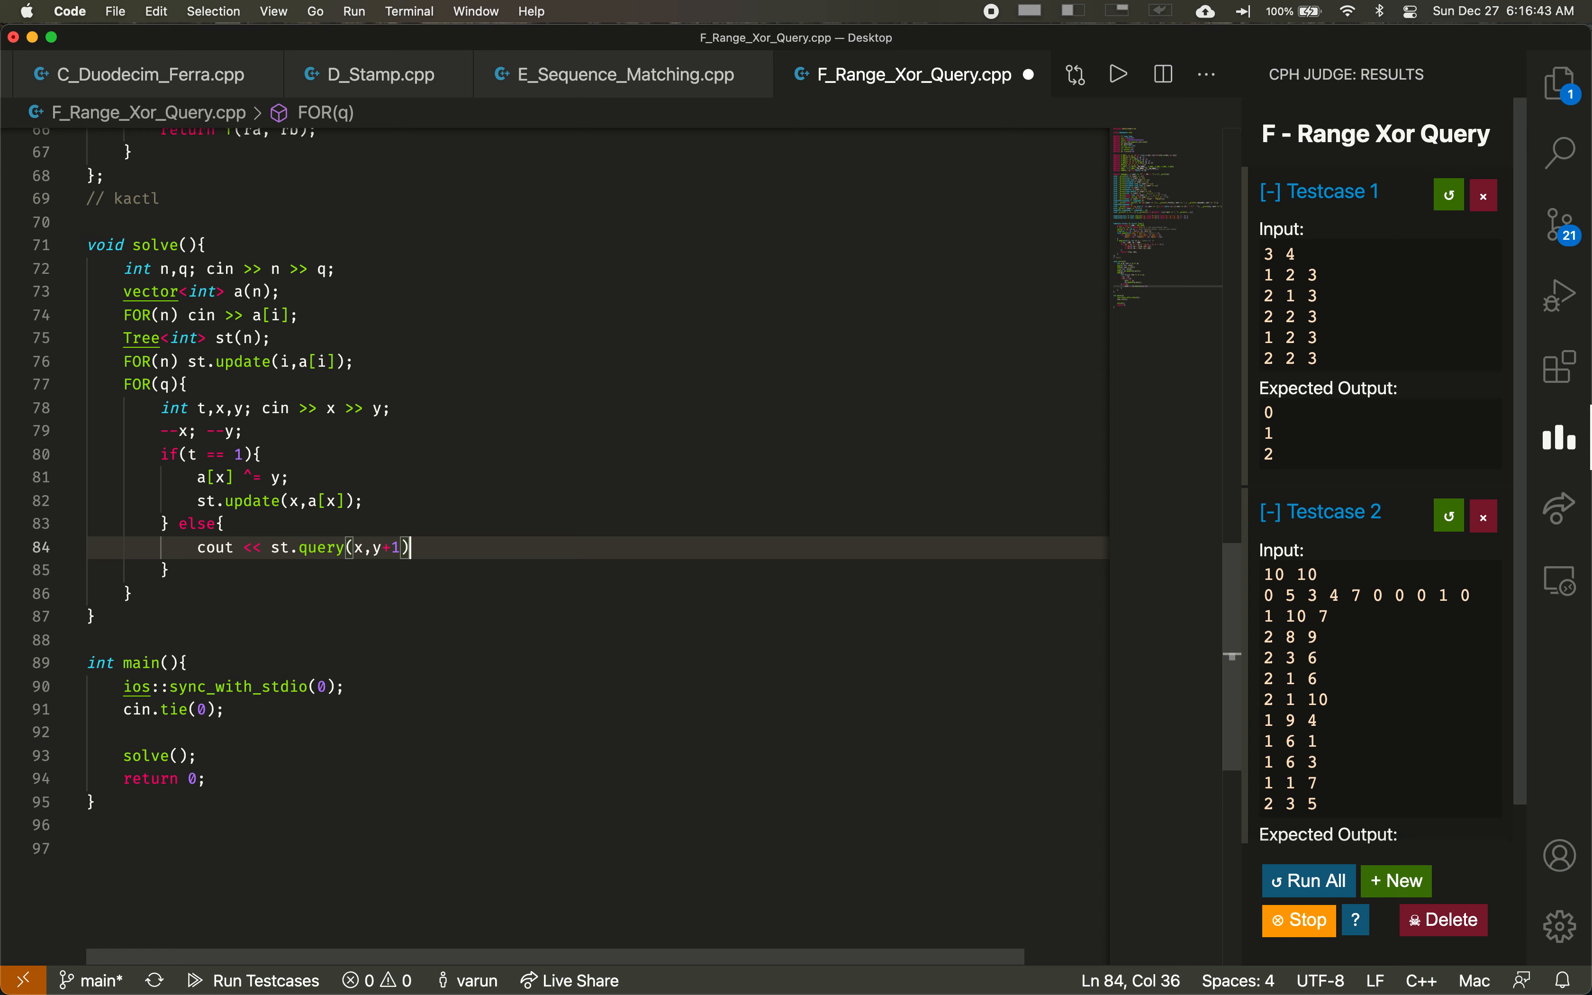
text(<<)
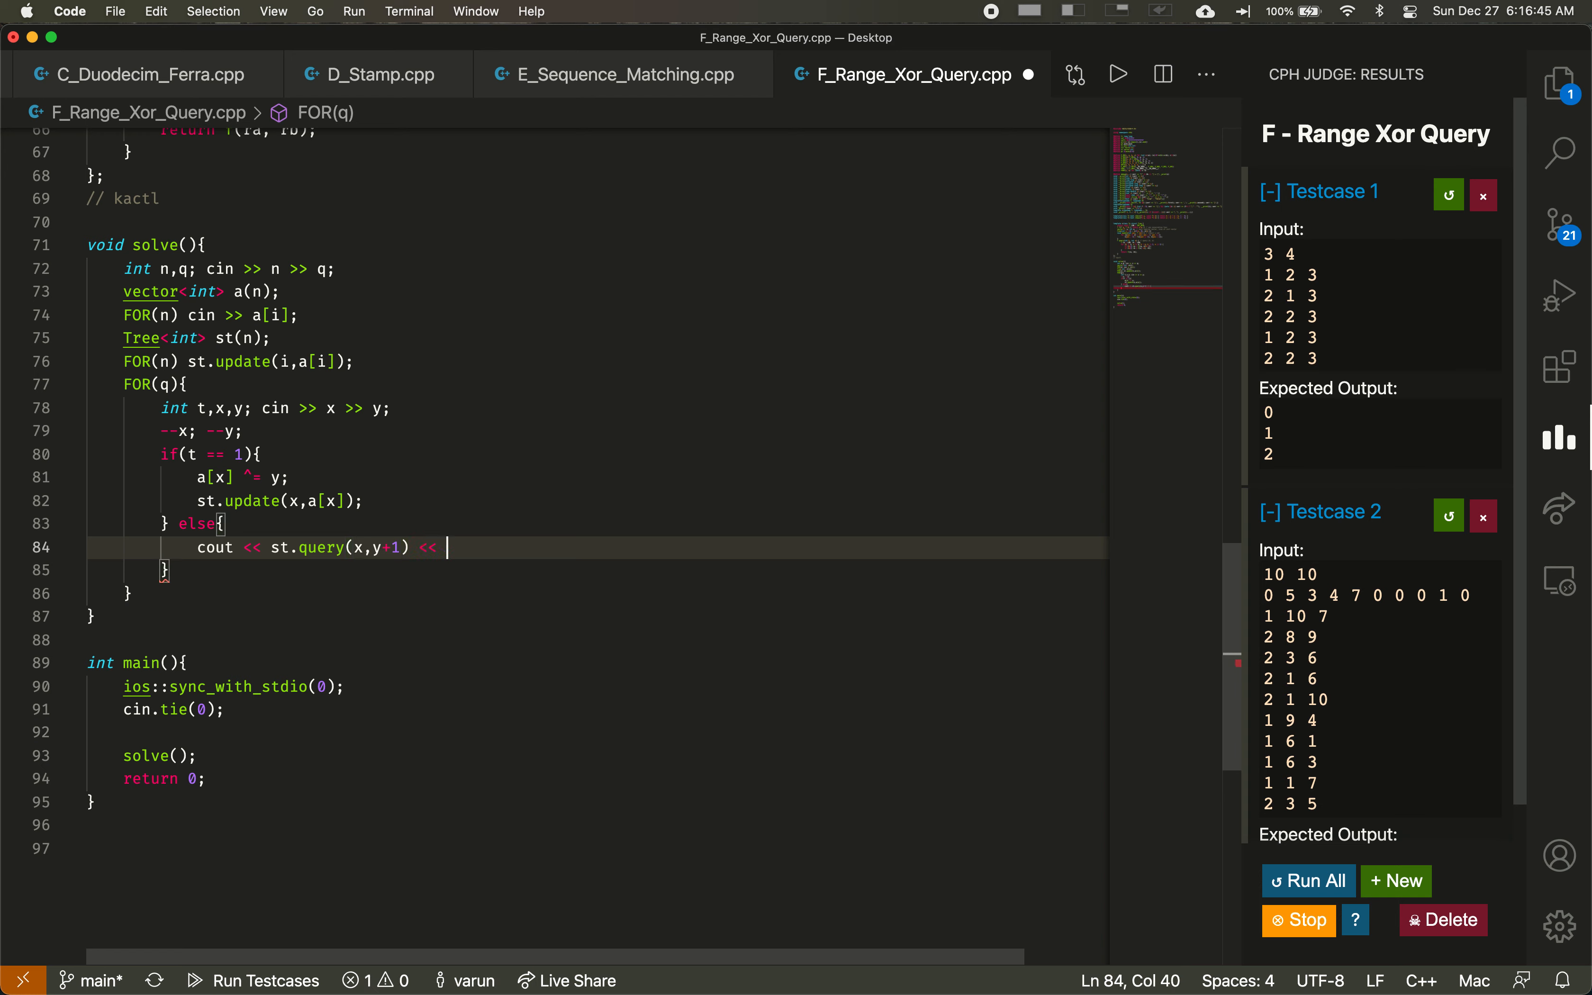
text('\n')
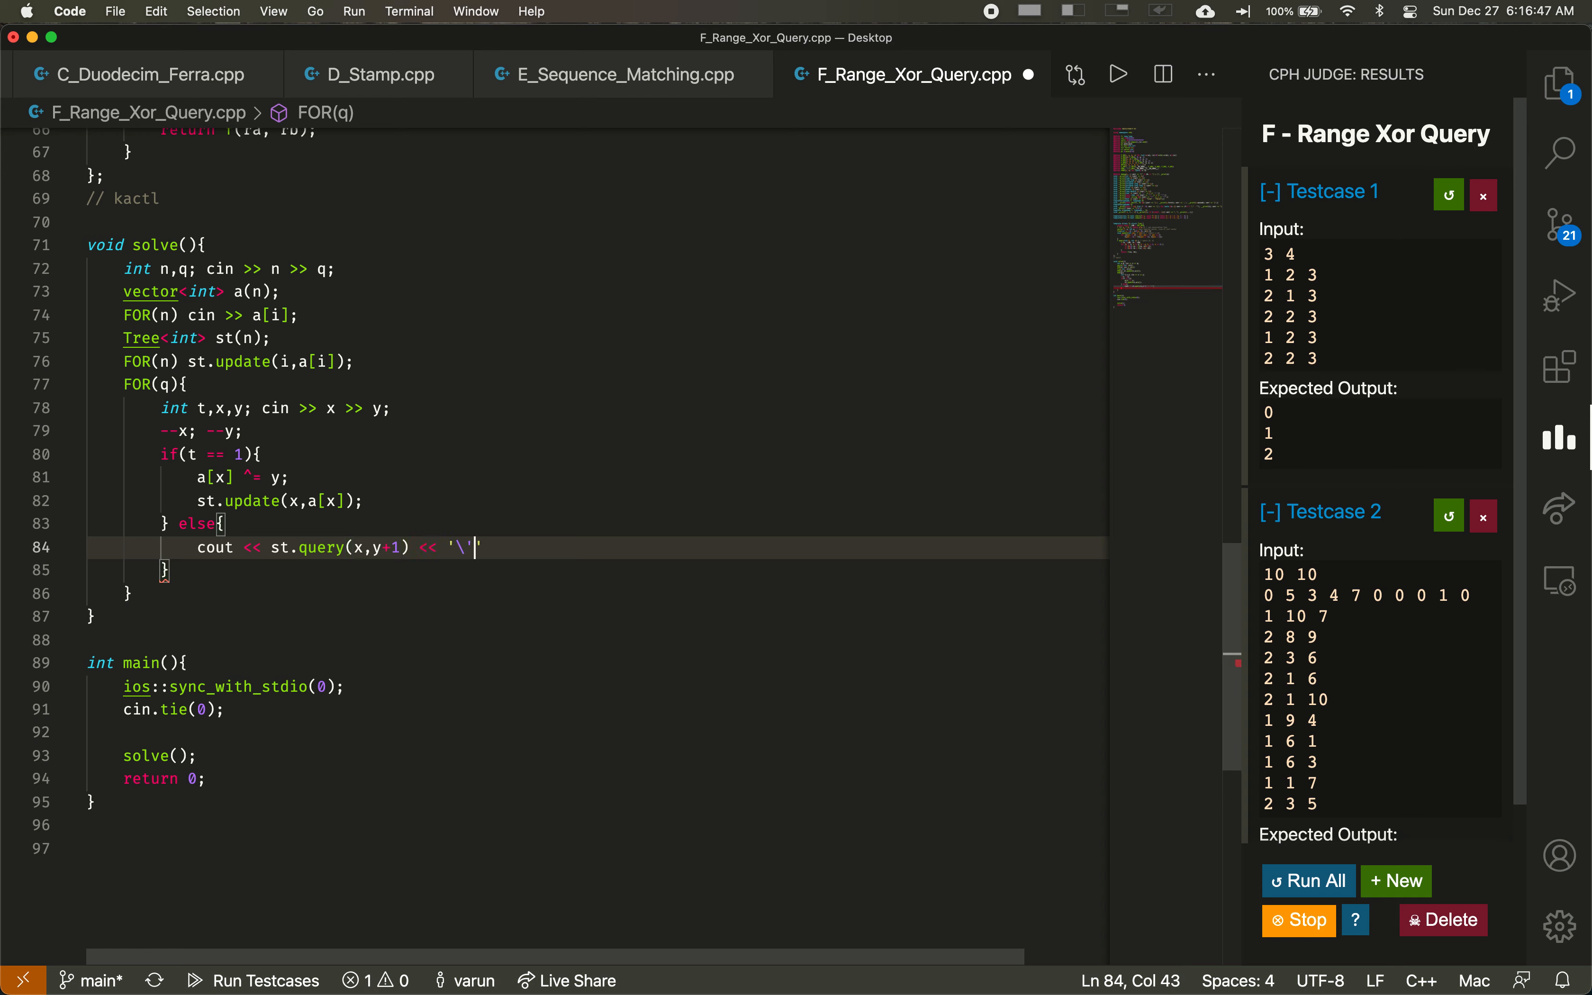
text(n)
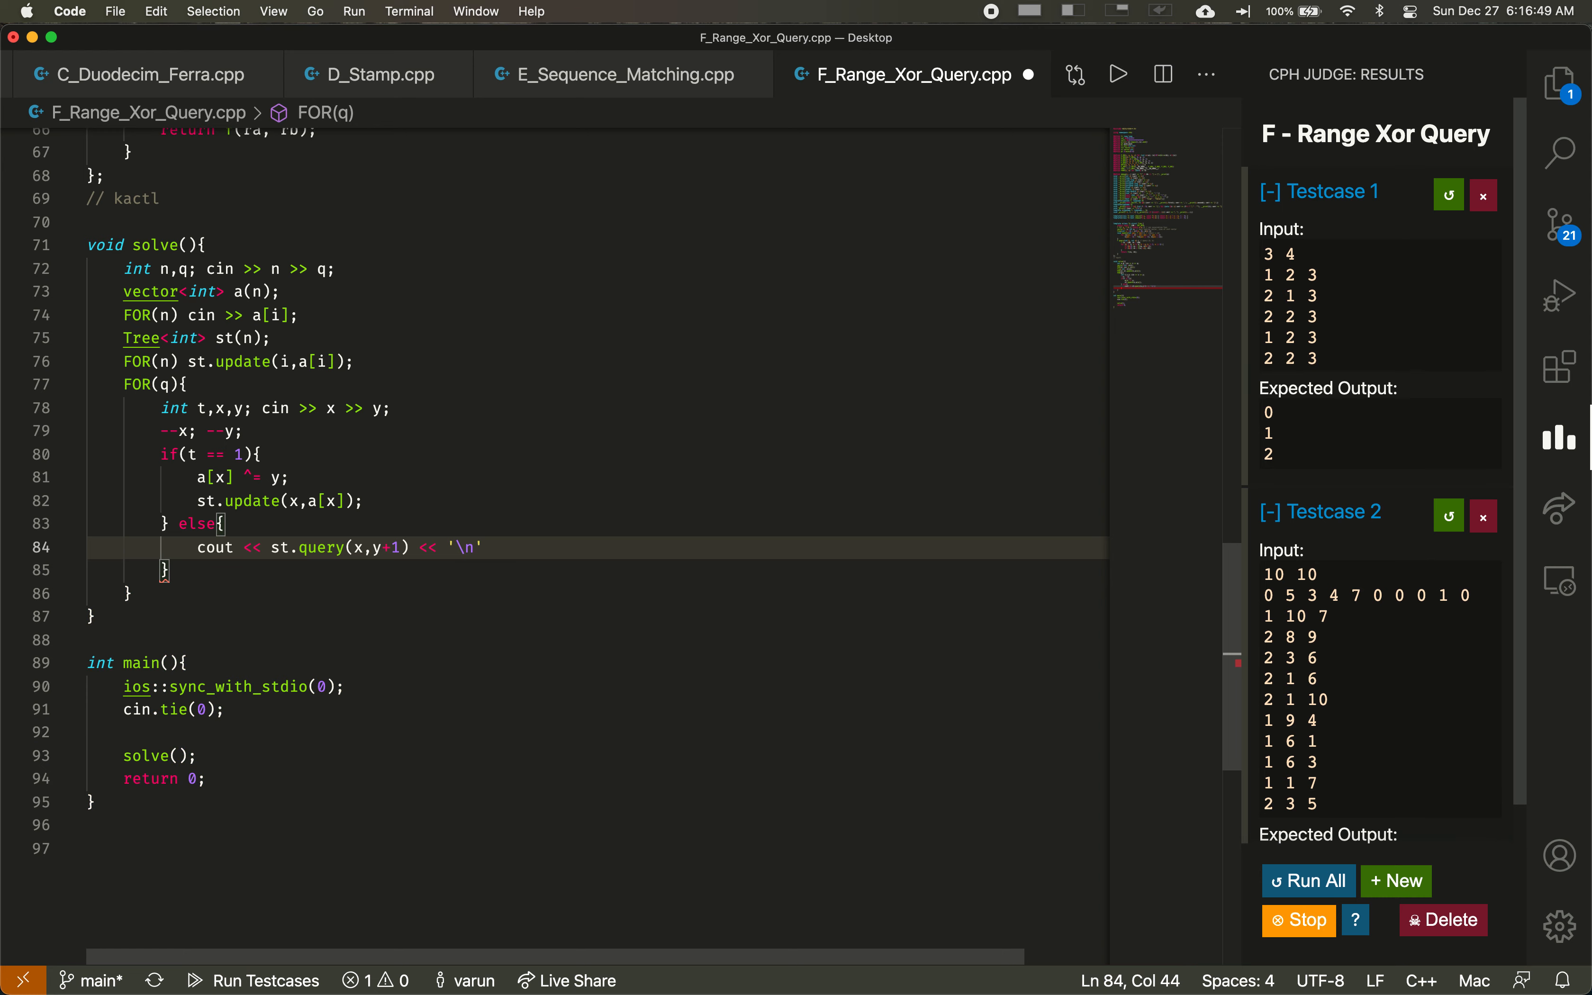
text(;)
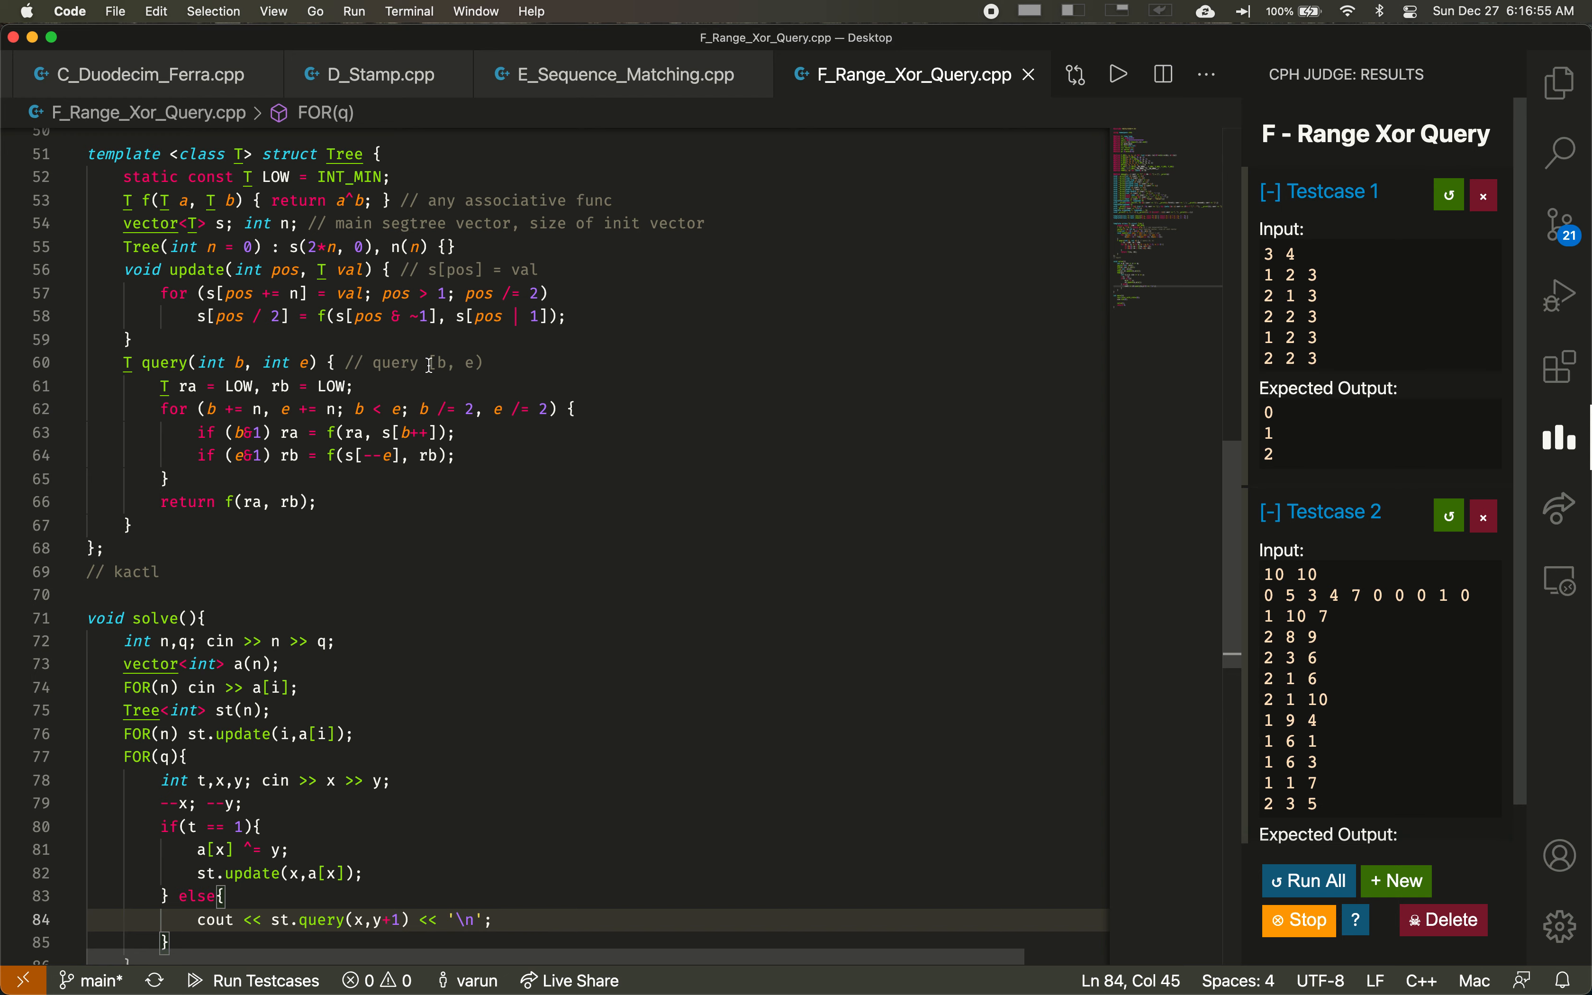
Step: Check the tree's half-open [b, e) query range against the st.query(x,y+1) call
double_click(439, 362)
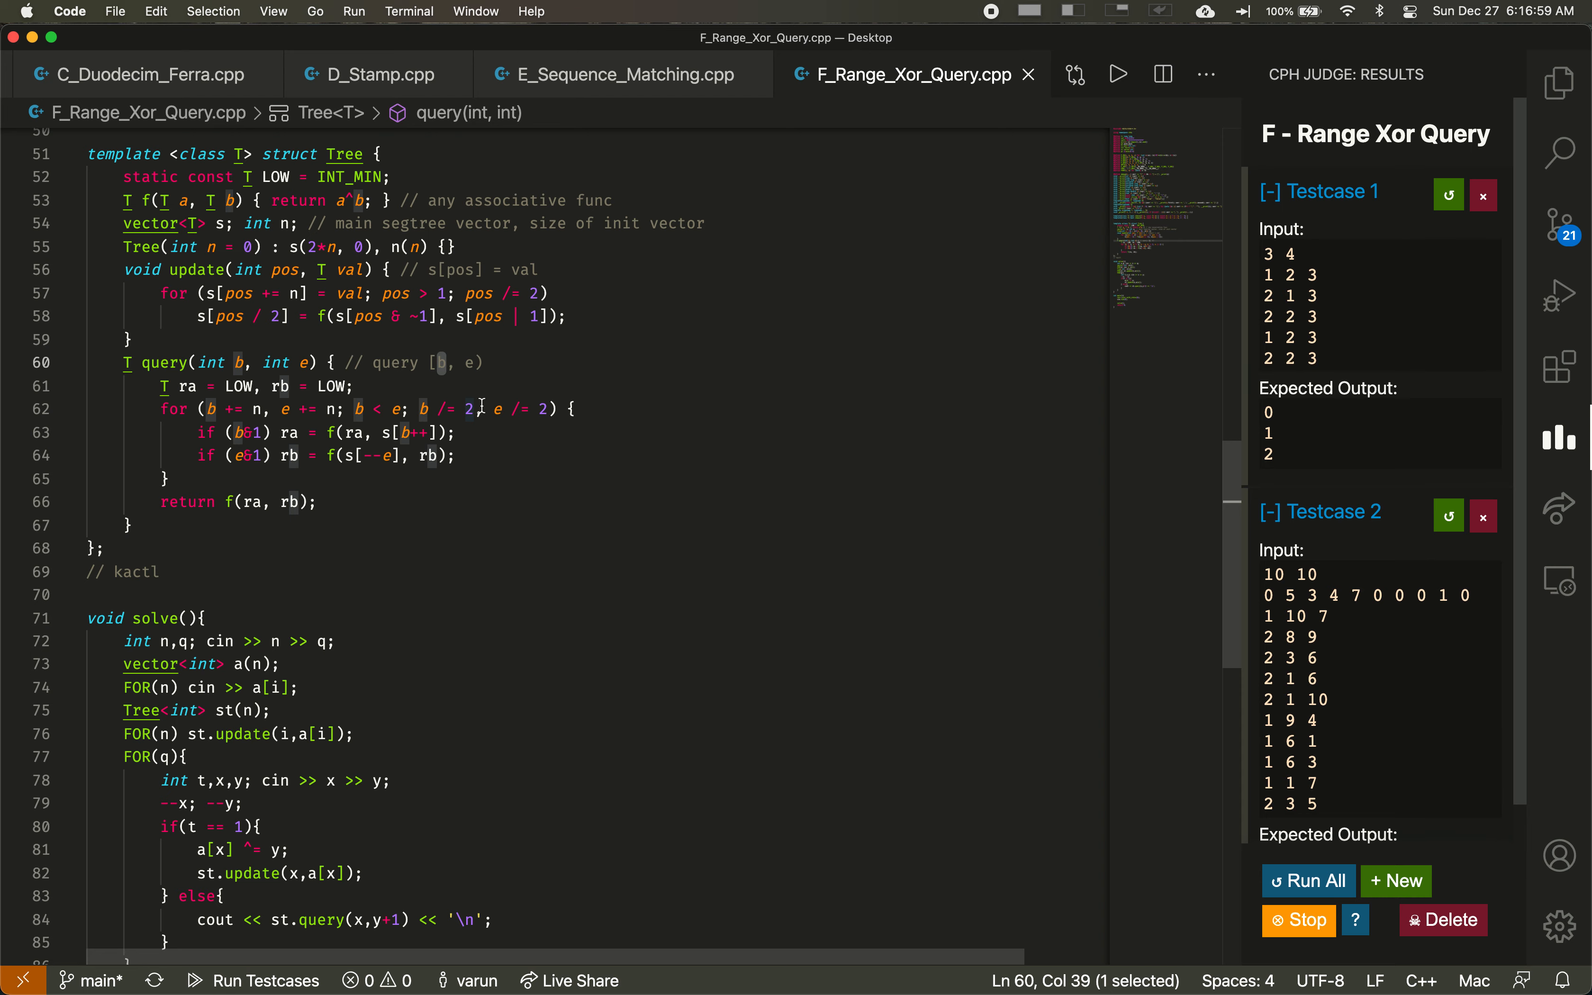
scroll(down, 3)
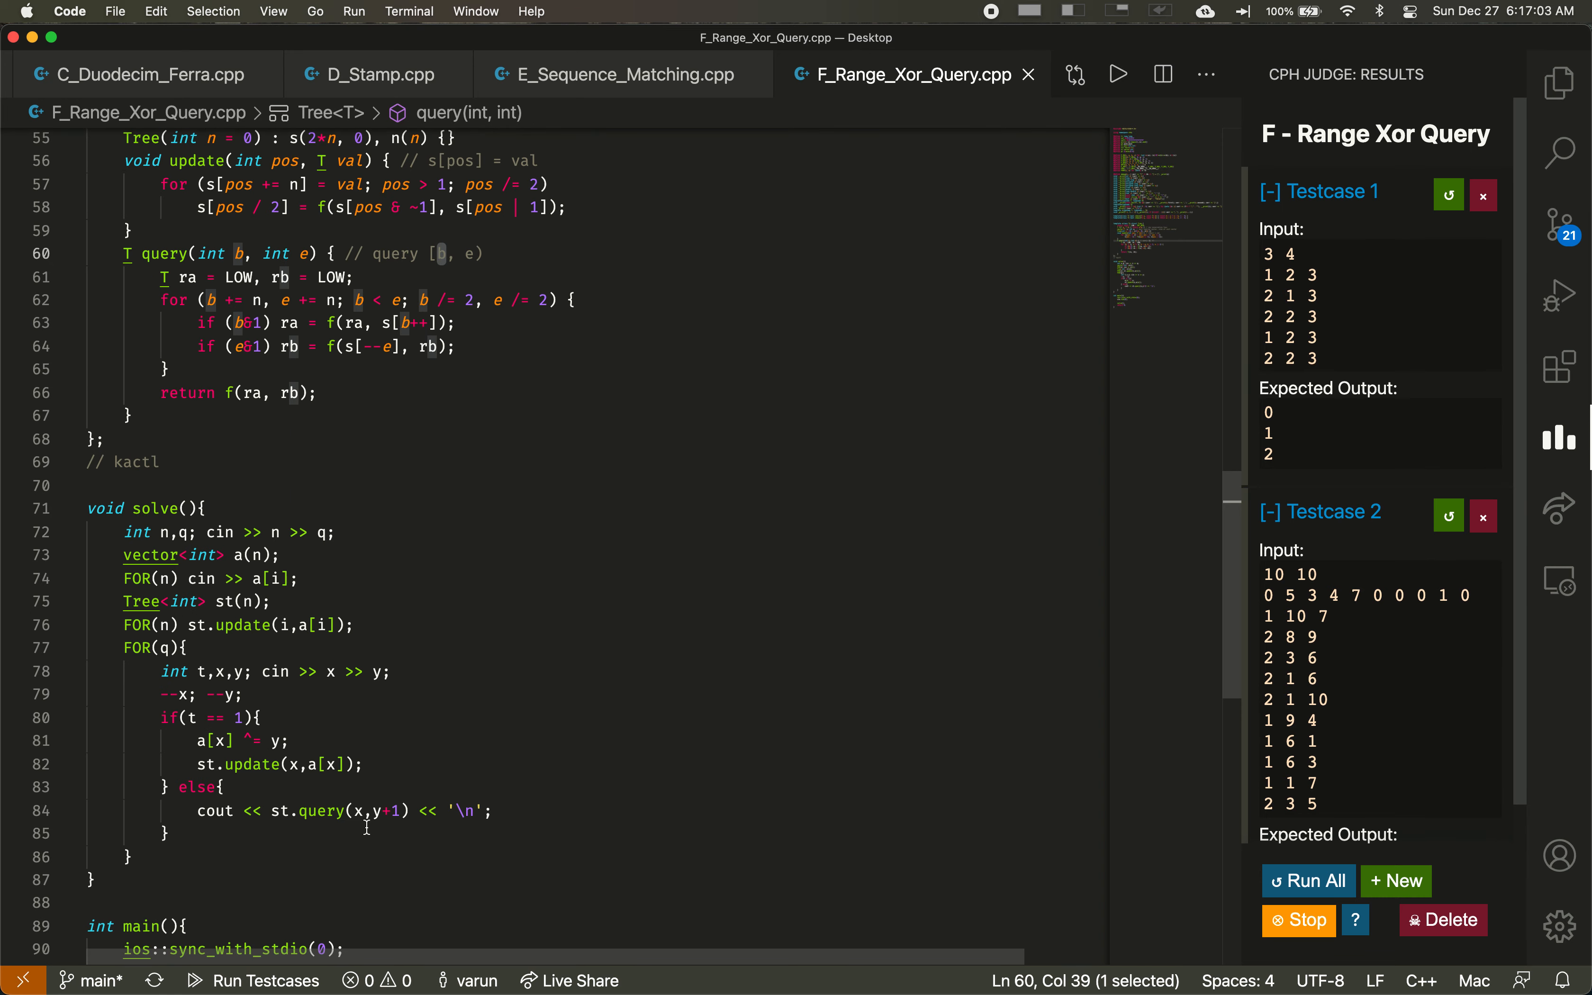
mouse_move(377, 811)
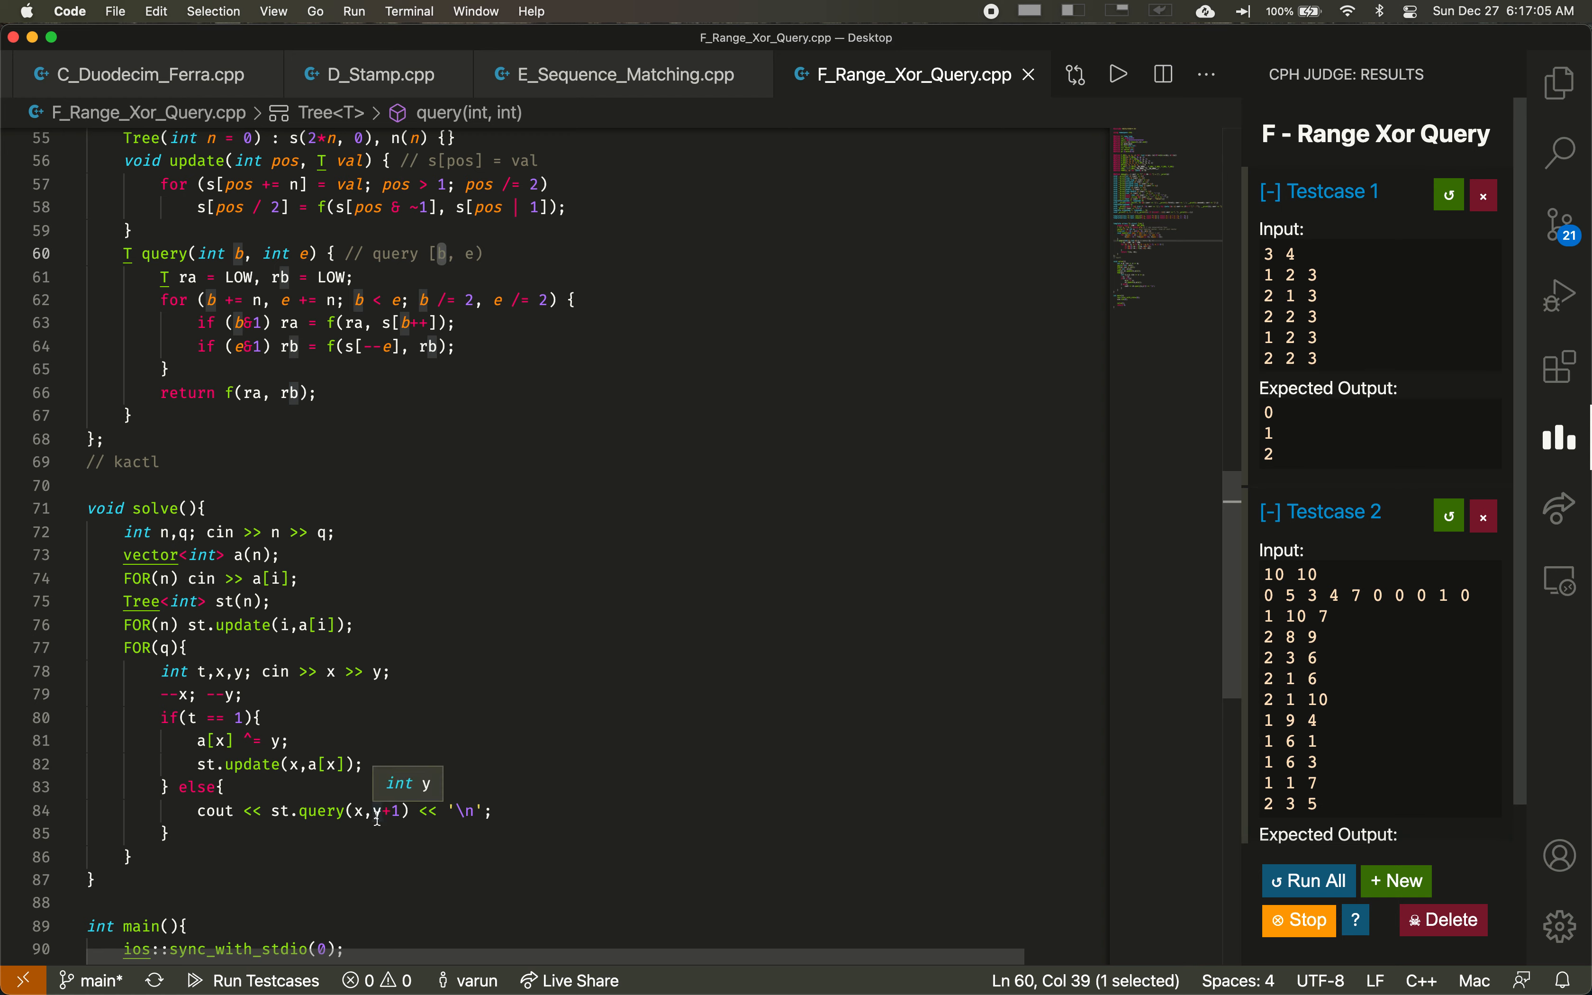
mouse_move(412, 828)
text(t >> )
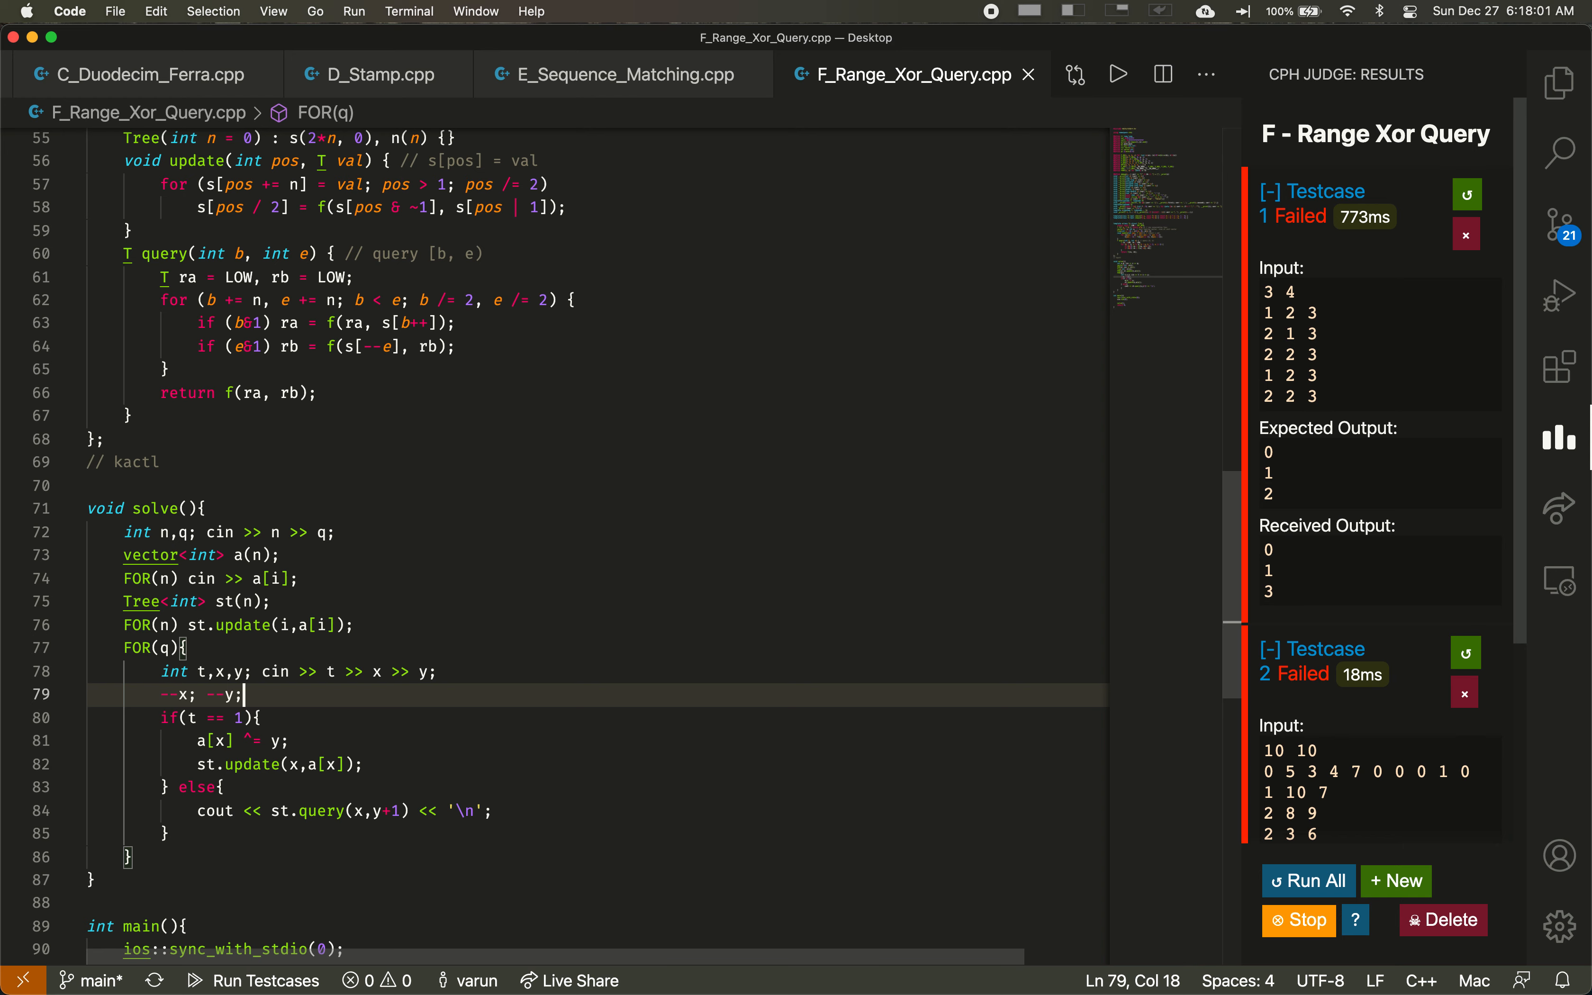
Step: Change the update to 'a[x] ^= (y+1);' and rerun all CPH Judge test cases
drag(204, 694, 248, 695)
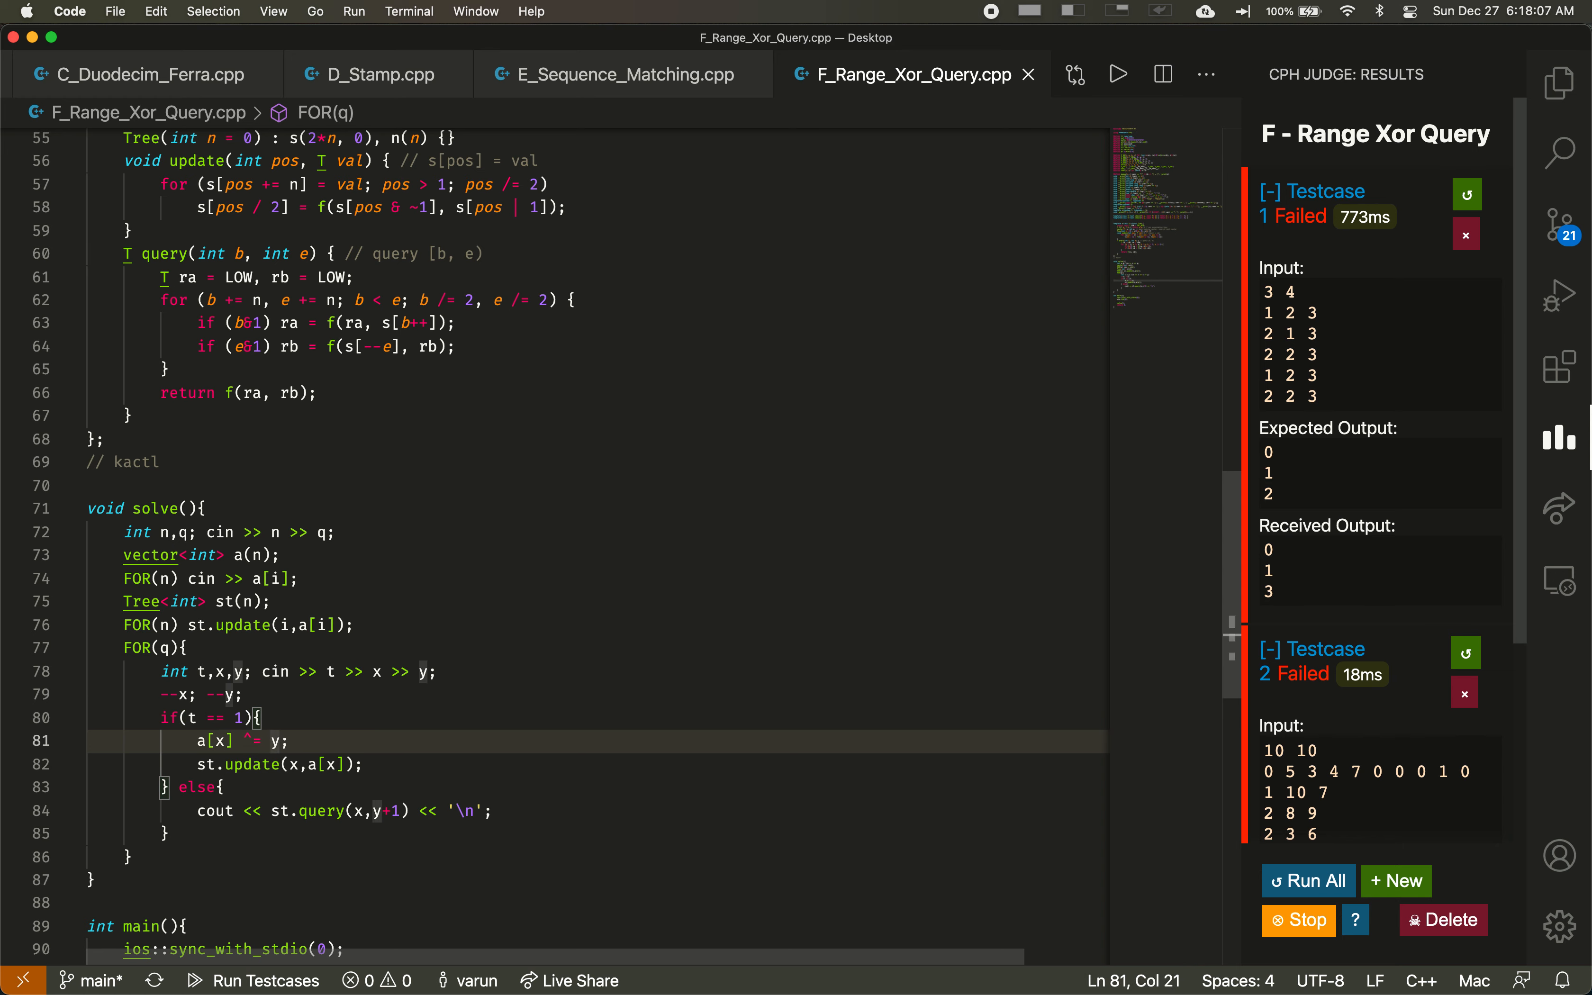
key(Right)
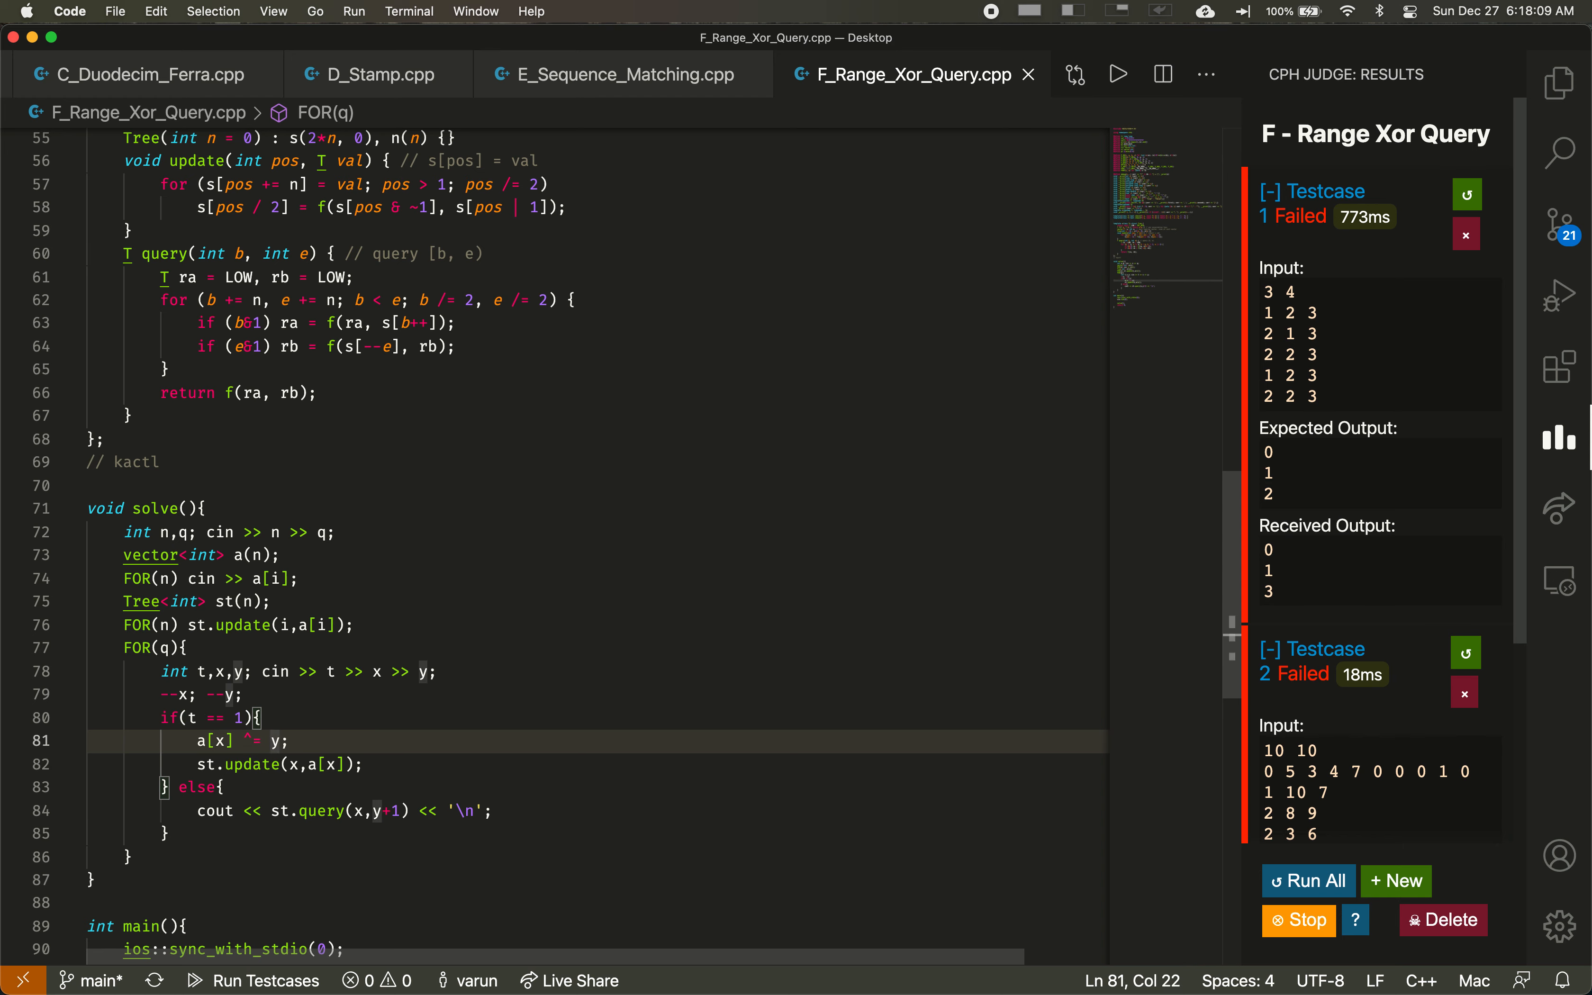
text((y+1)
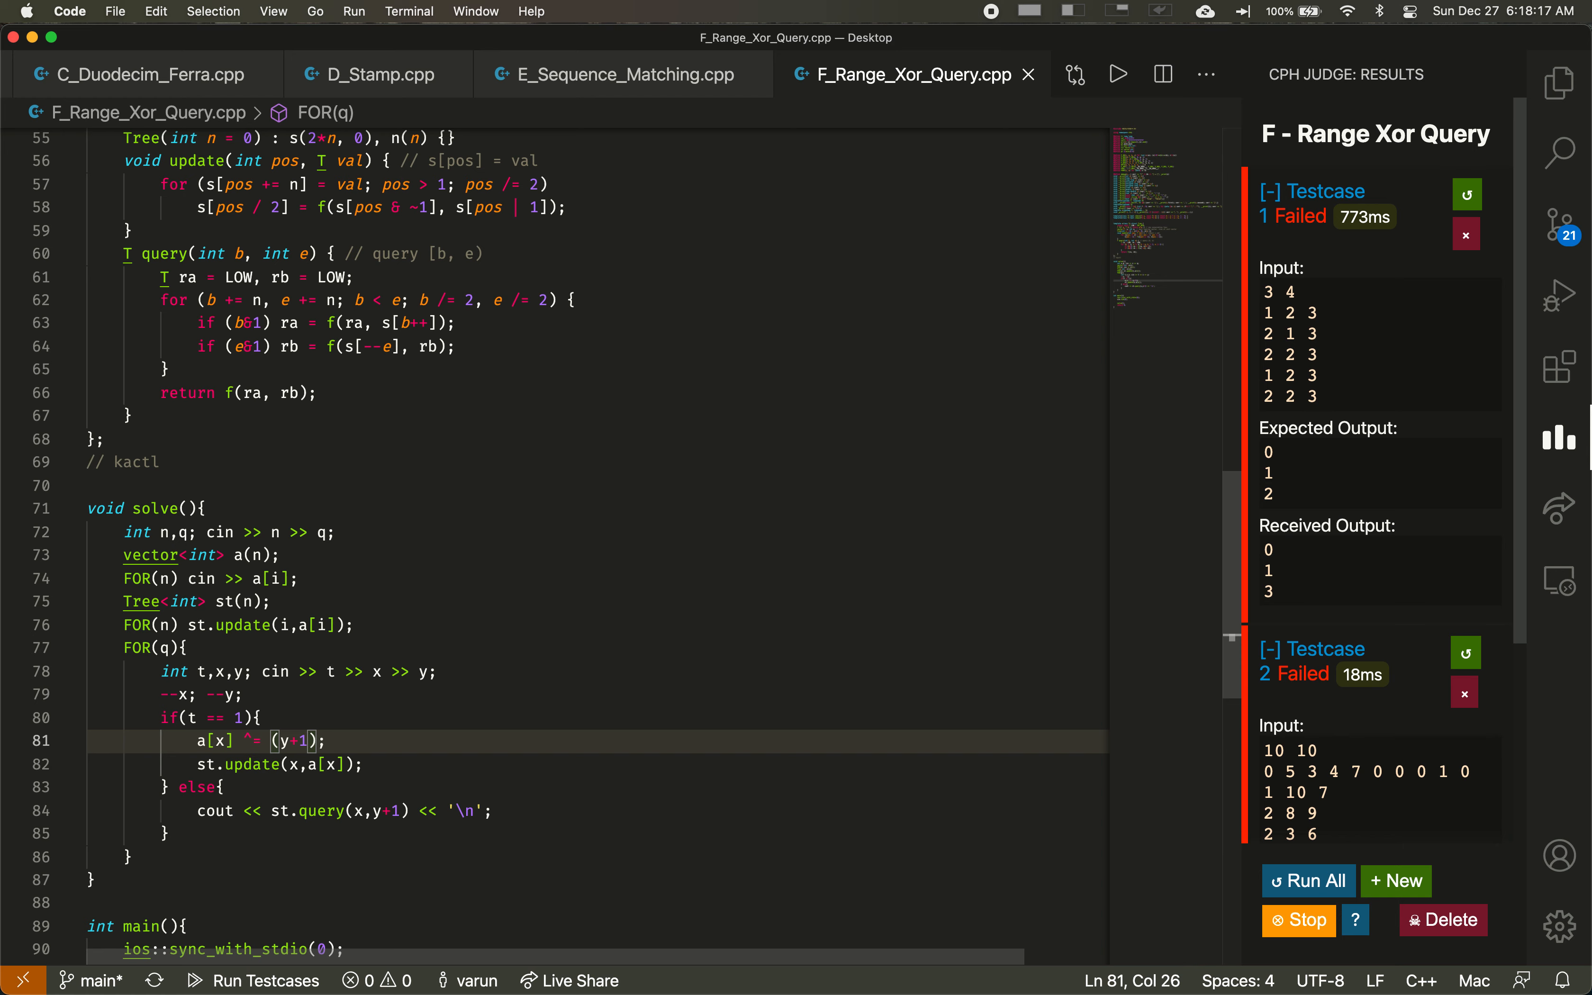
click(1309, 880)
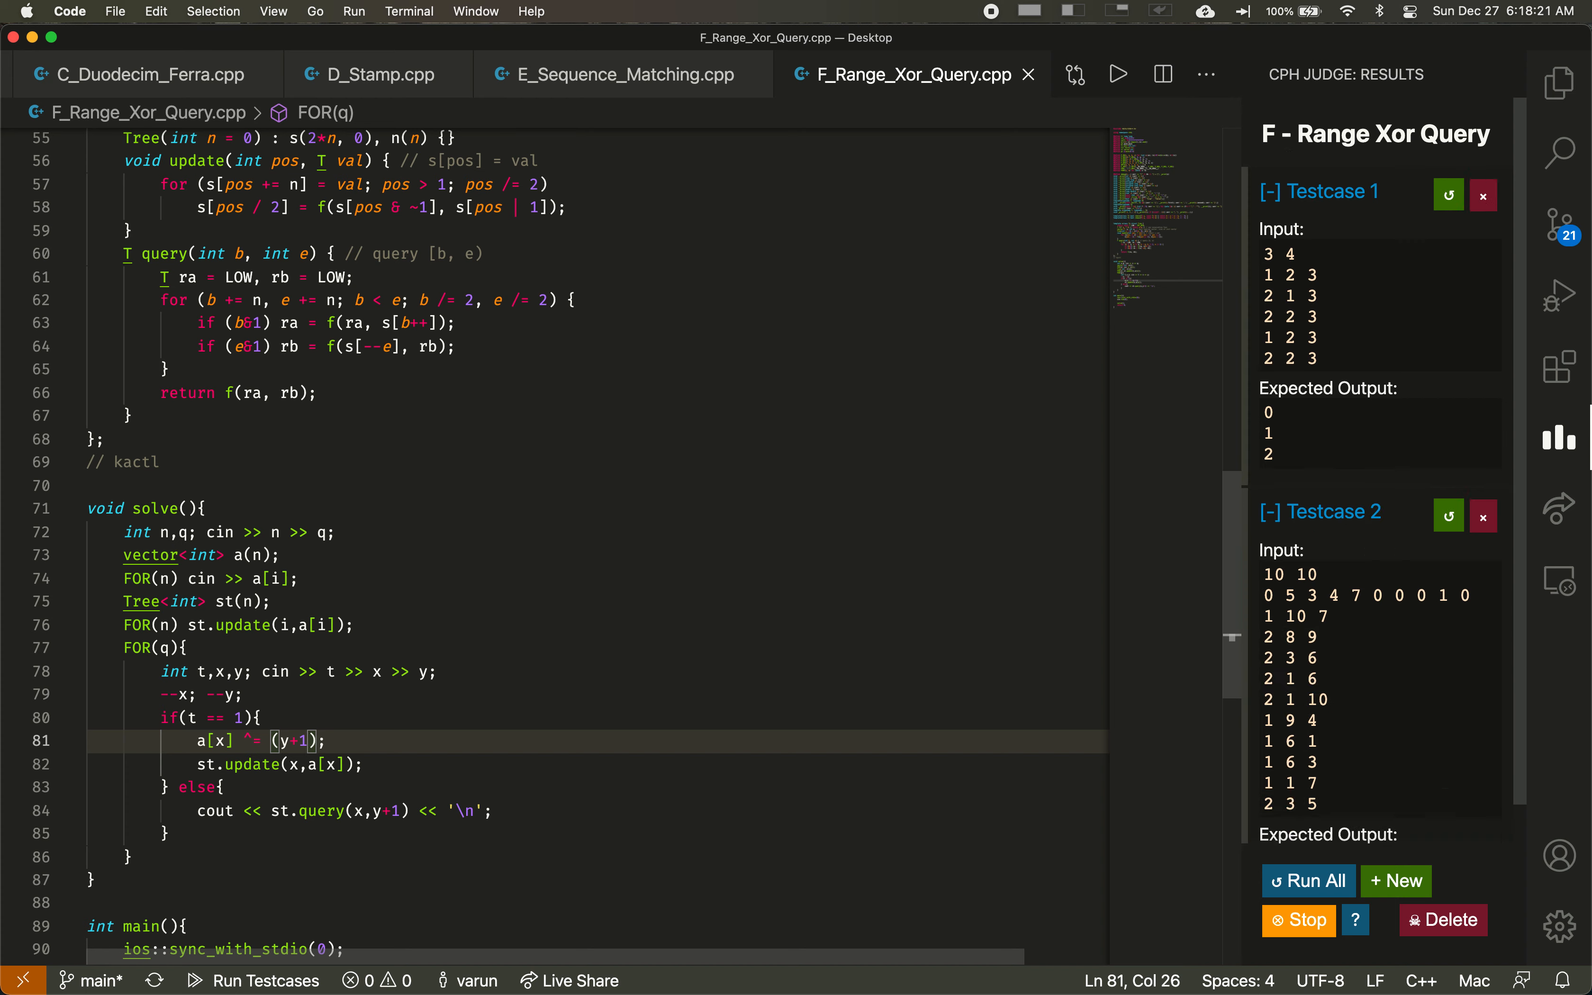
click(1308, 880)
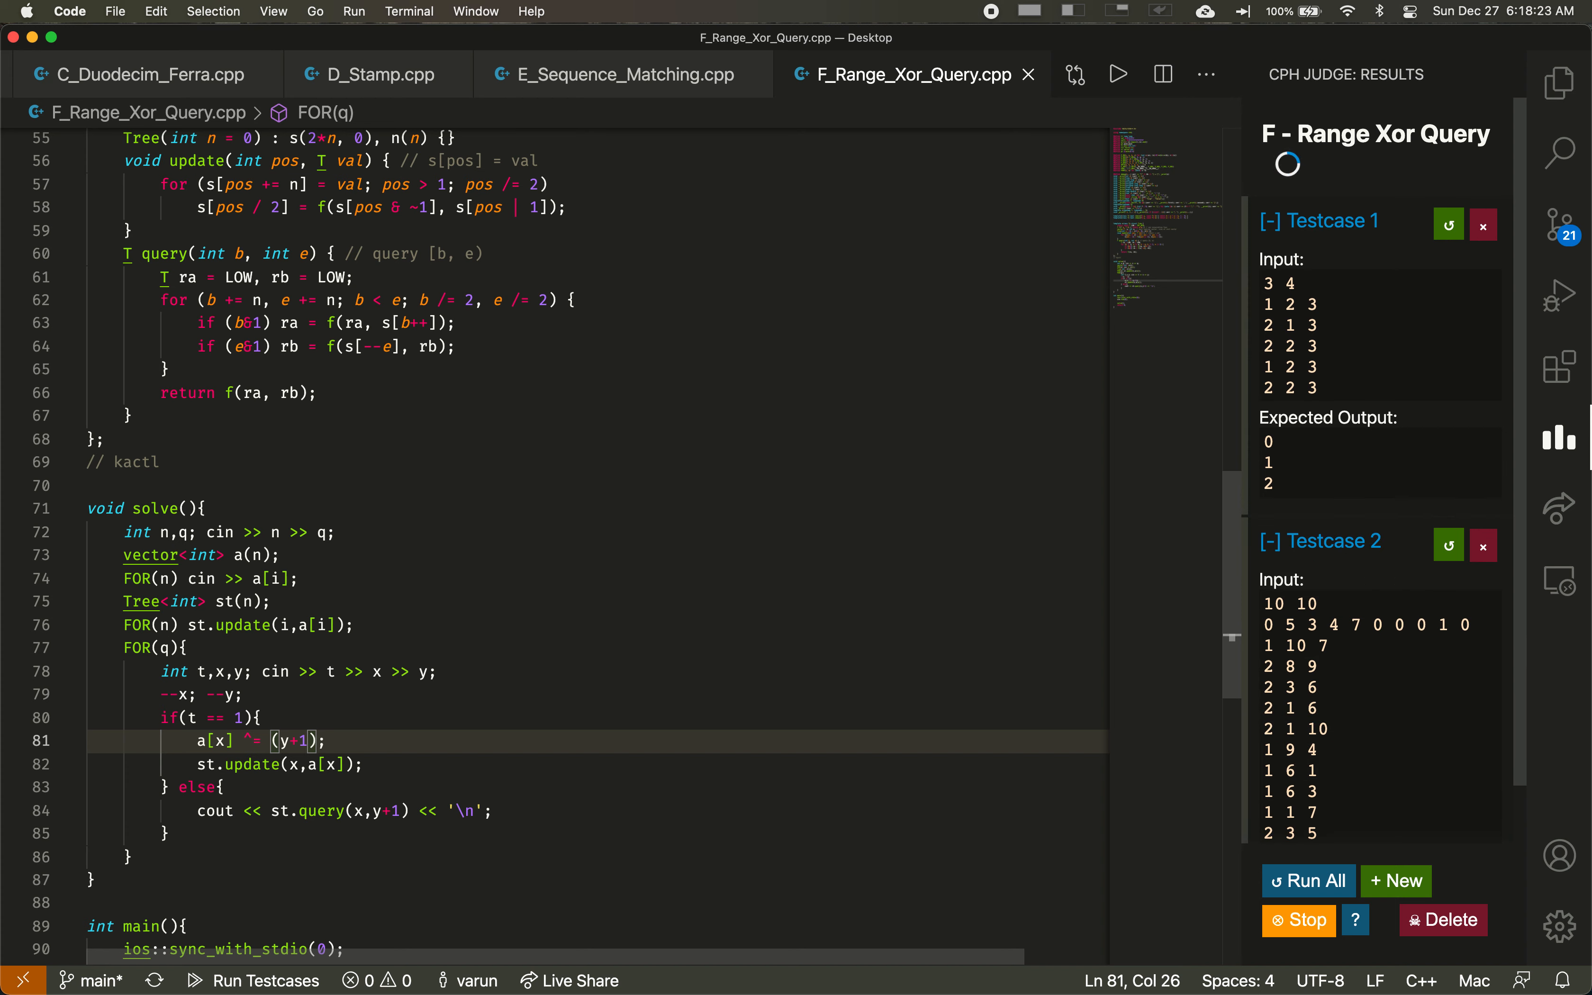